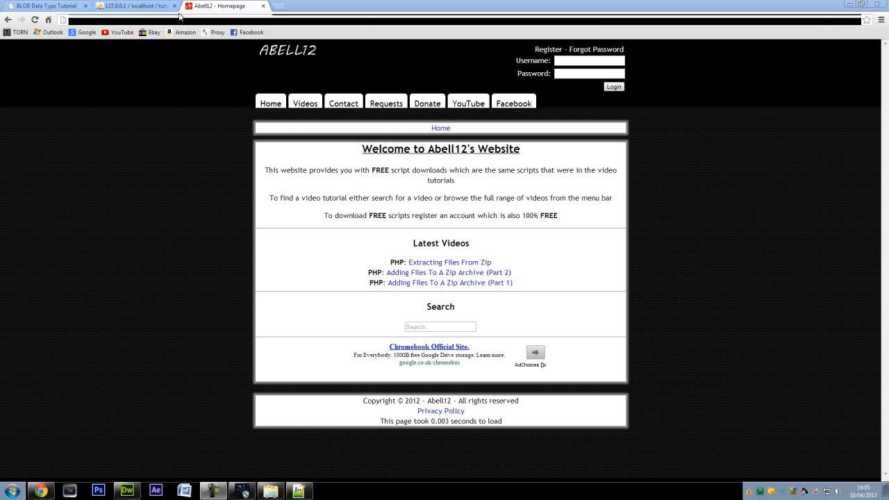
Step: Switch to phpMyAdmin to view the tutorial.blob table structure: id, name, image
click(132, 6)
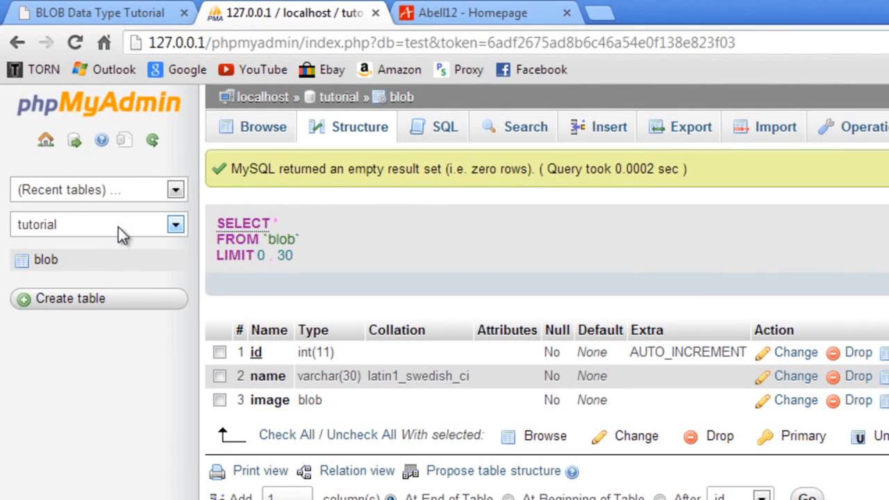
mouse_move(124, 234)
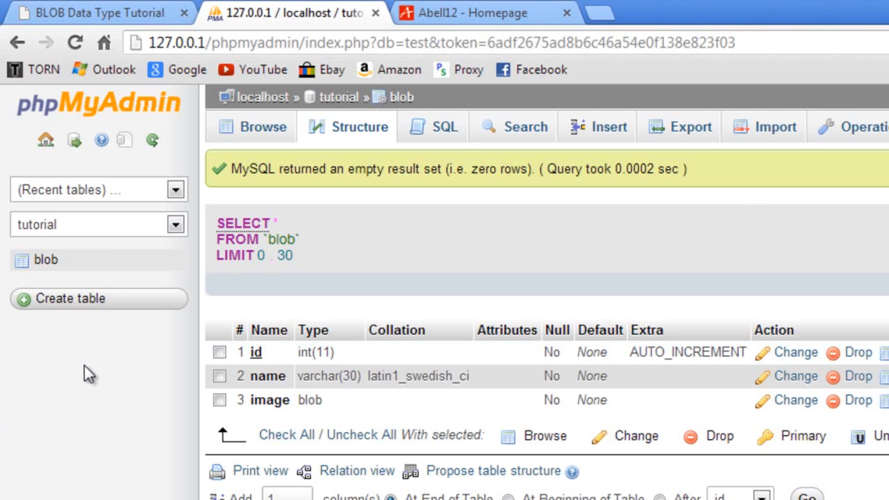
mouse_move(285, 368)
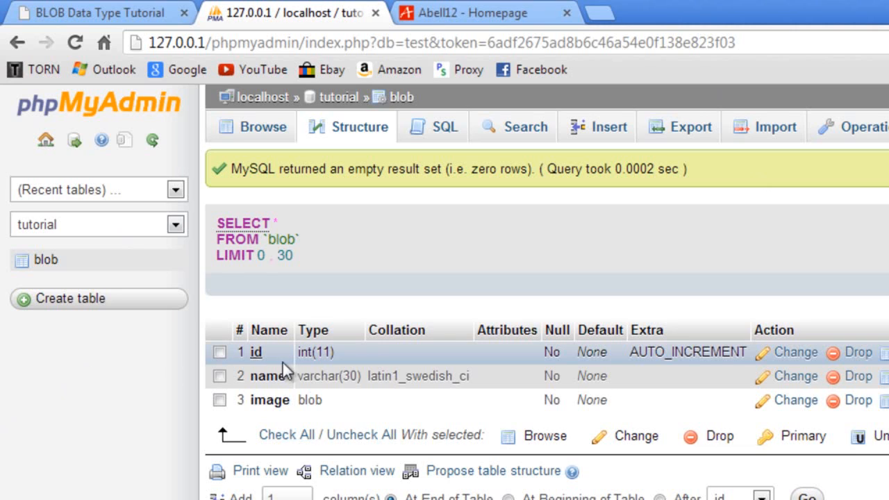
mouse_move(404, 361)
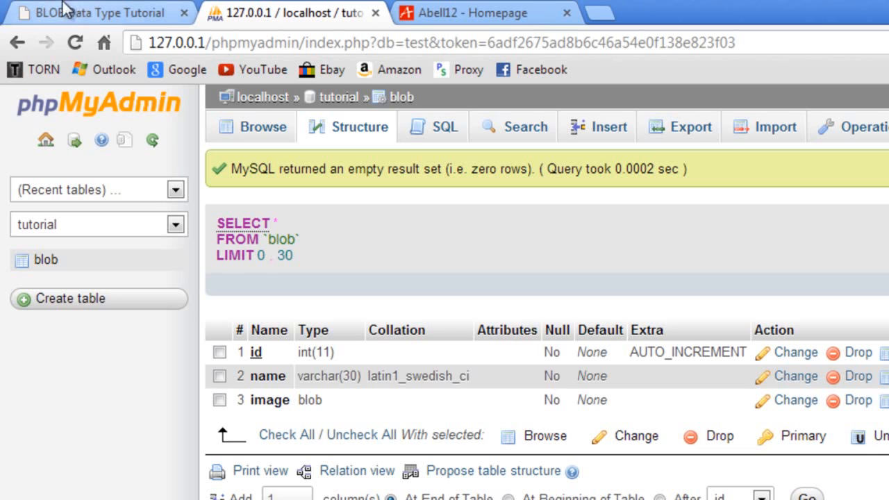
click(97, 13)
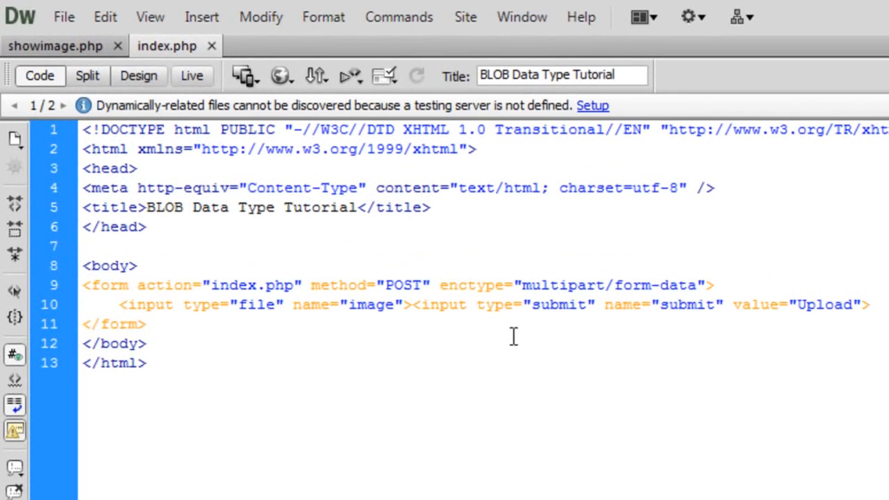
click(146, 323)
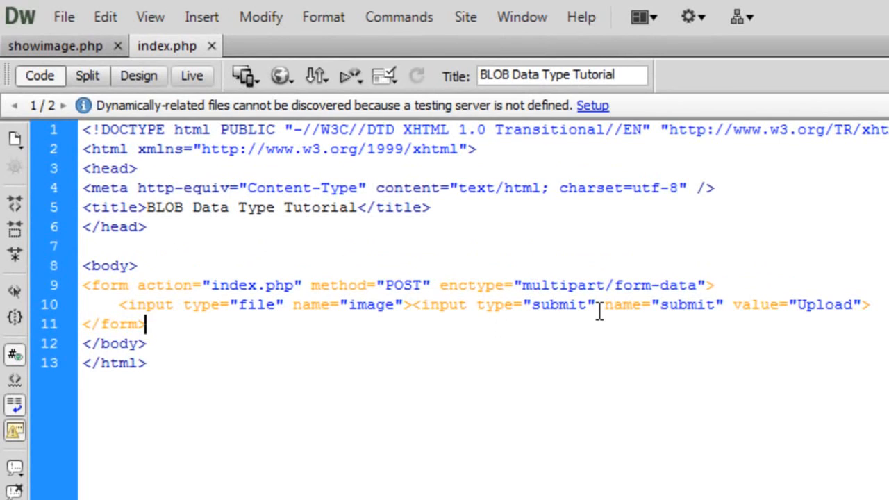
click(333, 304)
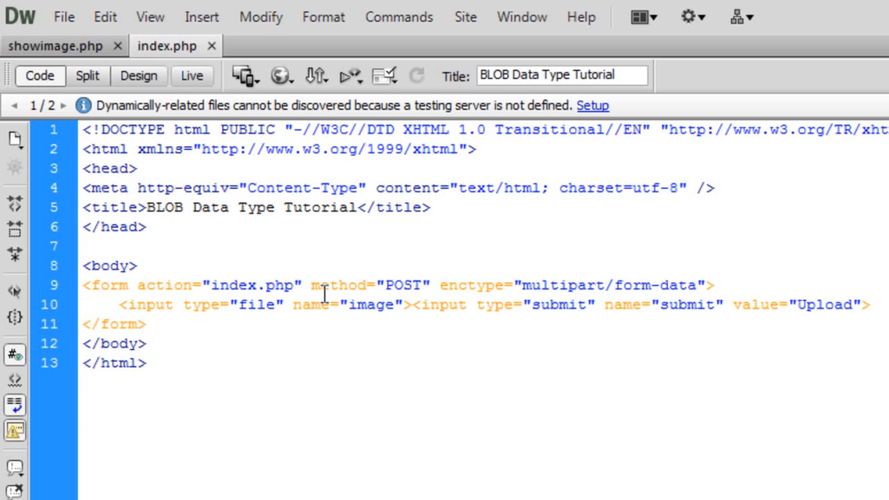
click(144, 324)
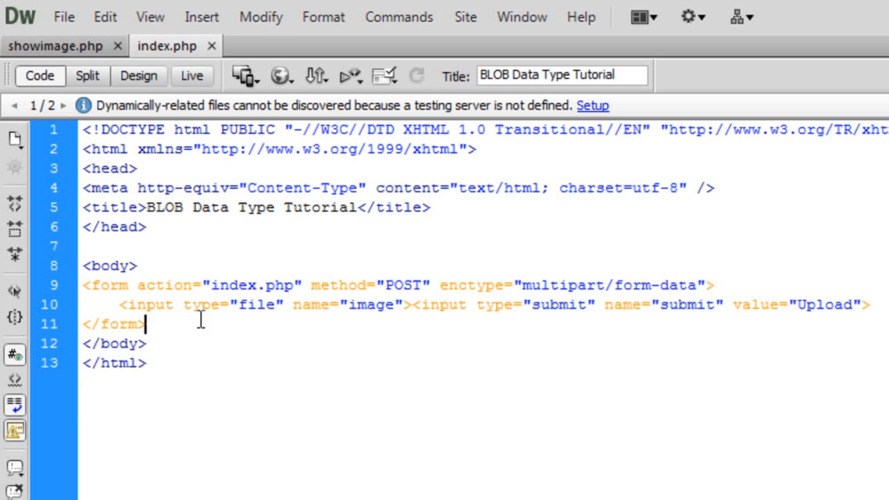
Step: Type a PHP block checking $_POST['submit'] that calls mysql_connect(); and mysql_select_db();
text(<?php)
text(?>)
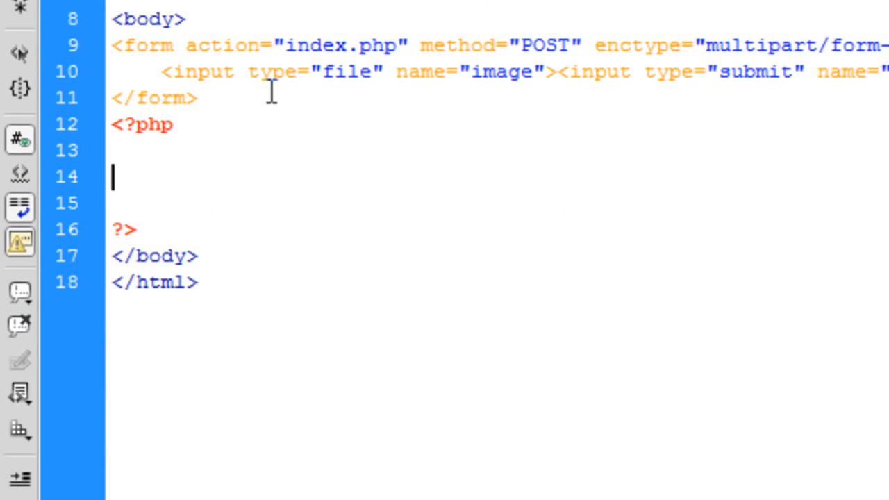
text(if())
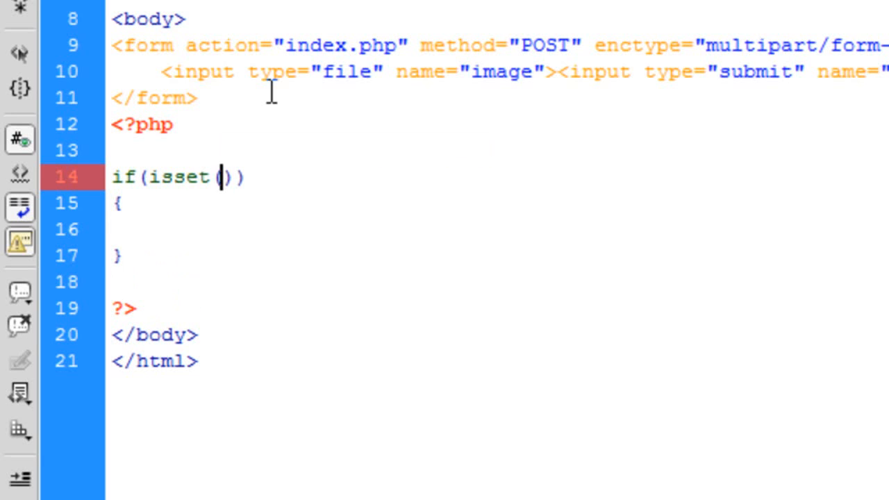
text($_POS)
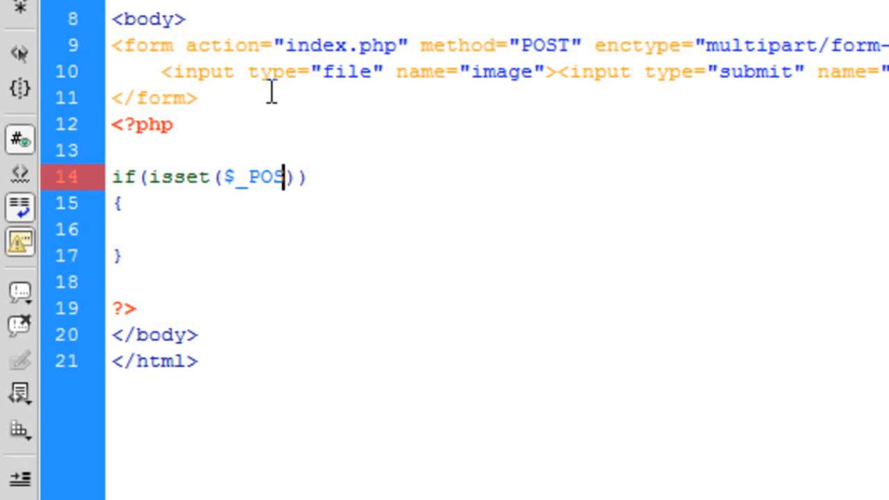
text(['sub')
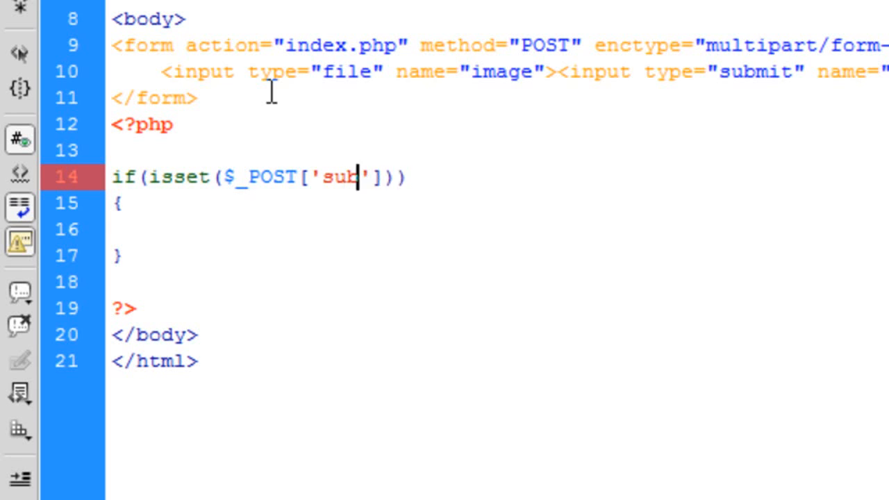
text(mit)
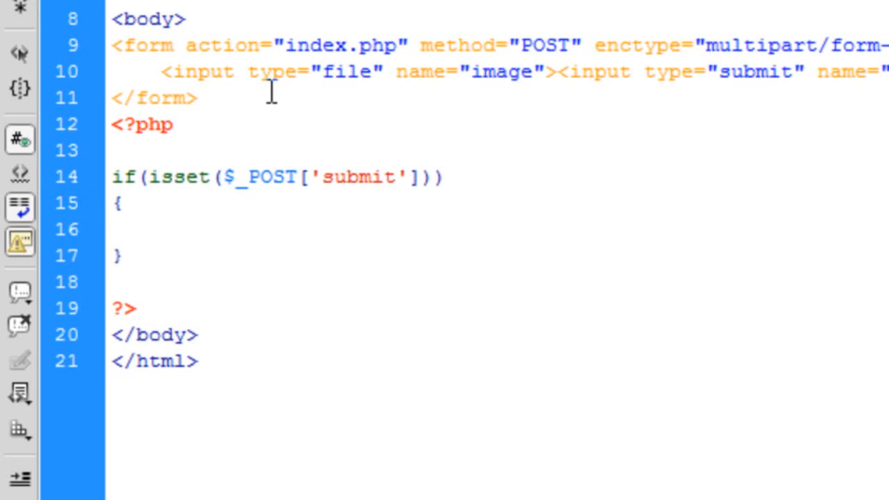
text(mysql_connect))
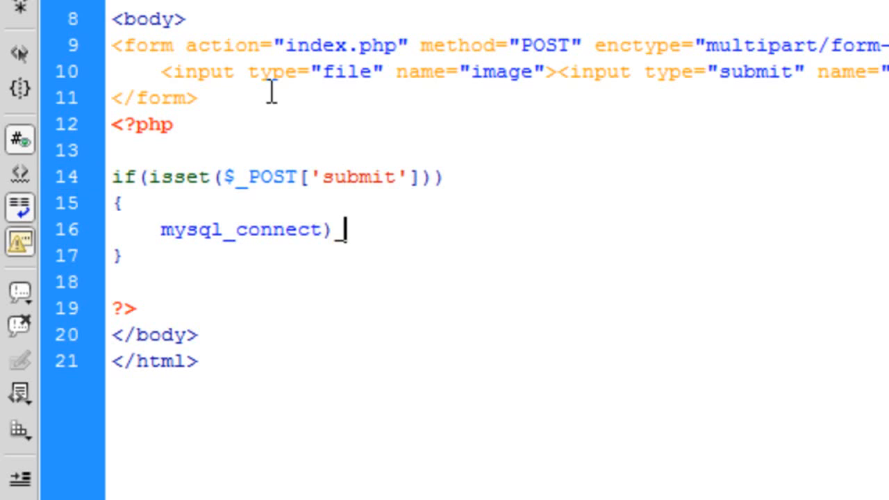
text(();)
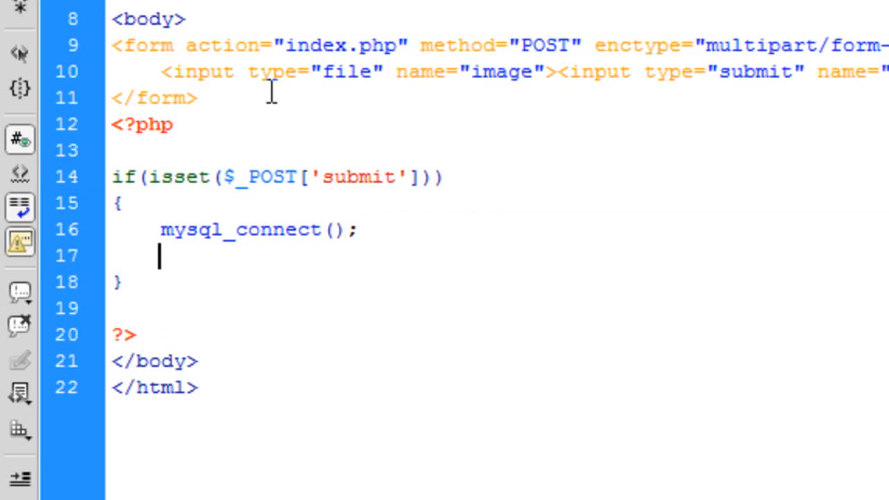
text(mysql_)
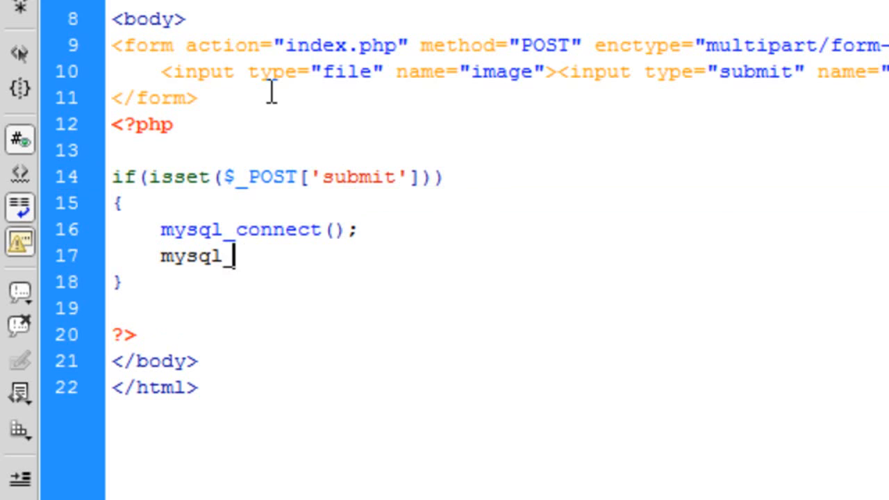
text(select_db)
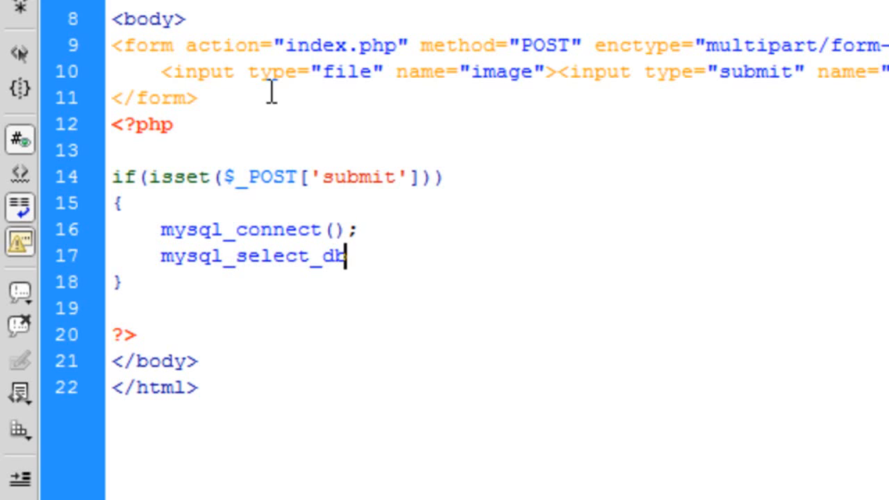
text(();)
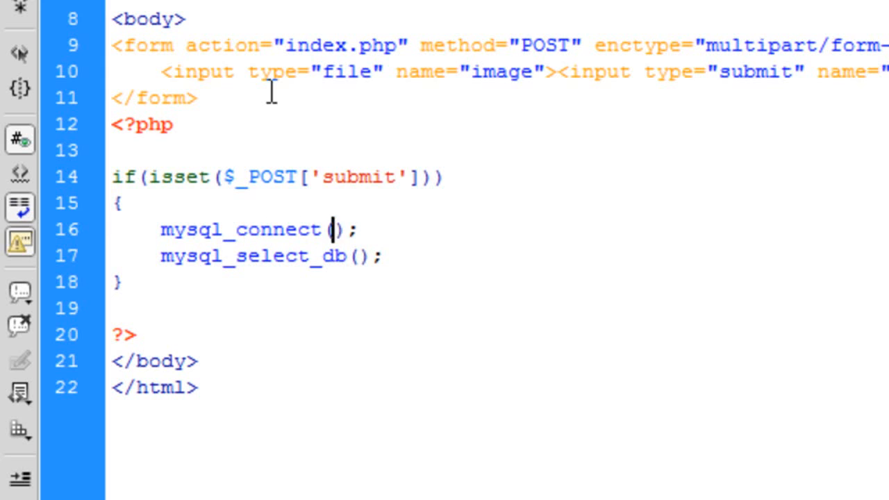
mouse_move(397, 249)
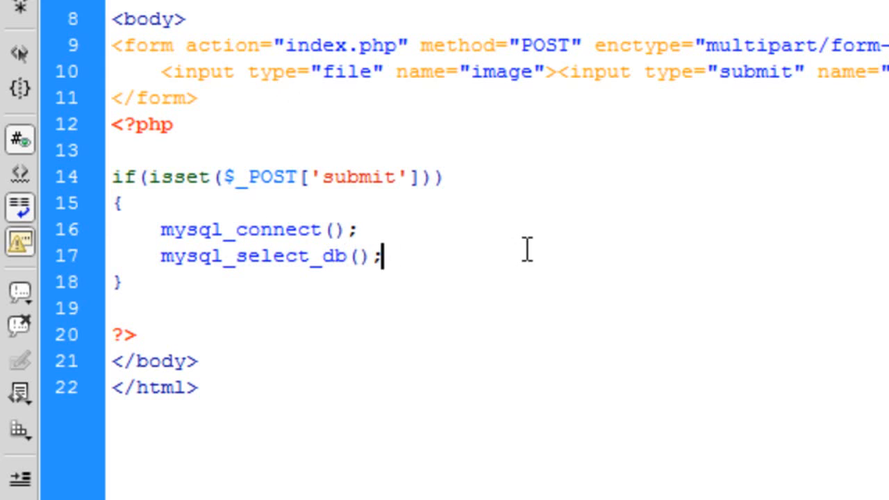
Step: Type a require("connect.php"); line, then select it for removal
text(require())
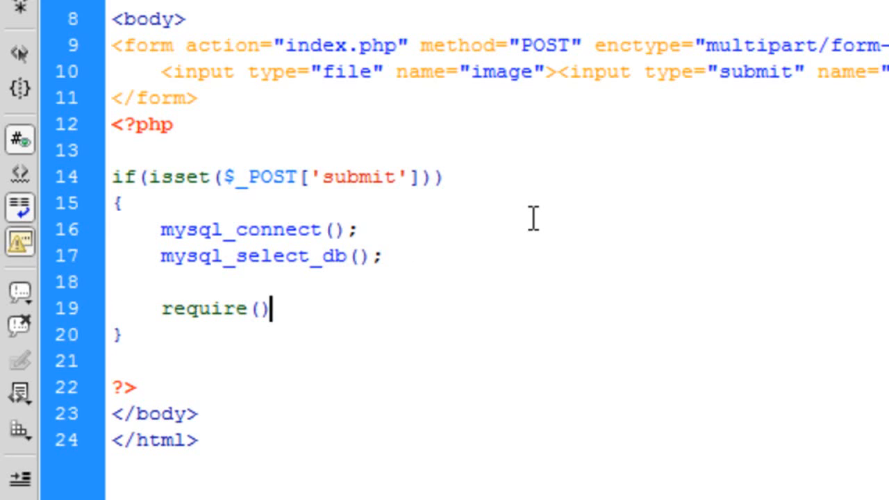
text("db");)
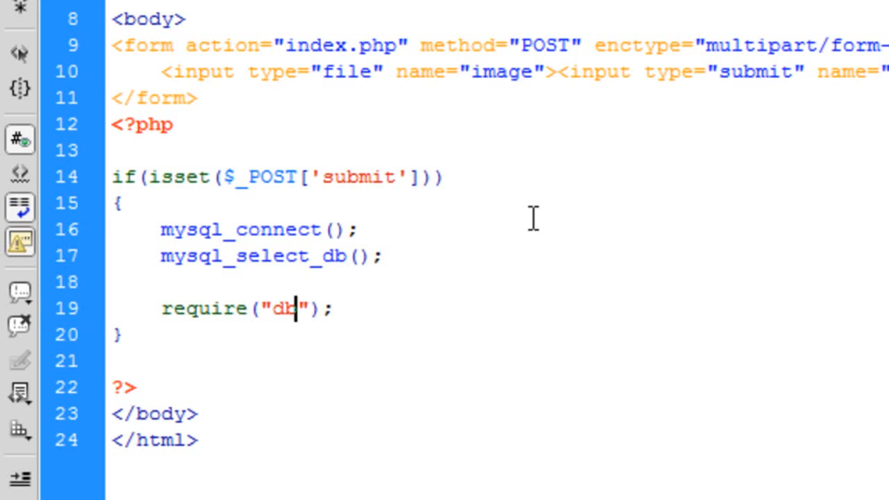
text(.php)
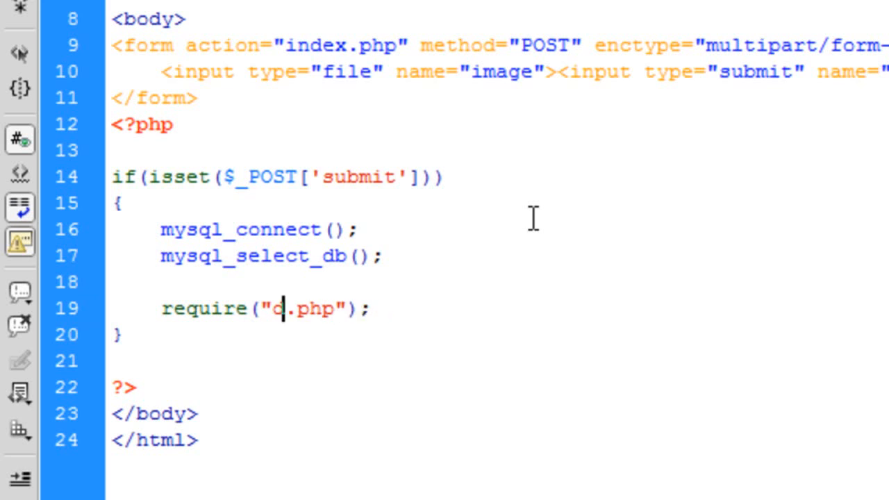
text(onnect)
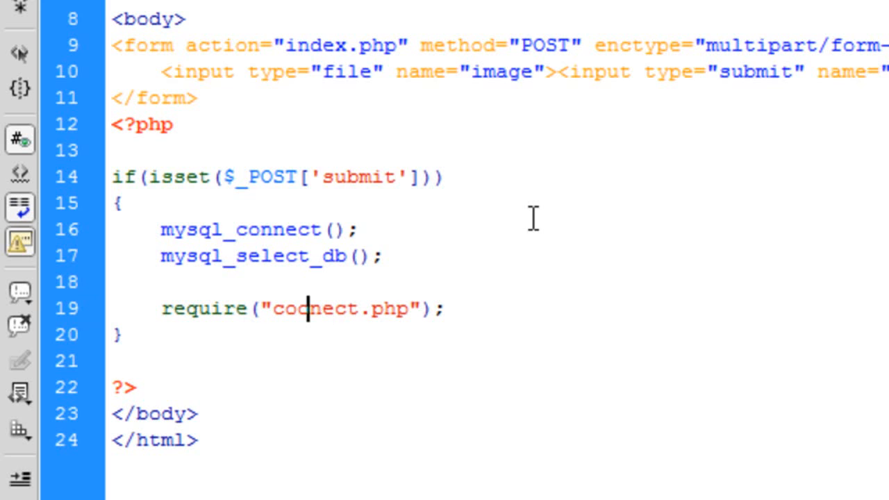
triple_click(299, 308)
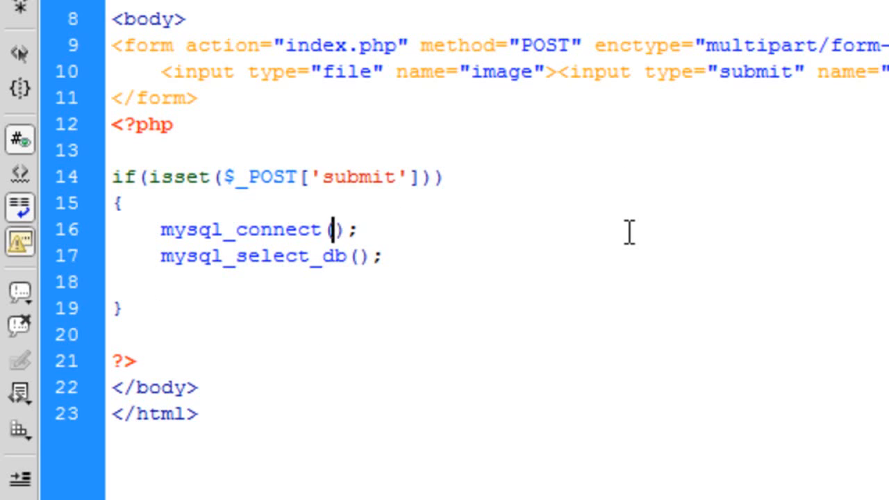
Step: Connect to 127.0.0.1 as root with empty password and select the tutorial database
text("","",")
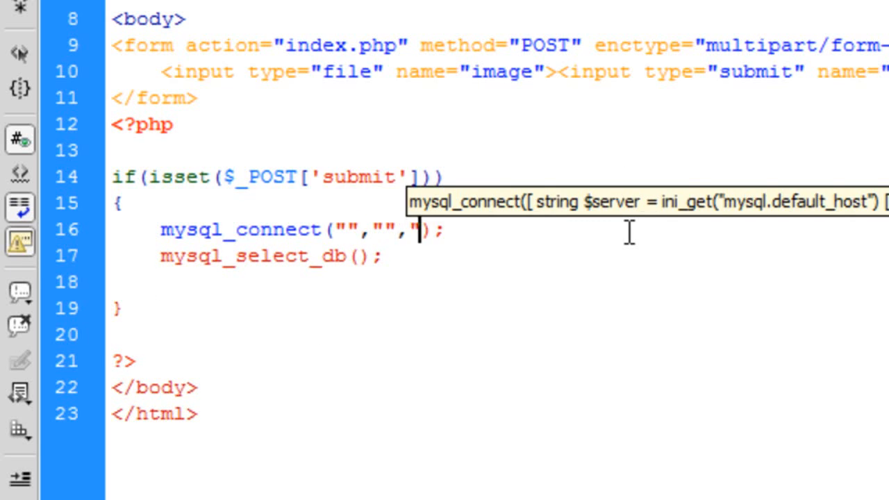
text(root)
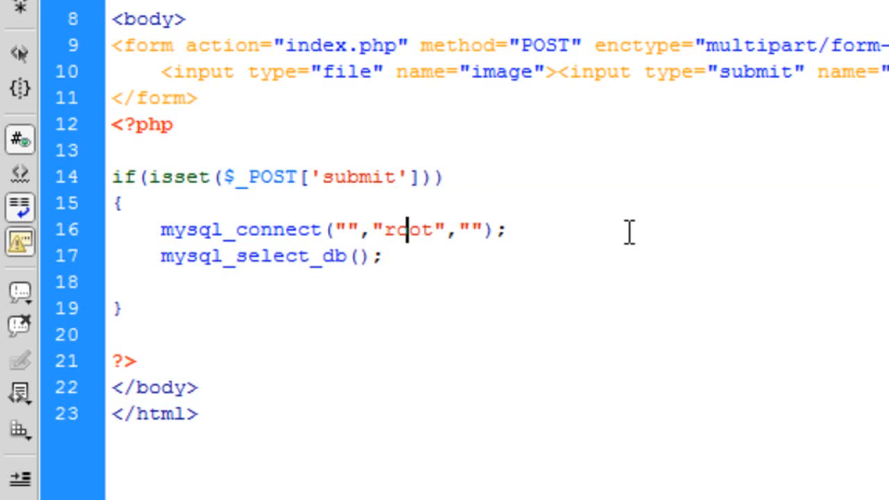
text(127.0.0.1)
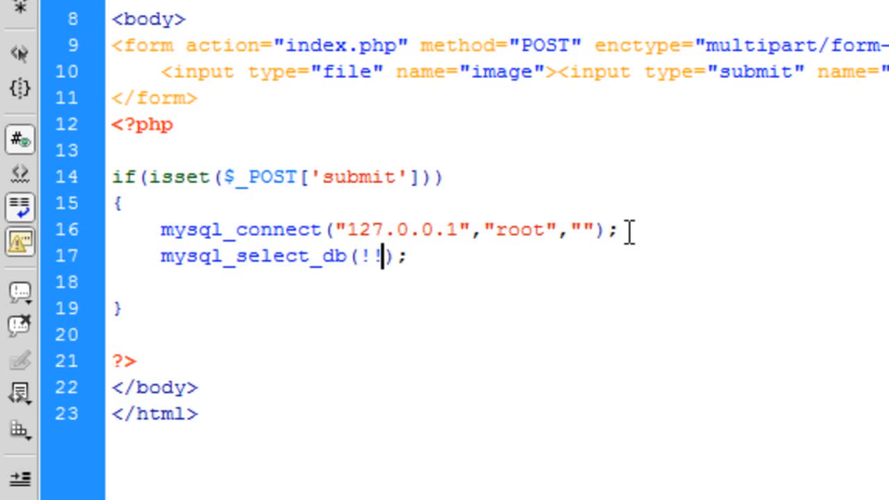
text(tutoria)
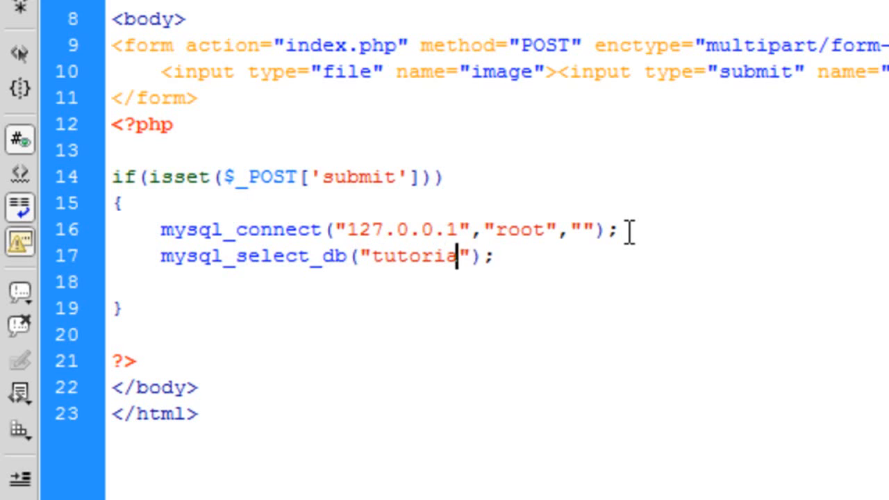
text(l)
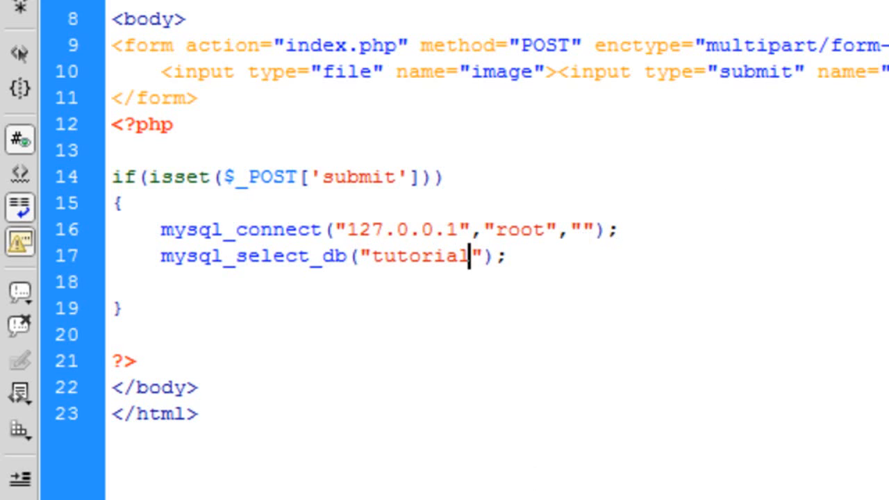
mouse_move(538, 262)
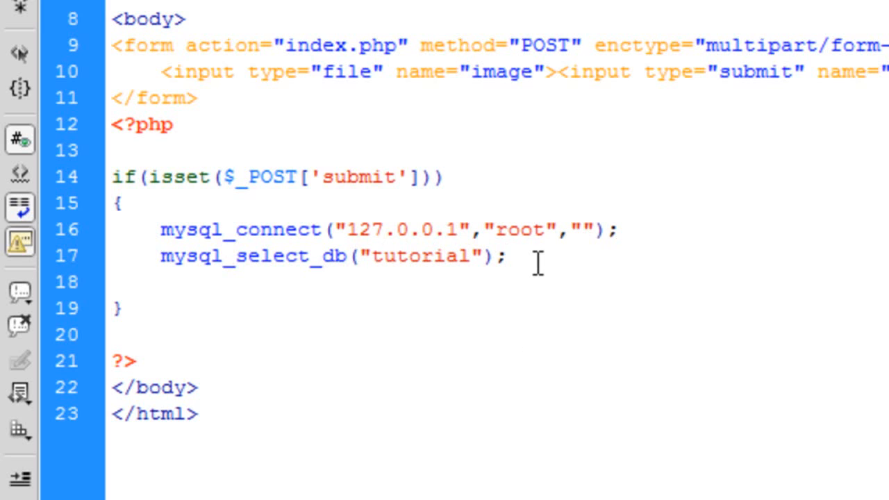
click(505, 256)
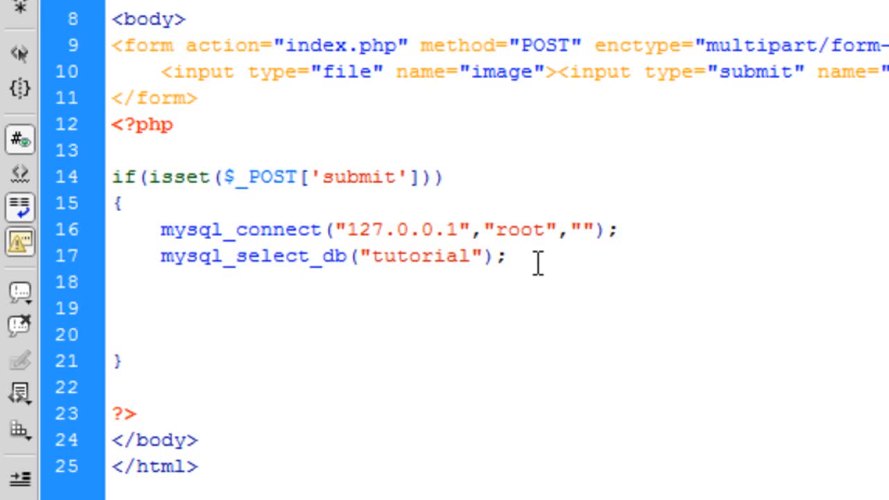
Step: Add $imageName = mysql_real_escape_string($_FILES["image"]["name"]); inside the submit check
text($image)
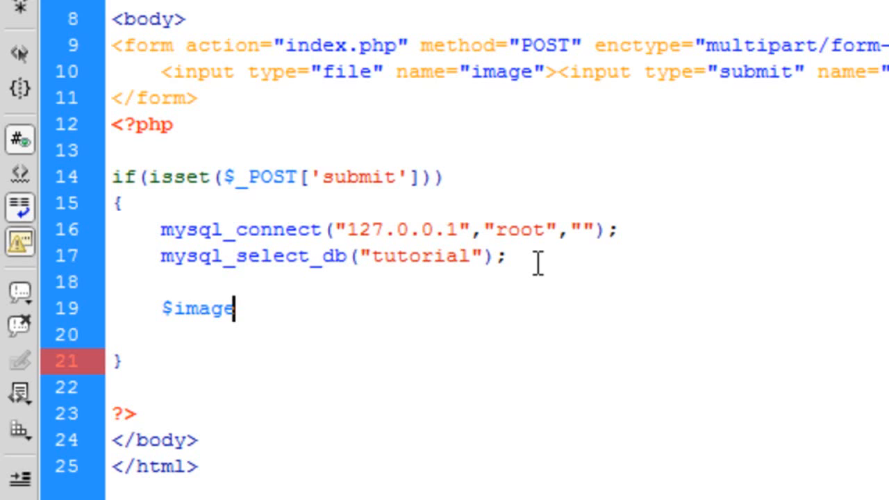
text(Name)
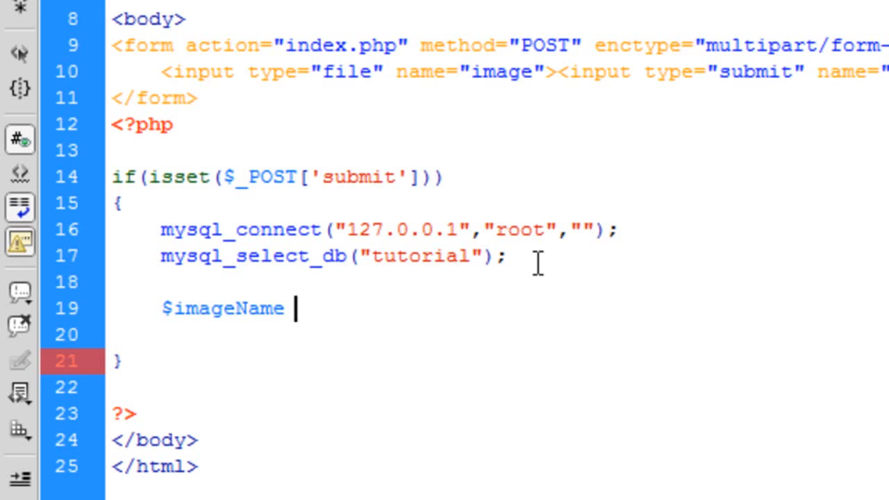
text(= mysql_)
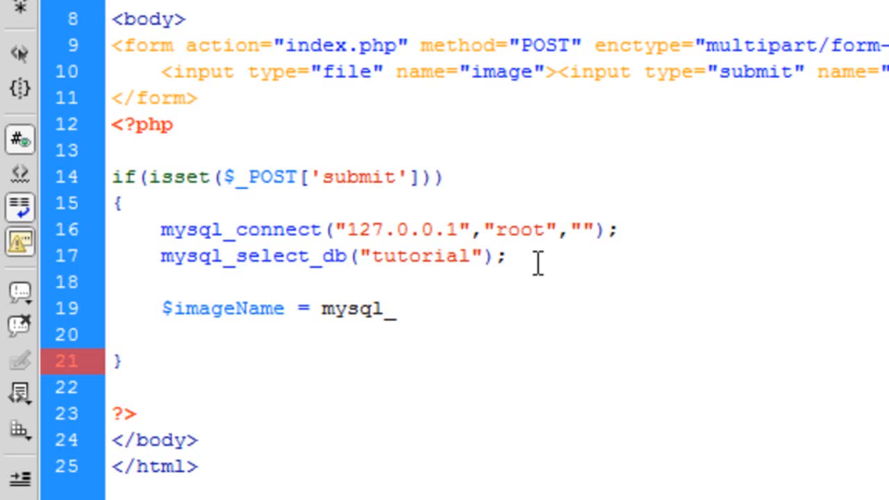
text(real)
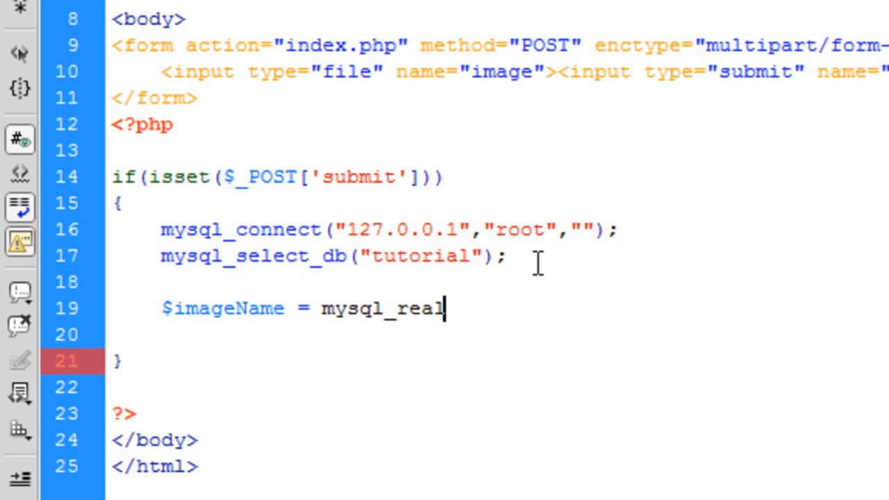
text(_escape_s)
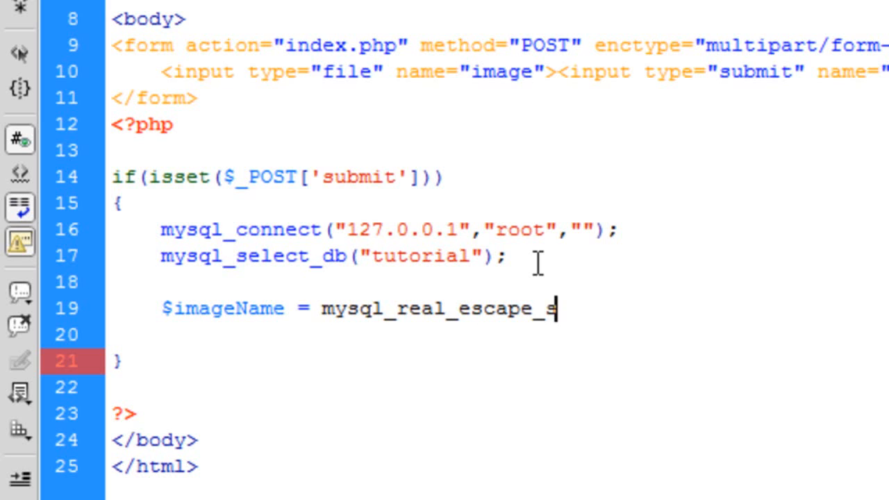
text(tring();)
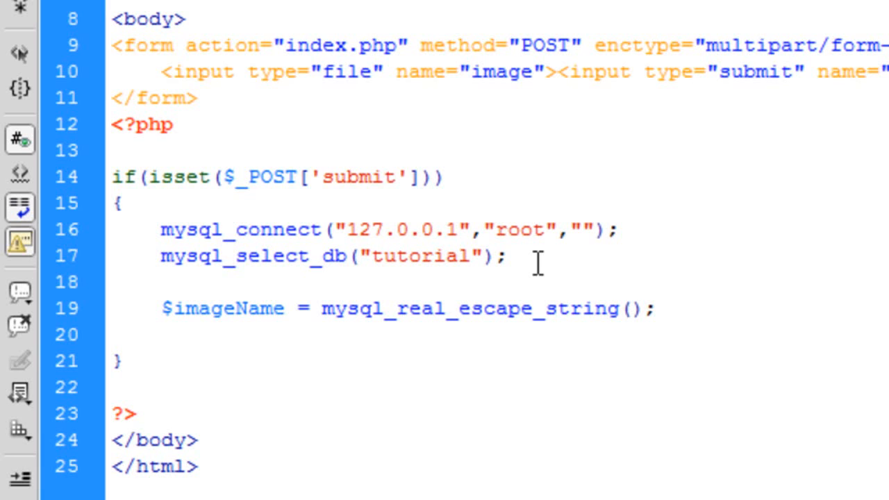
click(628, 308)
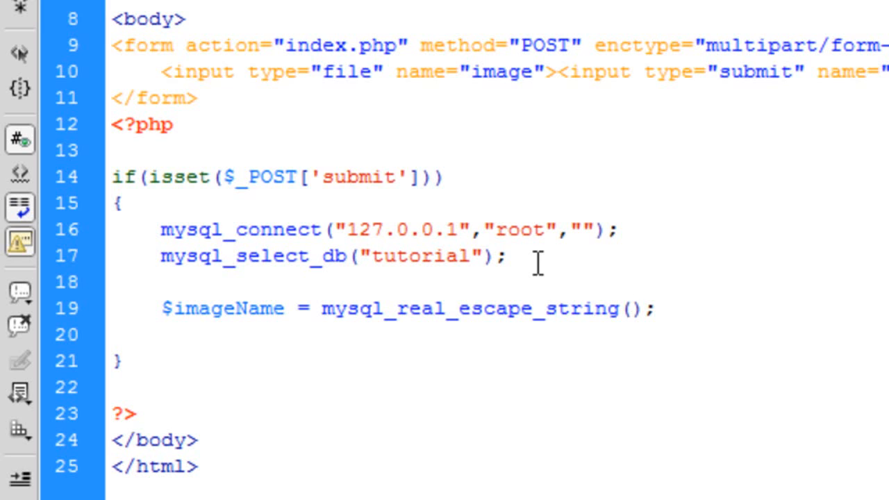
text($)
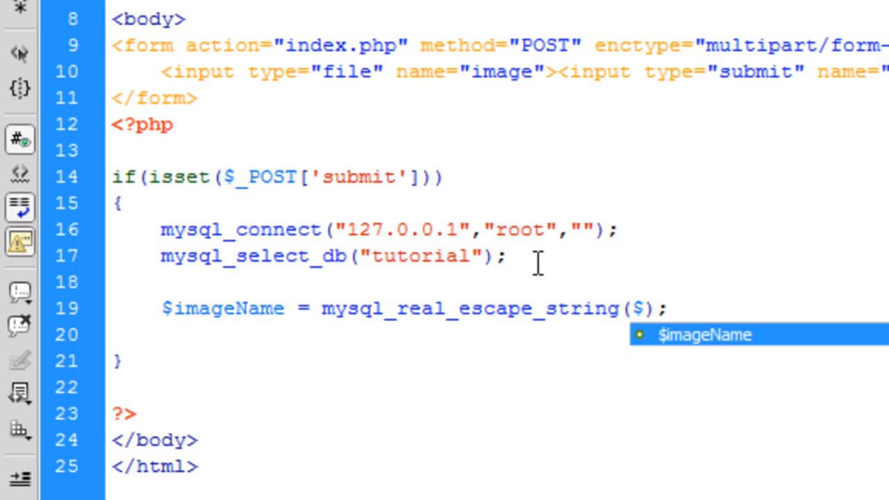
text(_FILES[])
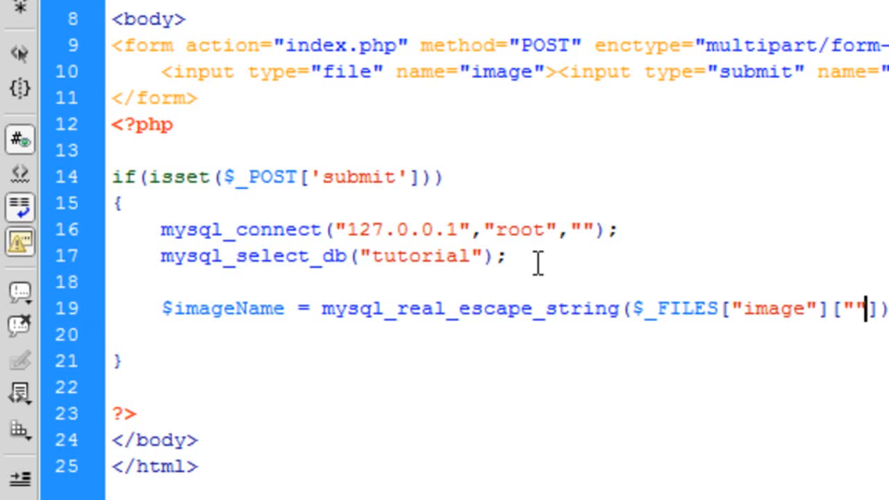
text(name)
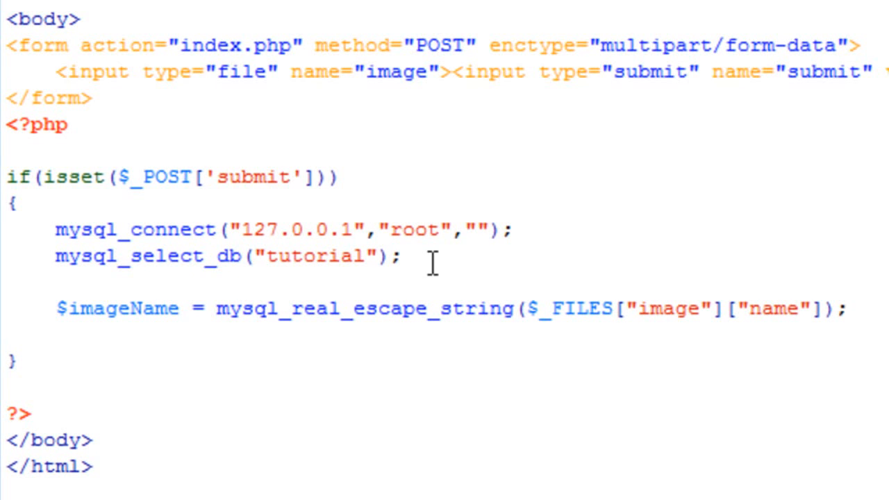
click(845, 307)
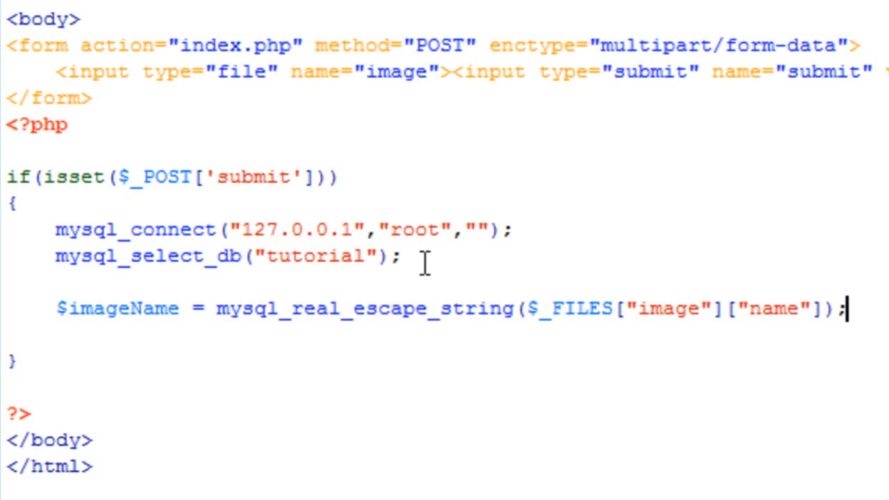
mouse_move(163, 80)
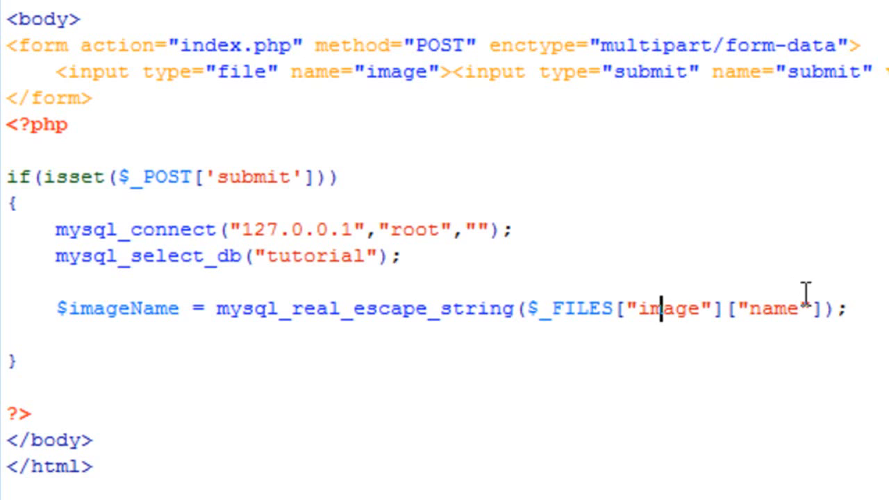
text(prin)
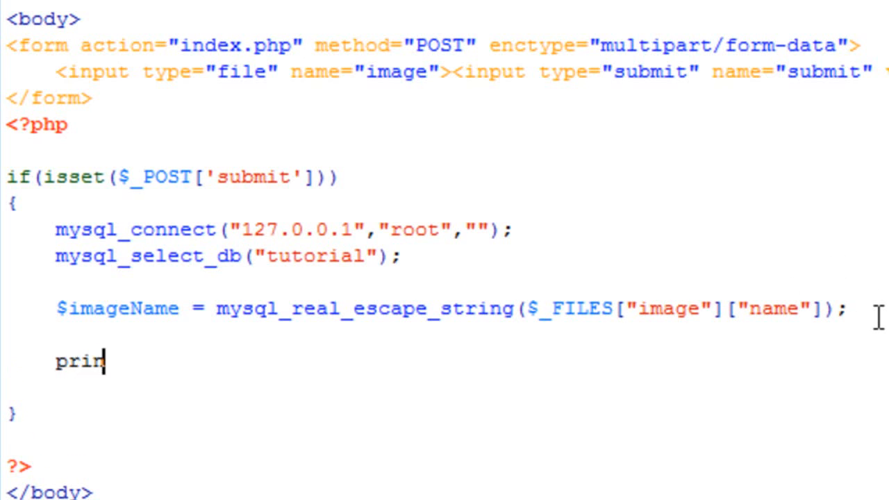
text(t_r();)
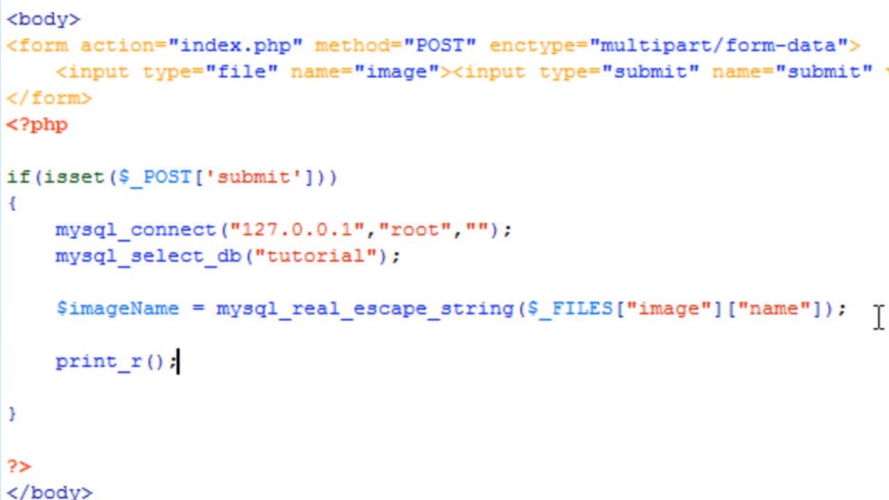
text(£)
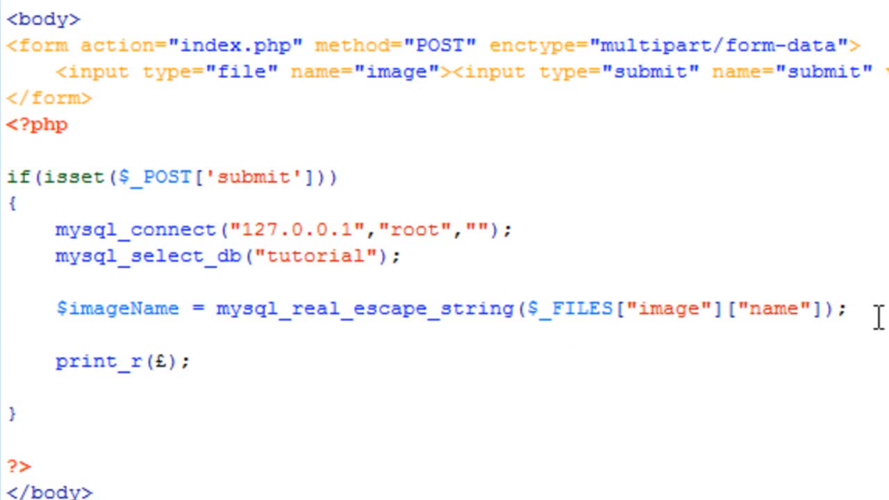
text($_FILES[])
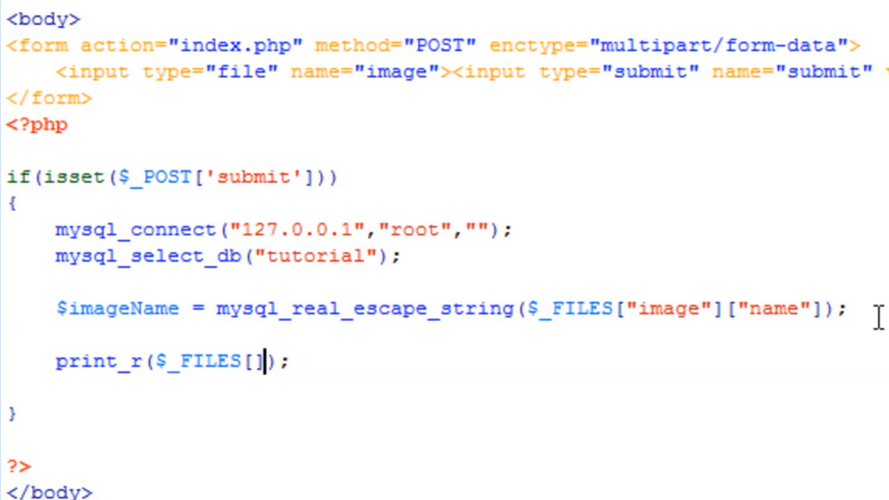
text("ima)
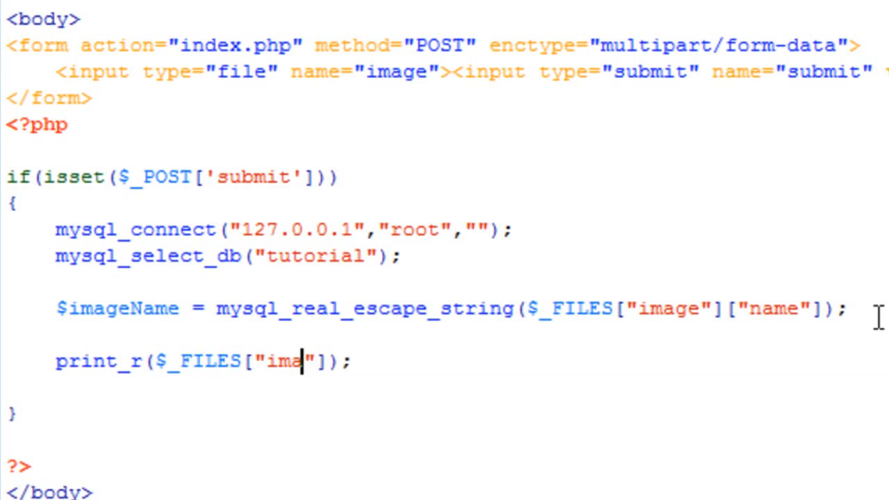
text(ge)
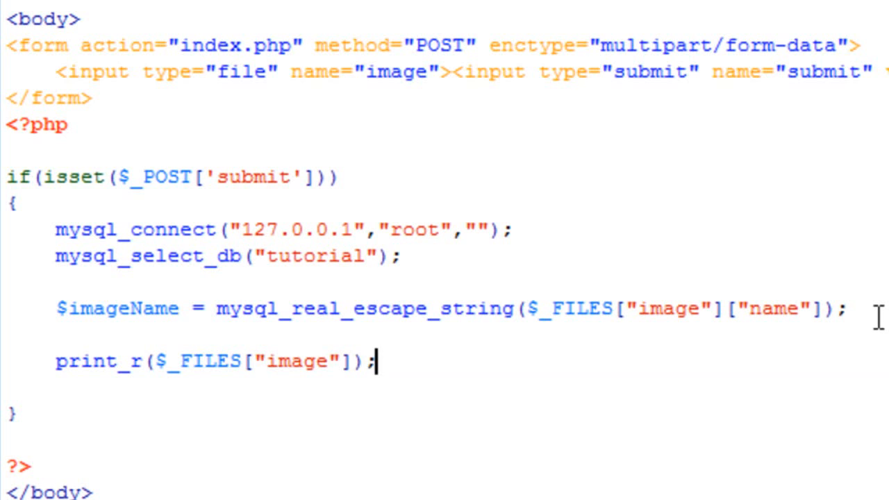
mouse_move(751, 308)
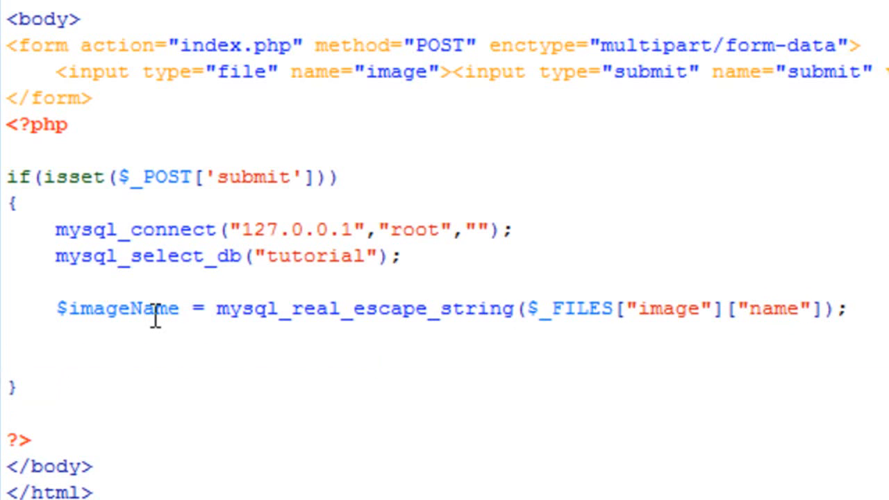
Step: Add $imageData = mysql_real_escape_string() on the upload's tmp_name
text($)
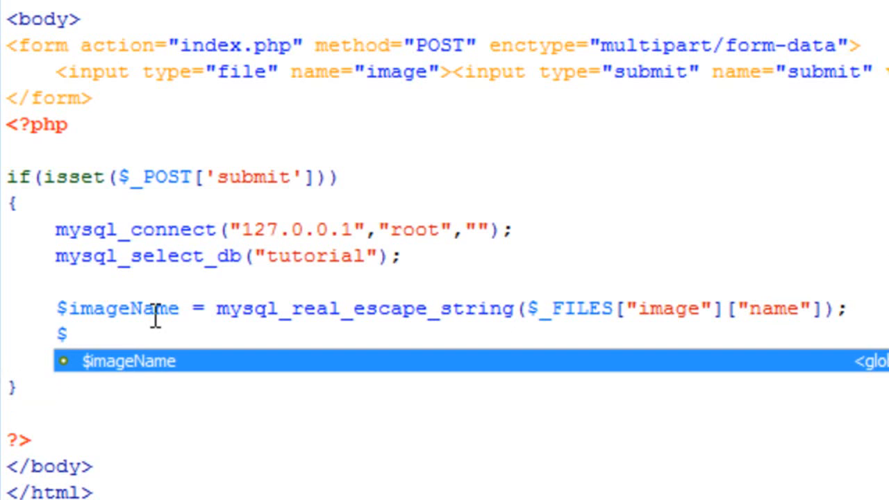
text(imageData)
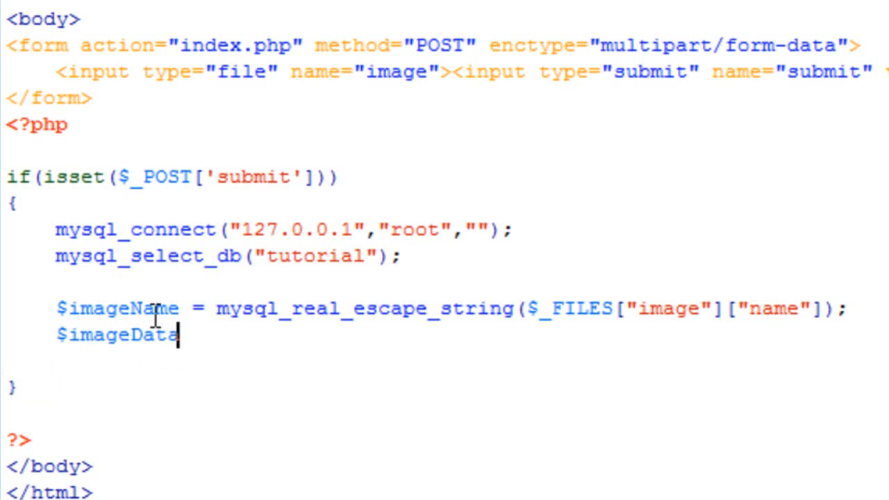
text(= mysq)
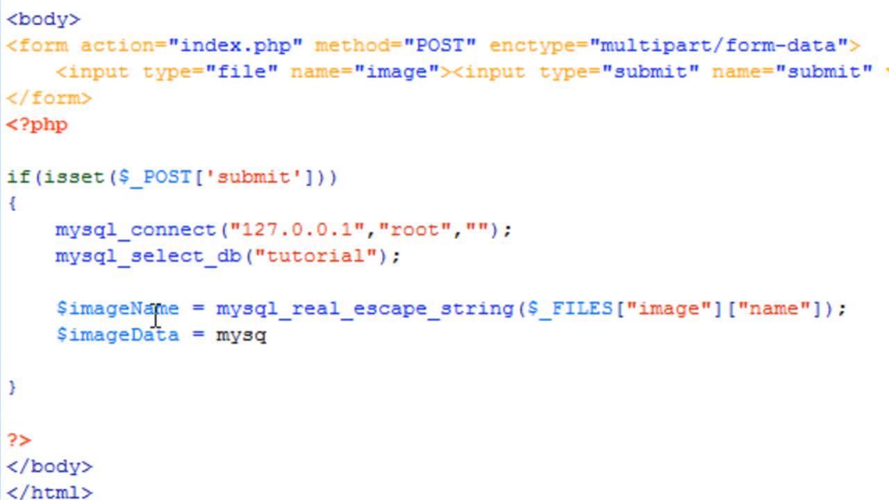
text(l_r)
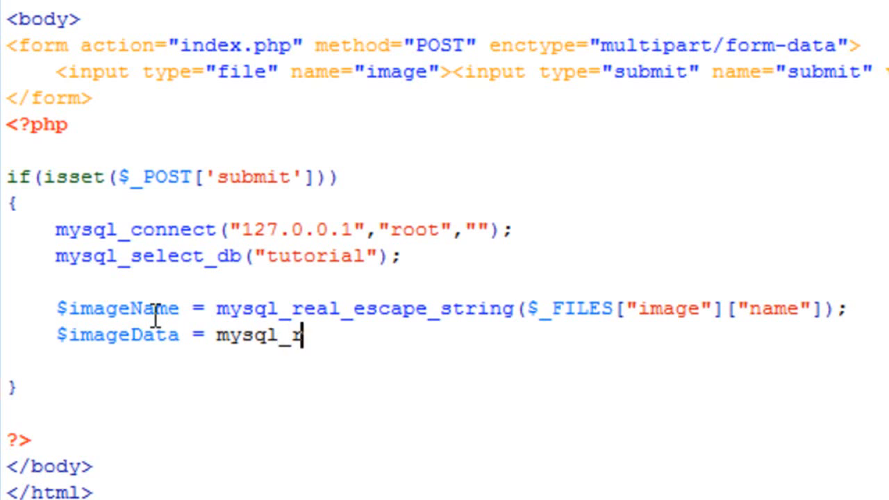
text(el)
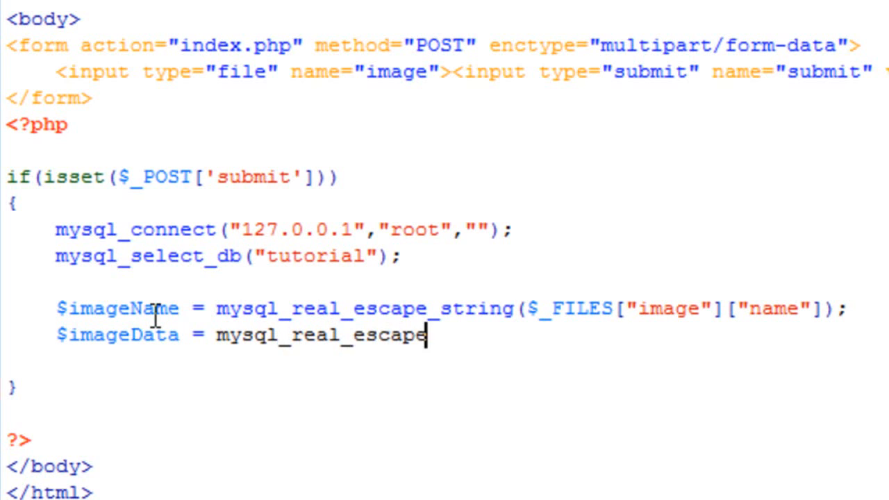
text(_string();)
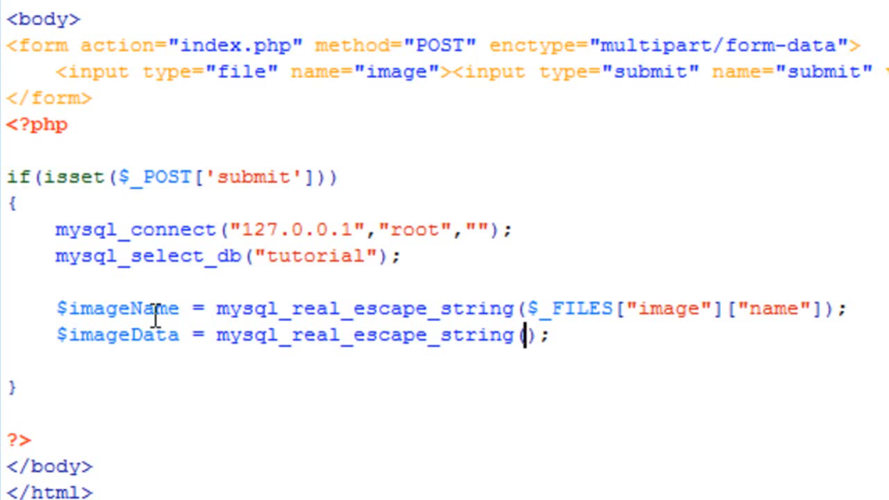
text($_FILES[][)
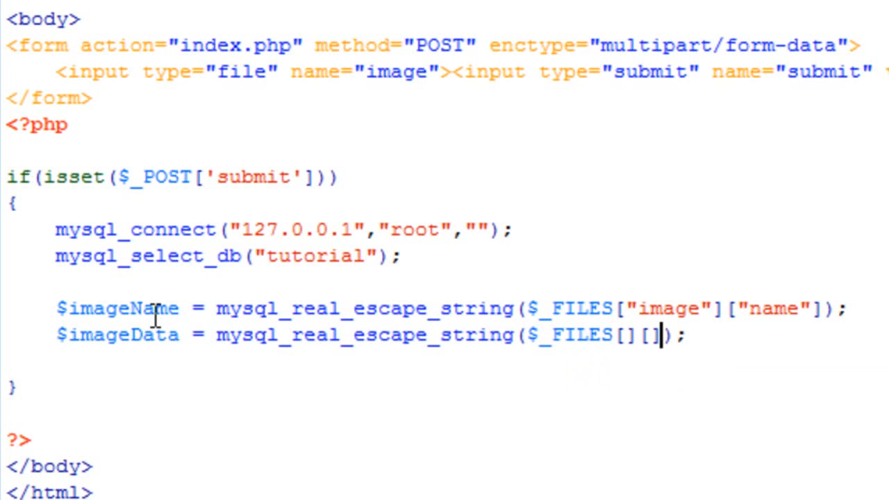
text(image")
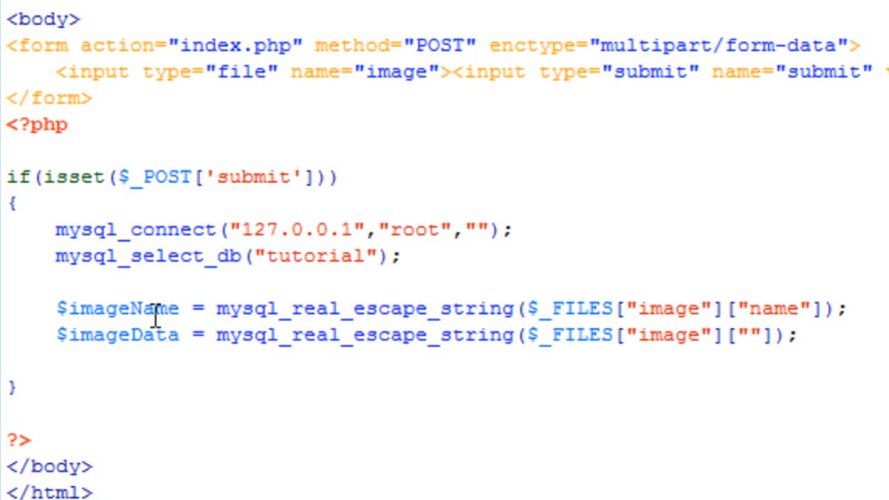
text(tmp_name)
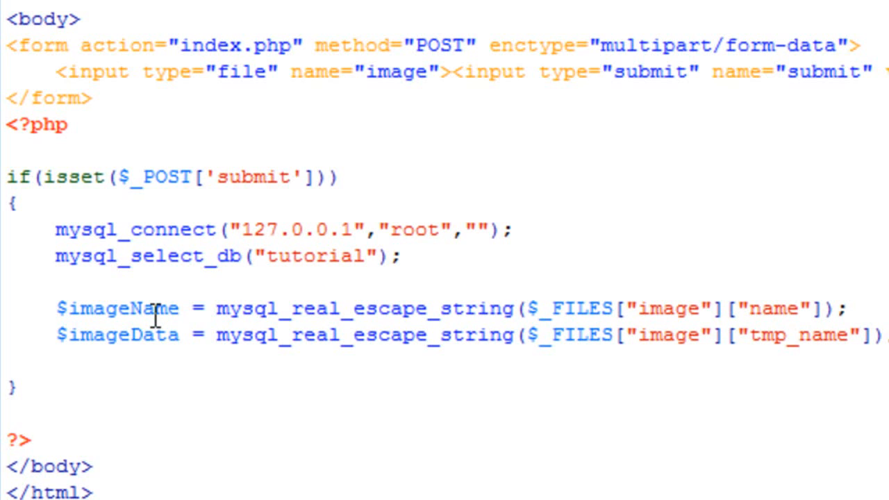
mouse_move(520, 334)
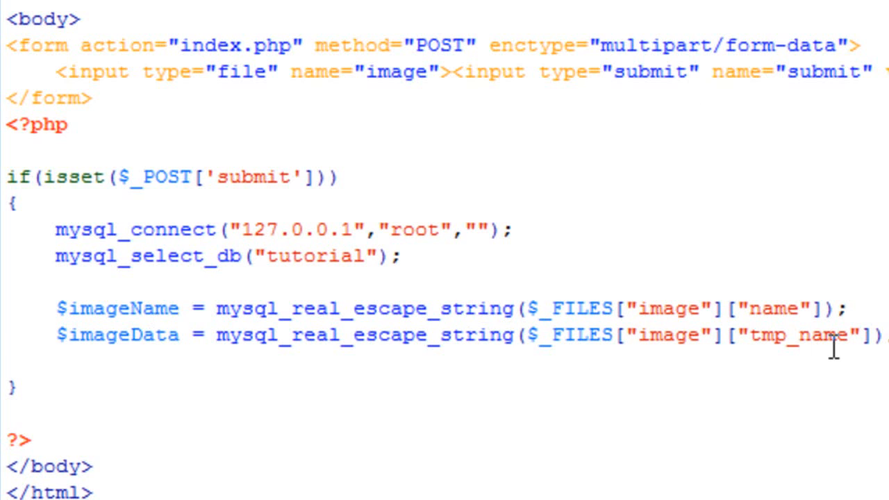
Step: Wrap the tmp_name in file_get_contents() and add echo $imageData
text(file_get_con)
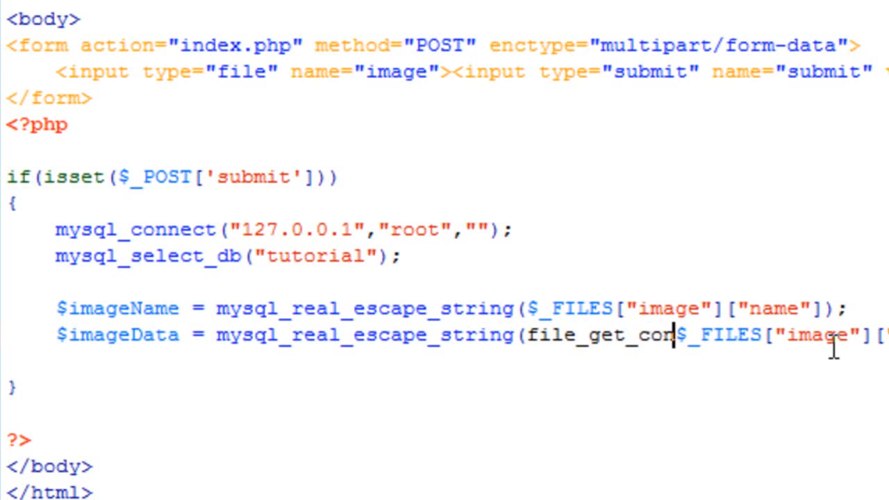
text(tents()
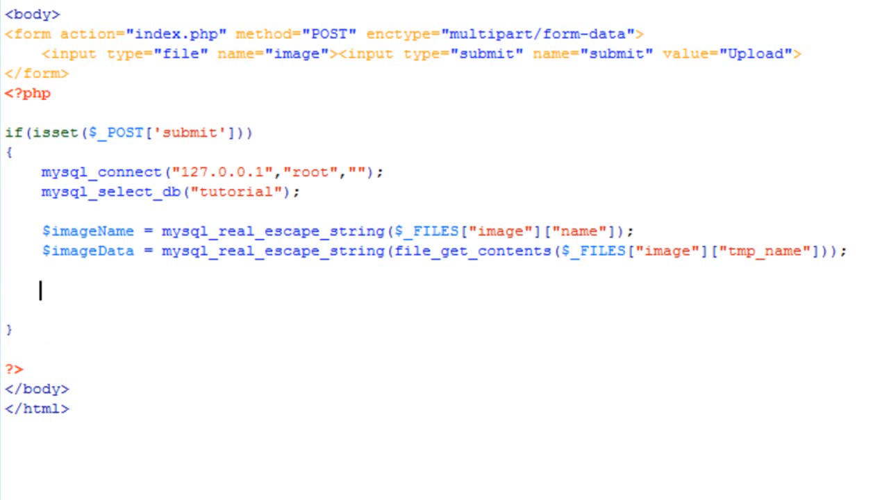
text(echo $imag)
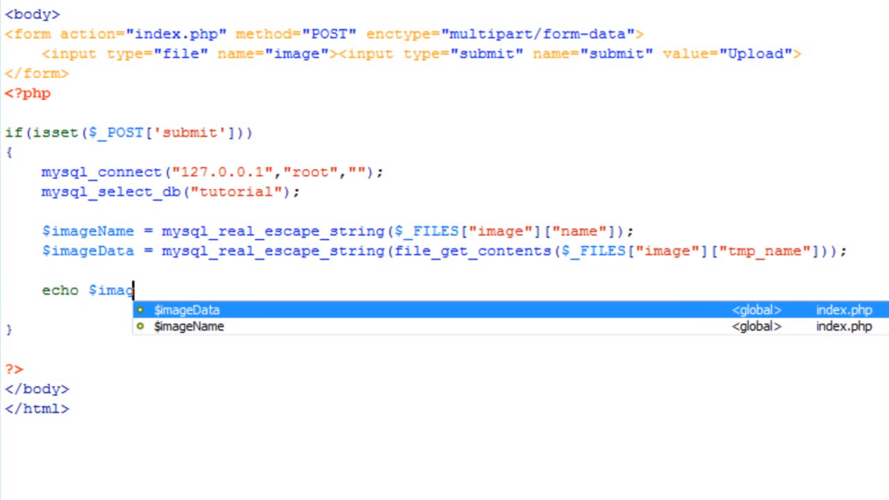
key(Enter)
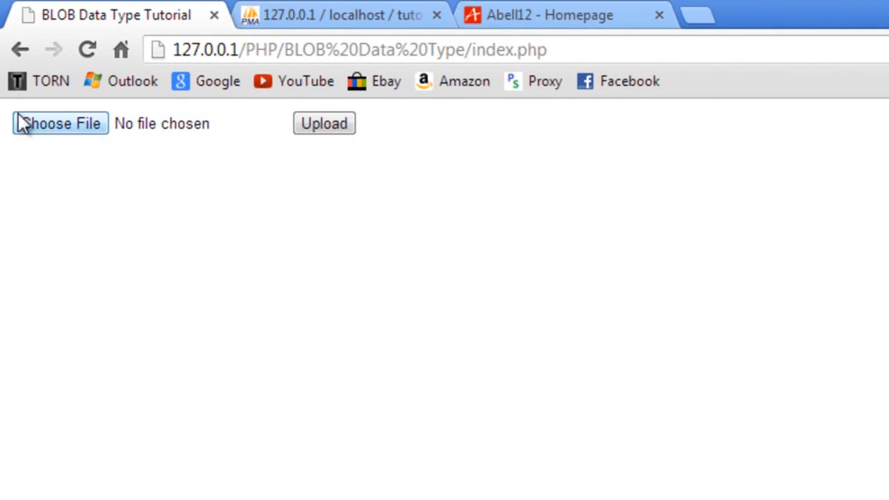
Step: Choose favicon_JPG.jpg in the index.php form and upload it
click(324, 123)
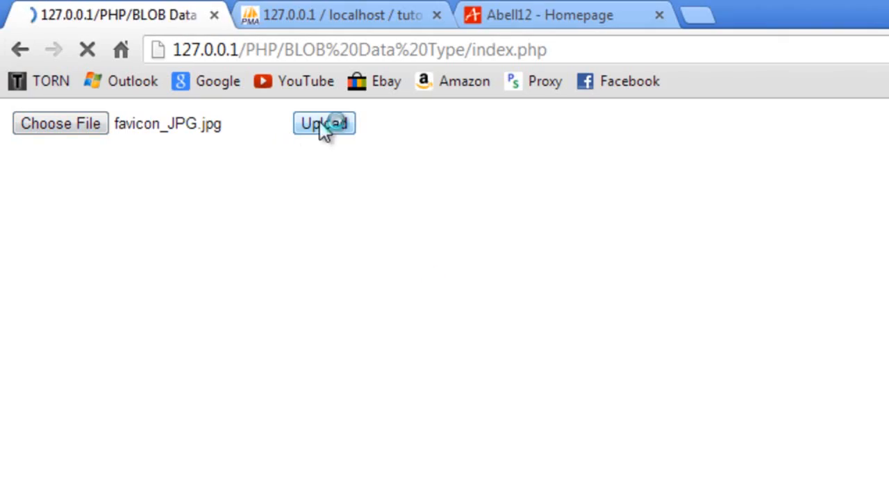
click(323, 124)
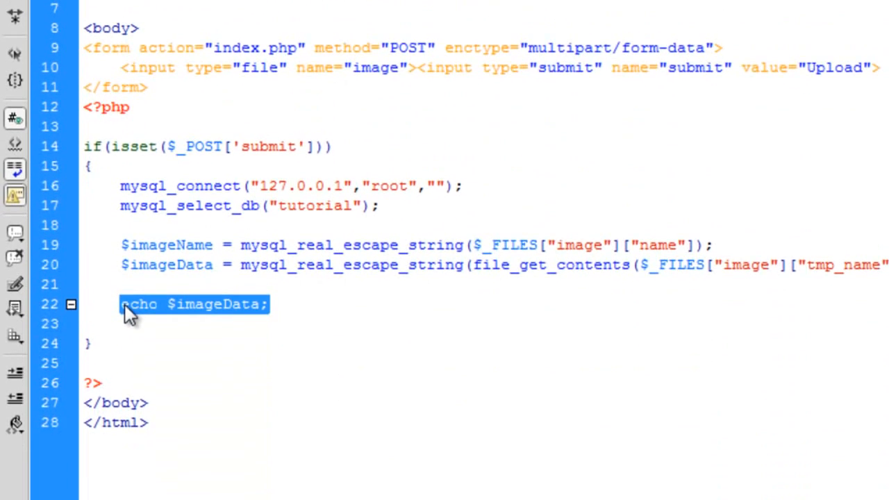
Step: Replace the echo with $imageType = mysql_real_escape_string($_FILES["image"]["type"]);
text($image)
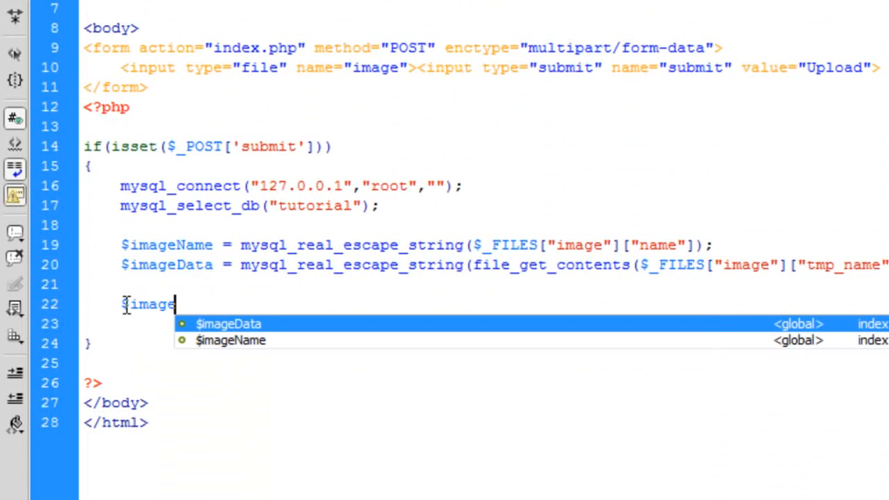
text(T)
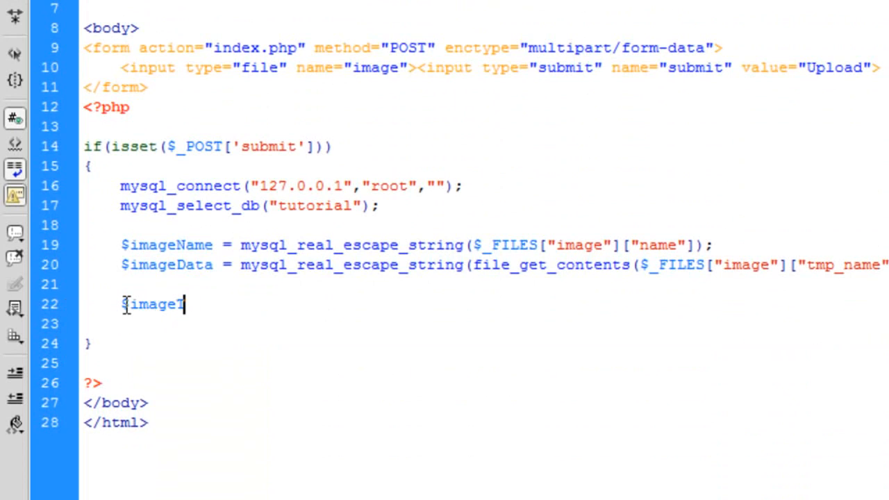
text(type)
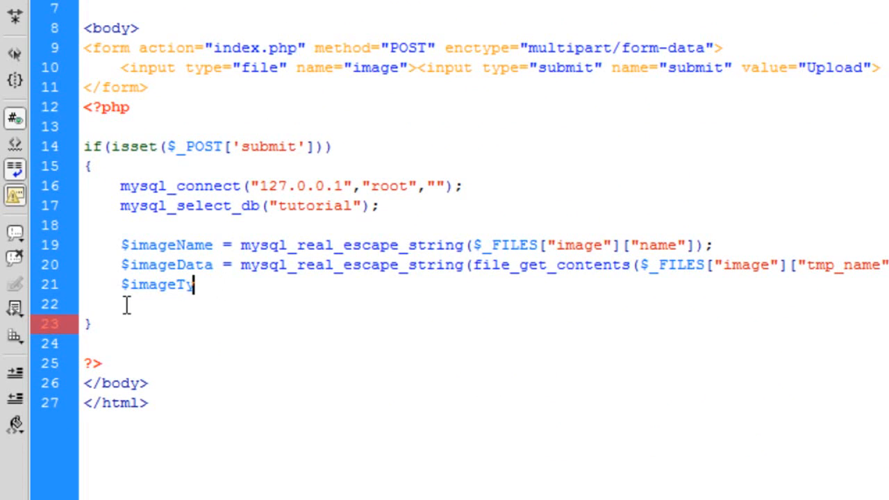
text(pe =)
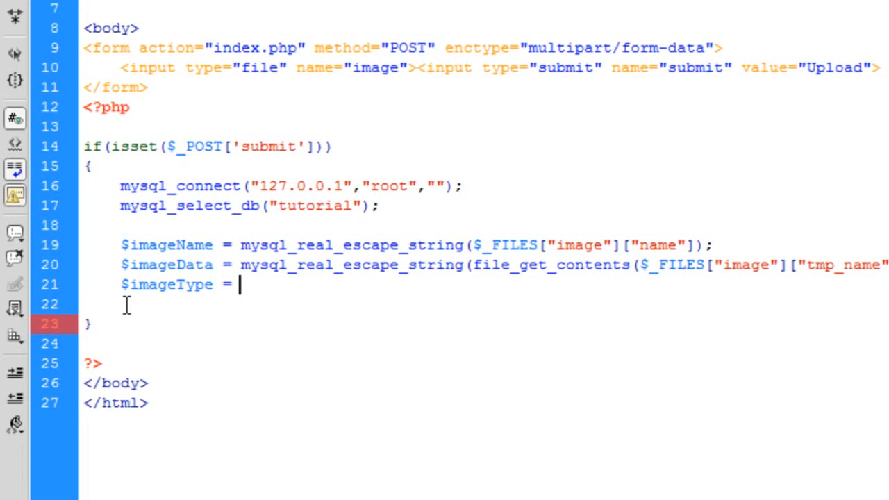
text(my)
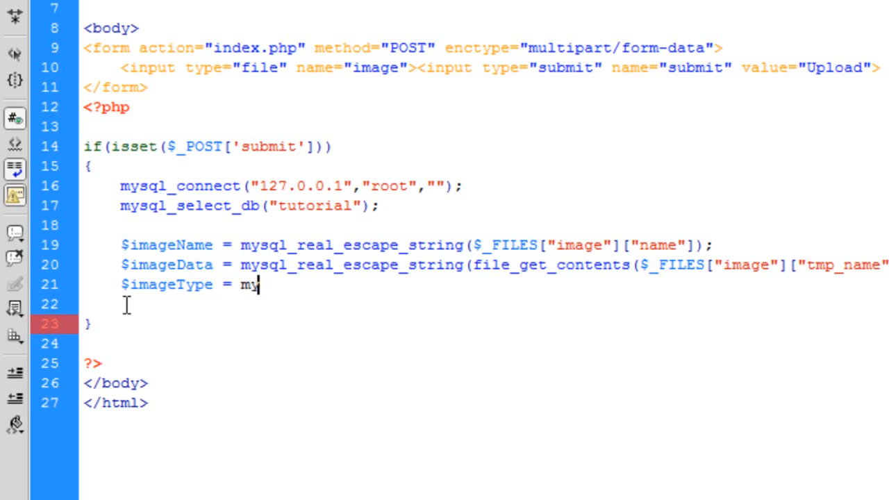
text(sql_real_)
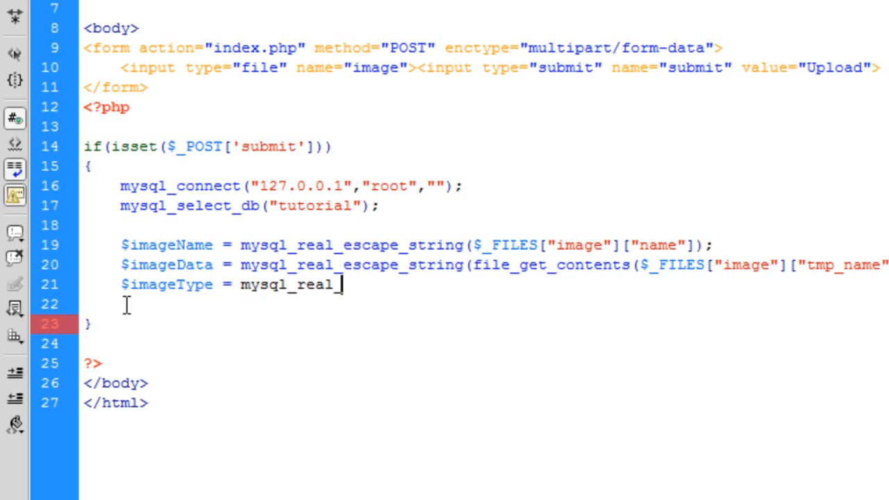
text(escape_string)
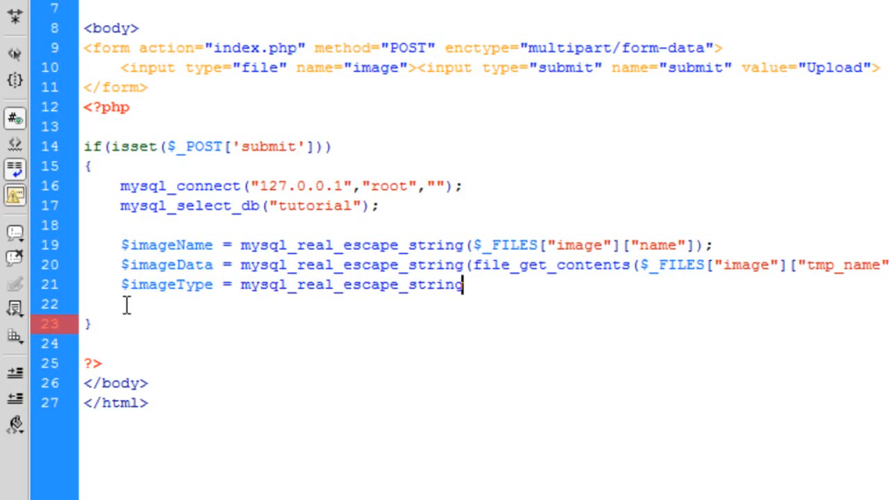
text(();)
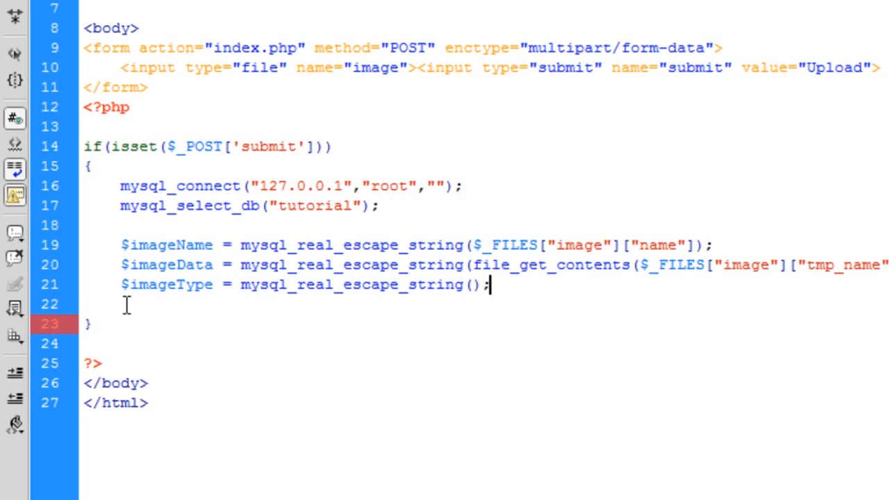
text($_FILES[][)
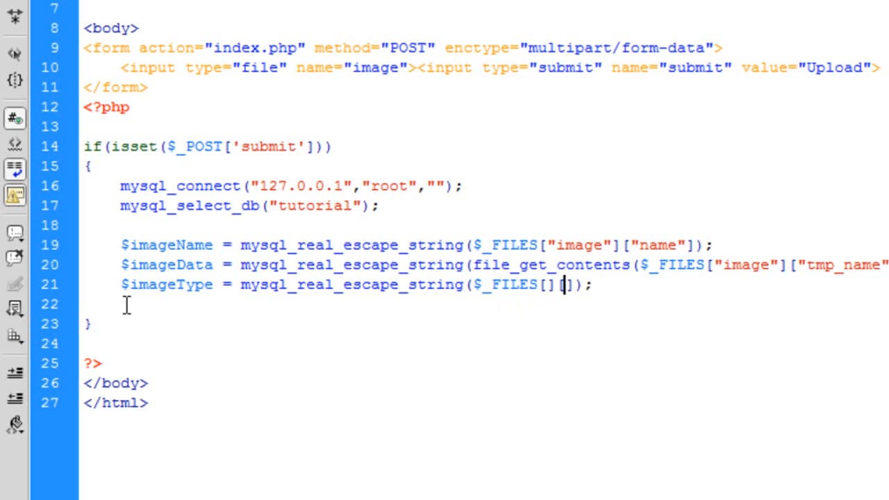
text("image")
click(484, 304)
text(if()
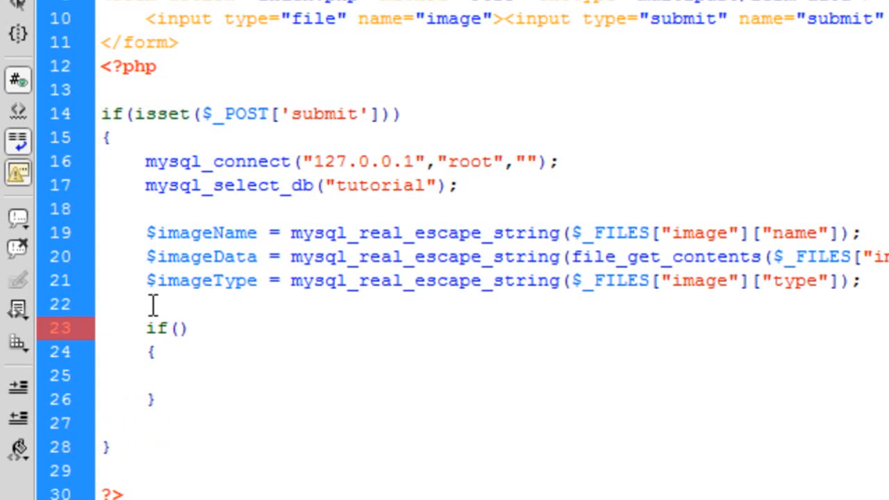
Step: Check substr($imageType, 0, 5) == "image" and echo "Working code"
text(substr()
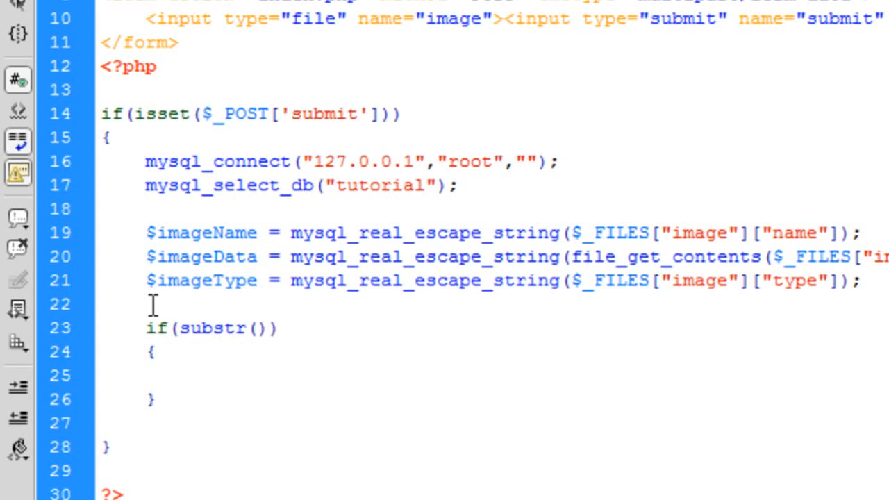
text($imageTy)
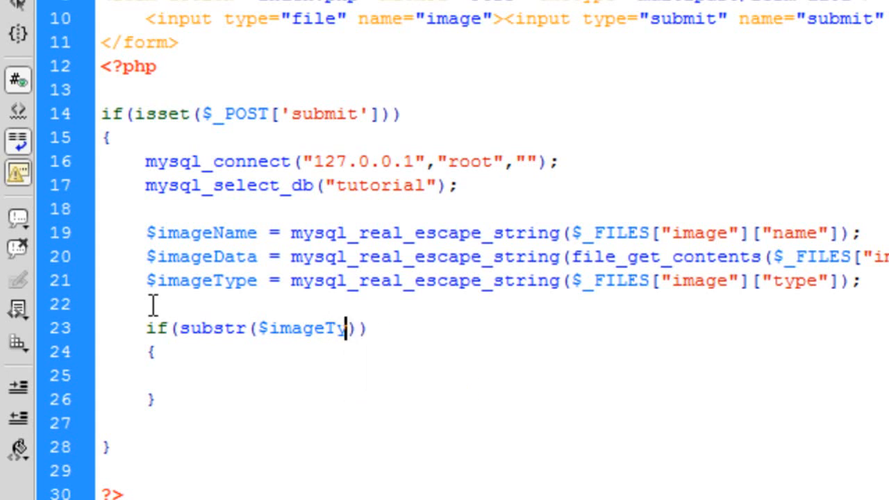
text(pe,,)
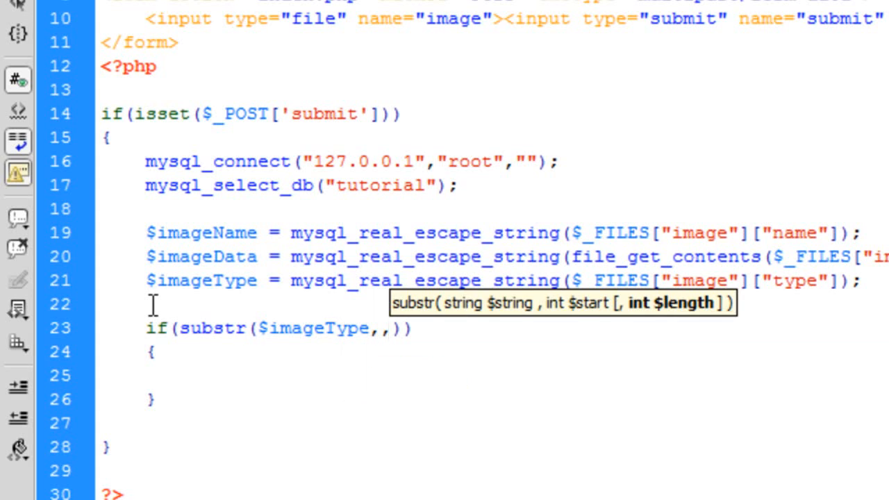
text(0)
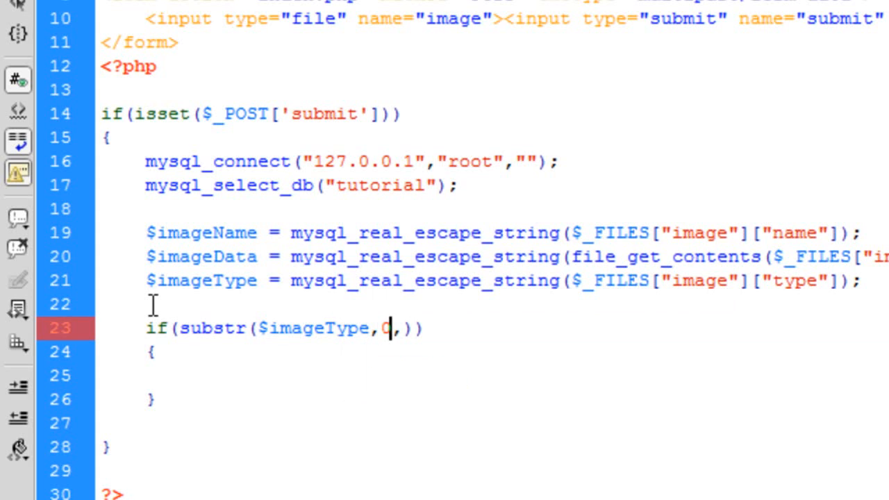
text(5)
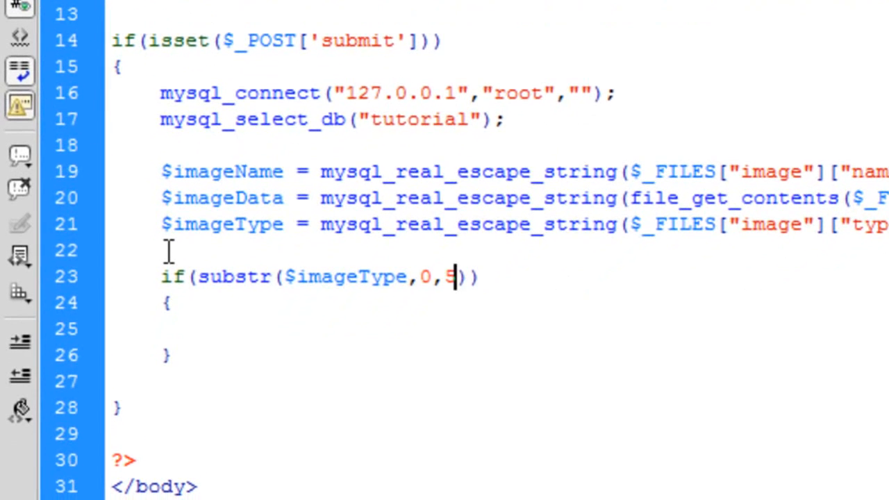
text(5)
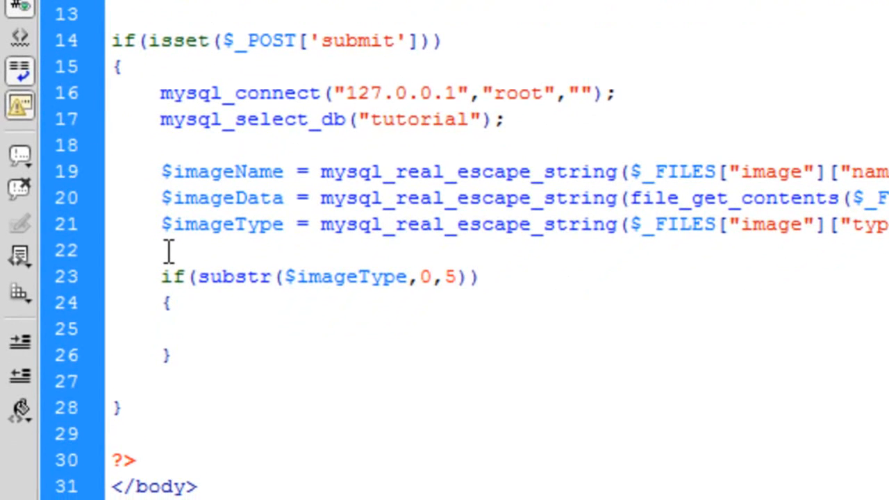
text(5)
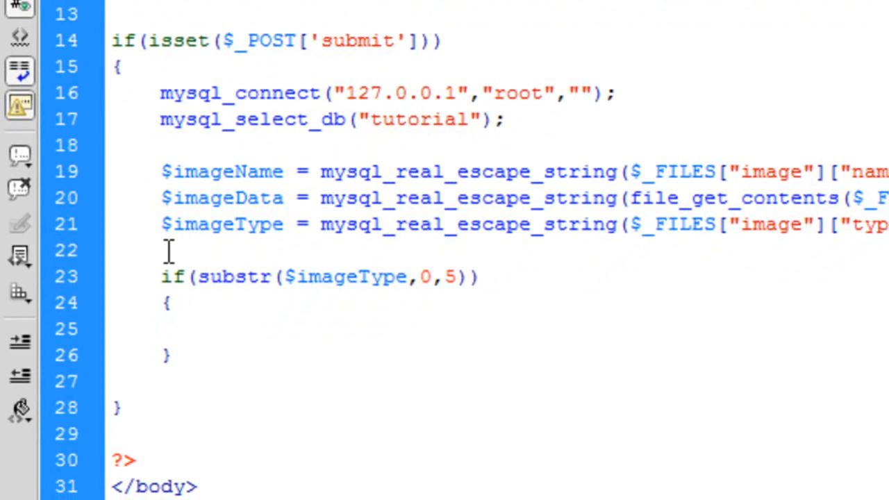
text(== "")
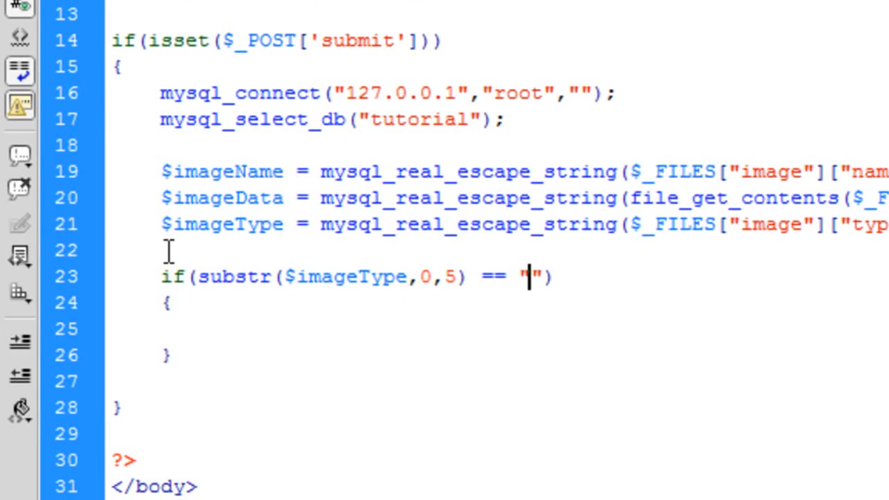
text(image)
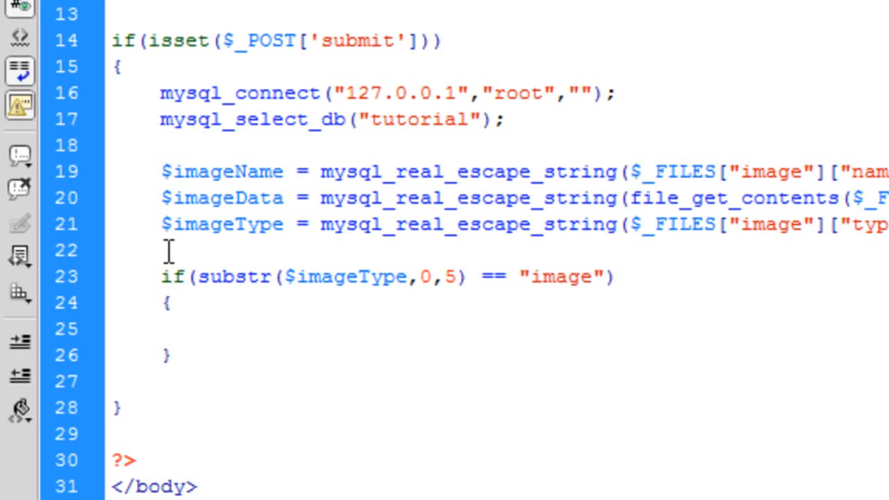
text(echo "";)
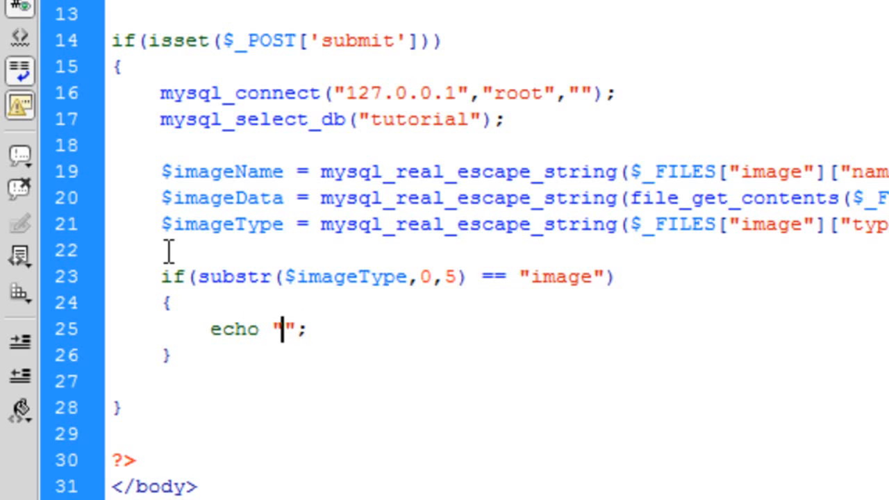
text(Working code)
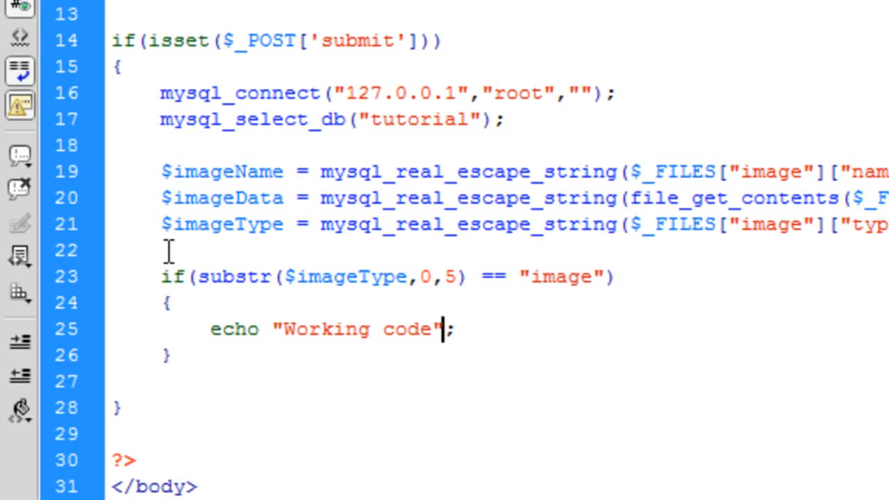
Step: Add an else branch echoing "Only images are allowed!"
text(eles)
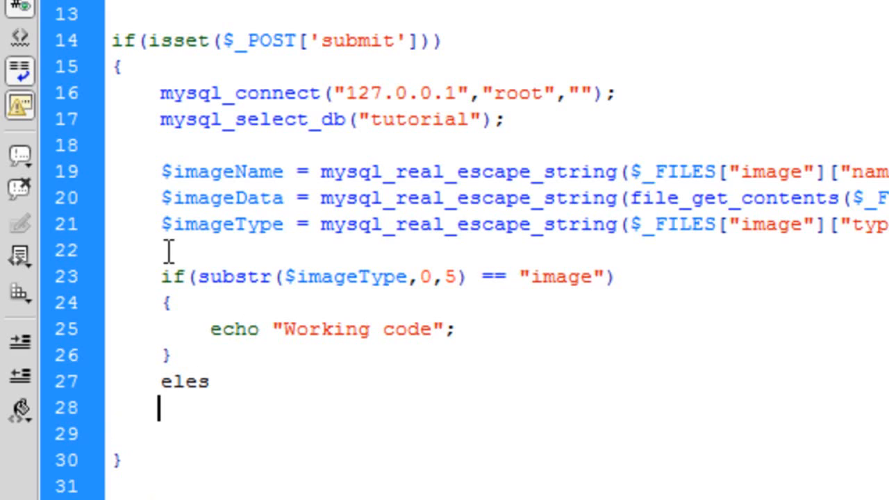
text(else)
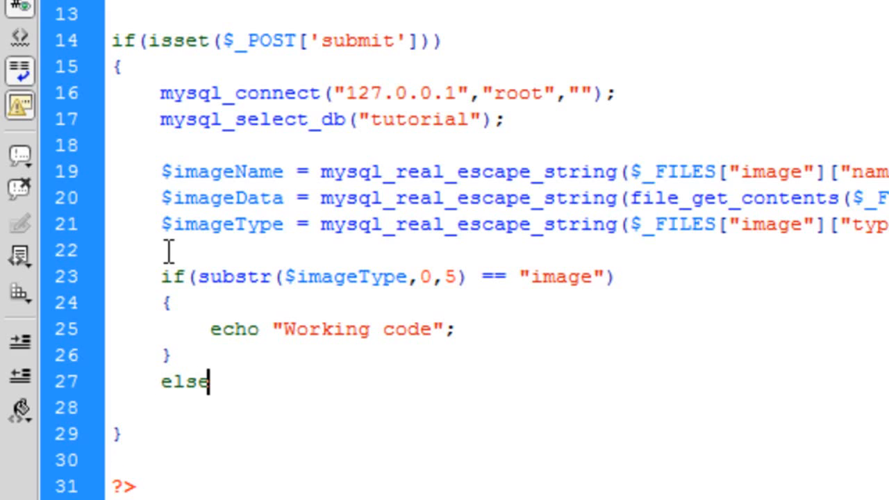
key(enter)
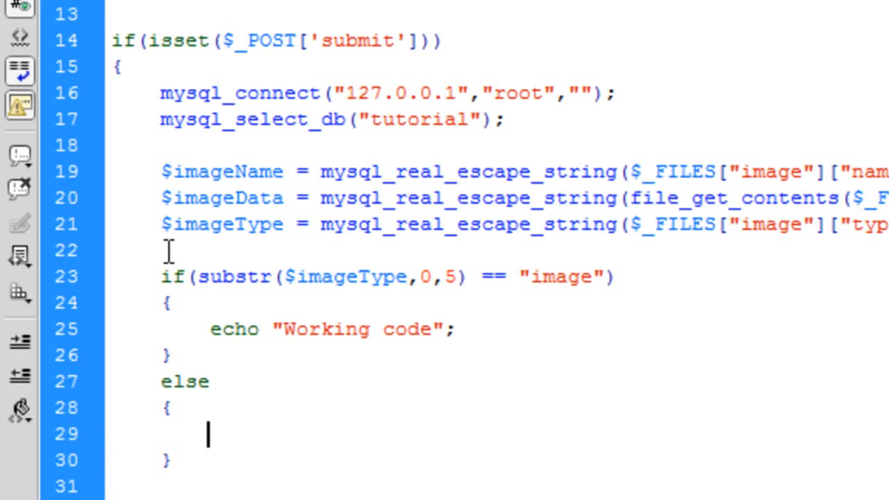
text(echo "Onl")
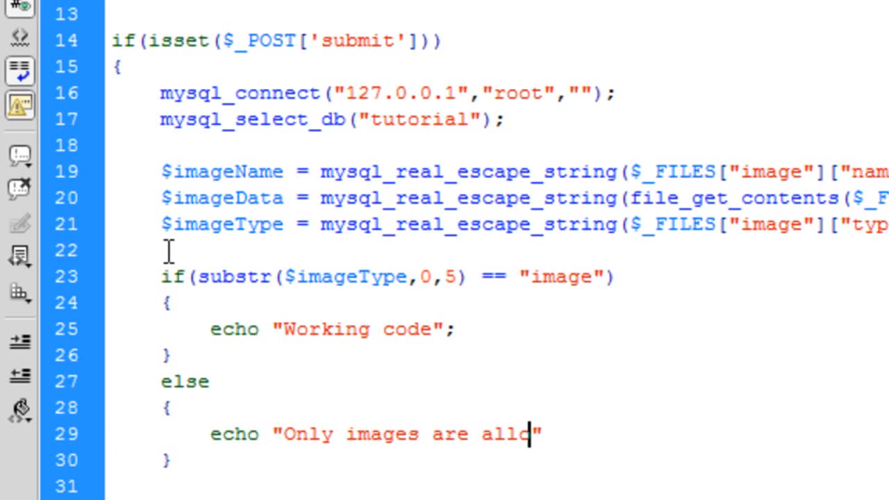
text(wed)
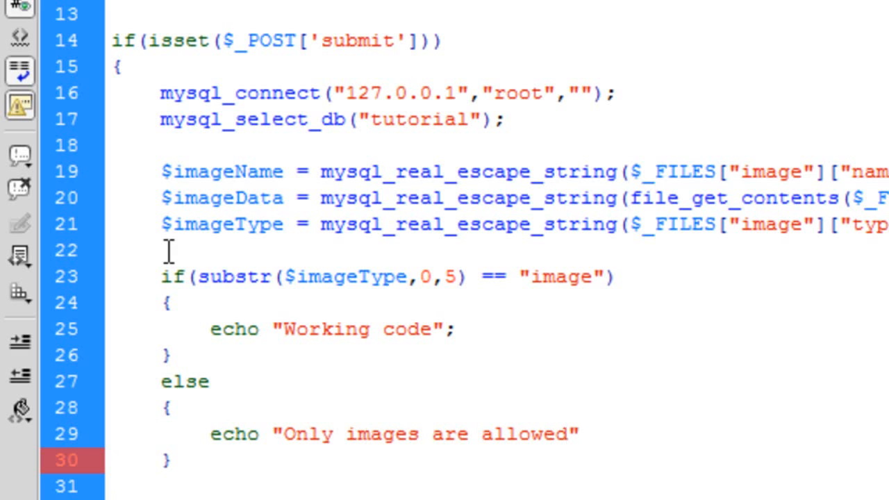
text(!)
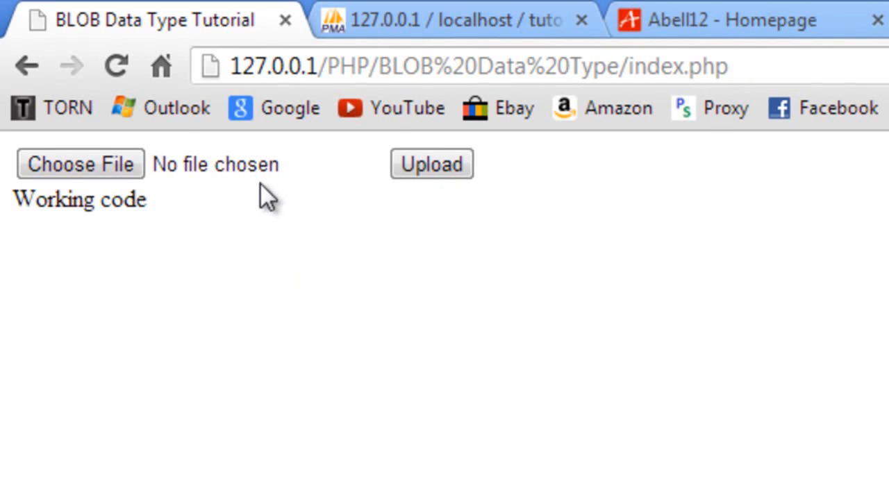
Step: Choose a .txt file in the index.php form and upload it
click(79, 164)
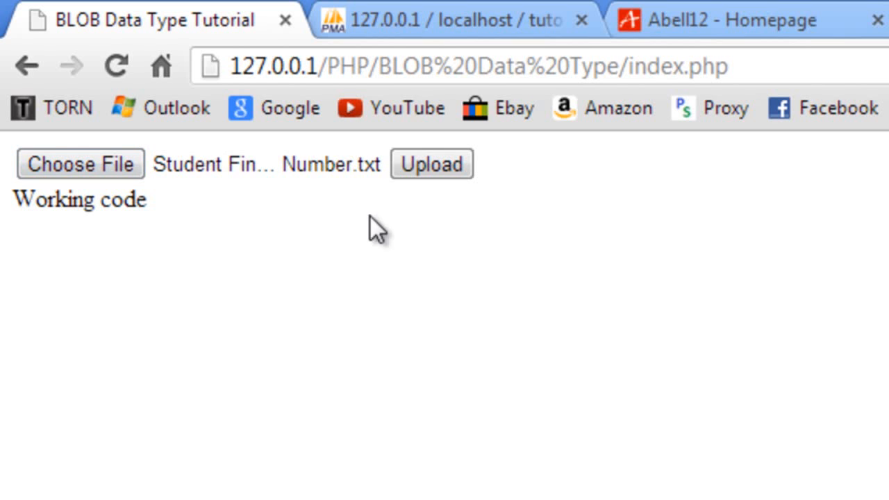
click(431, 164)
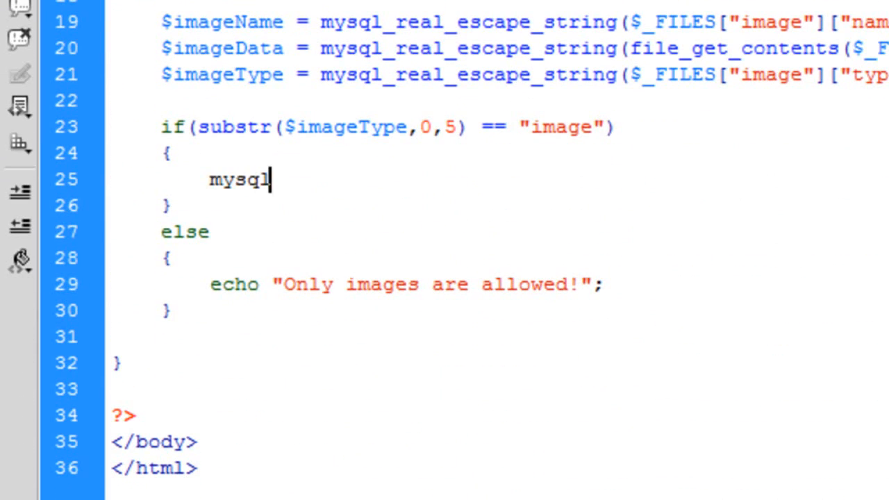
Step: Write mysql_query("INSERT INTO `blob` VALUES('','','')") and begin inserting $imageName
text(_)
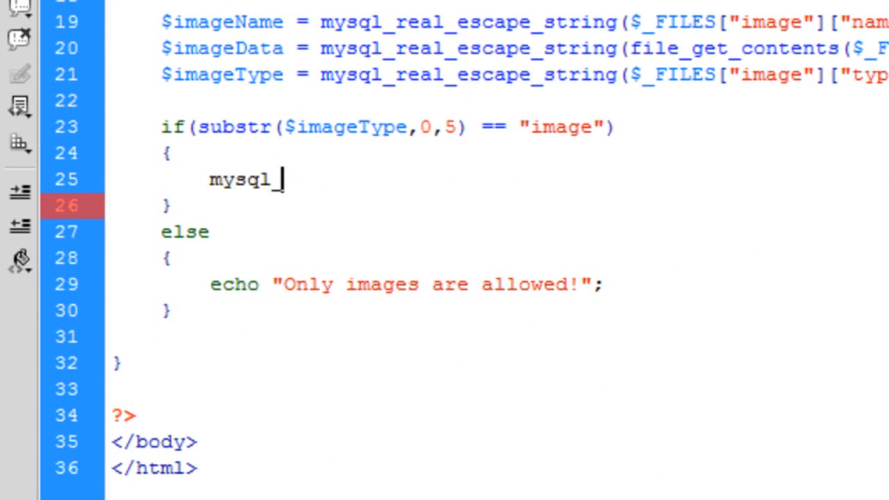
text(query();1)
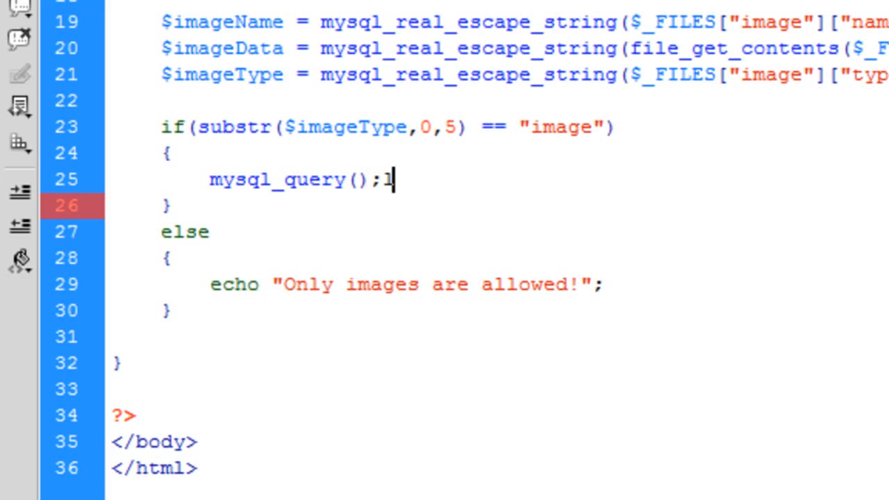
text("I")
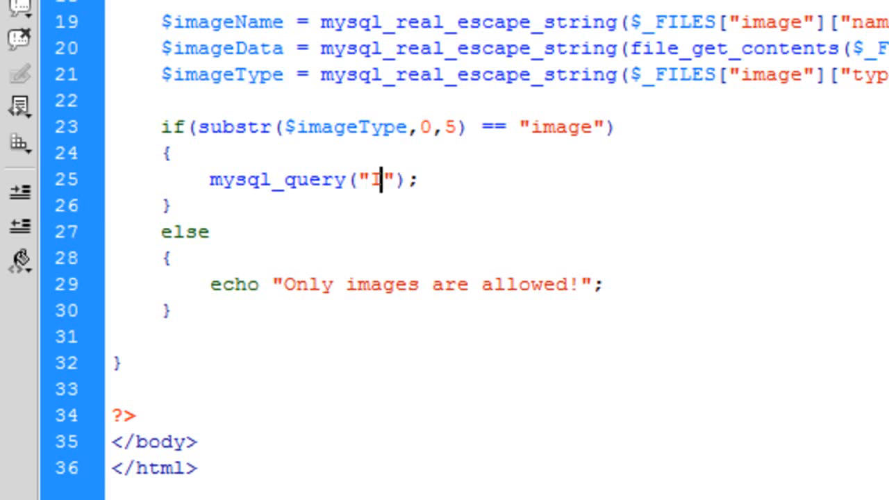
text(INSERT INTO `)
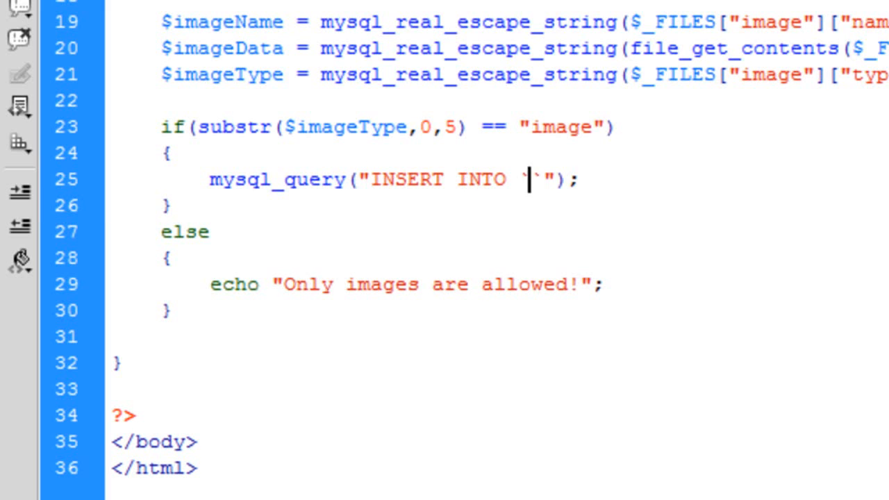
text(blob)
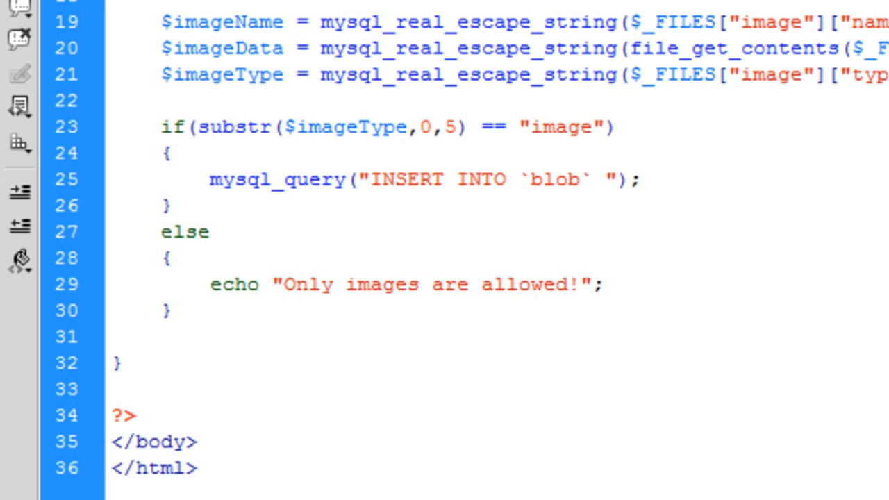
text(VALUES ())
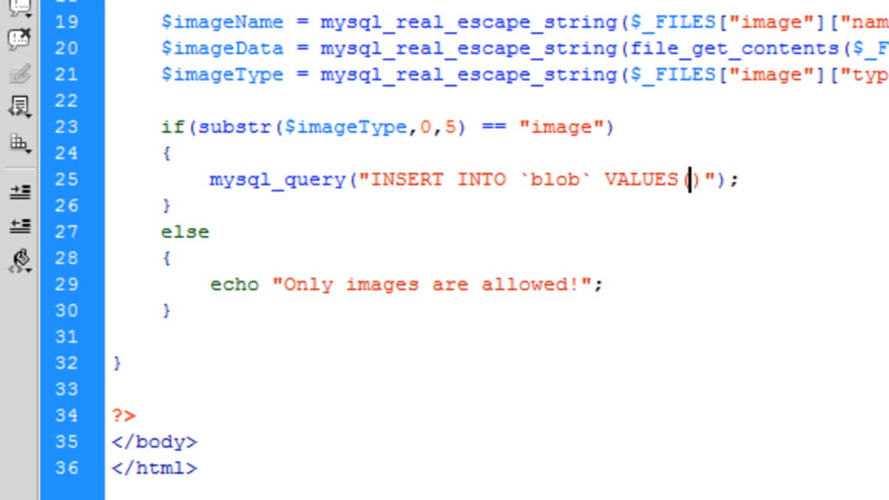
text('','','')
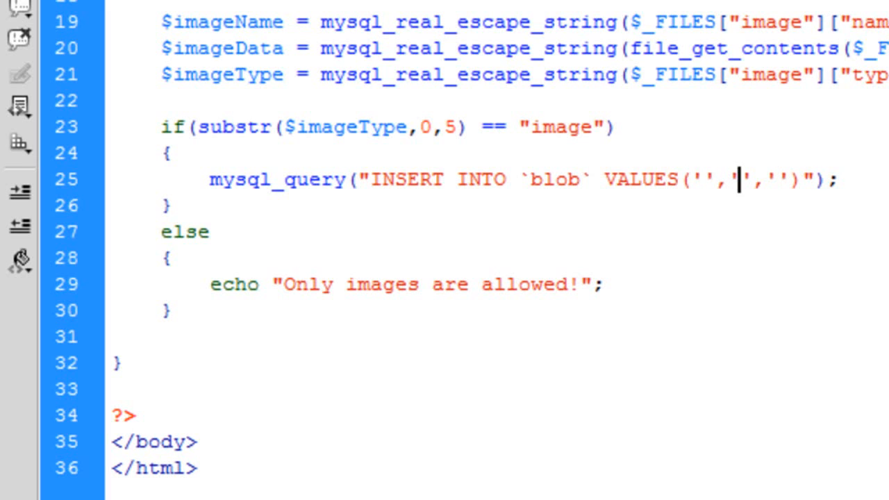
text($image)
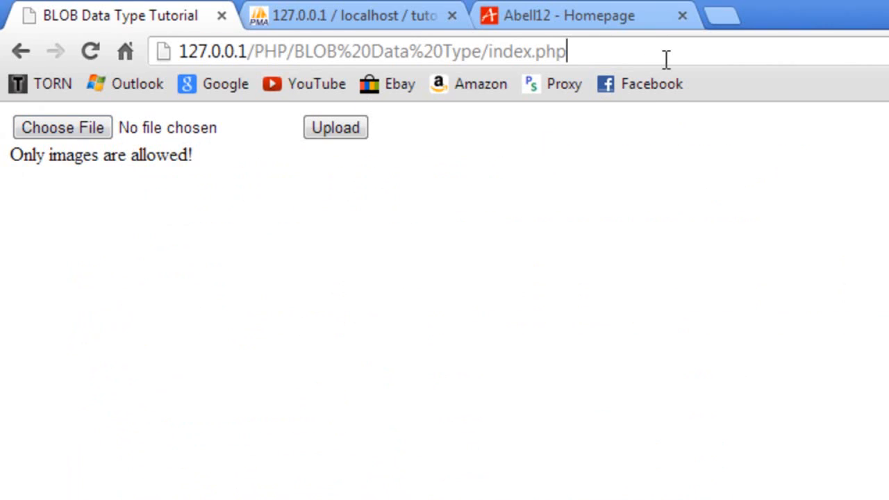
Step: Reload index.php in Chrome to clear the 'Only images are allowed!' message
click(62, 127)
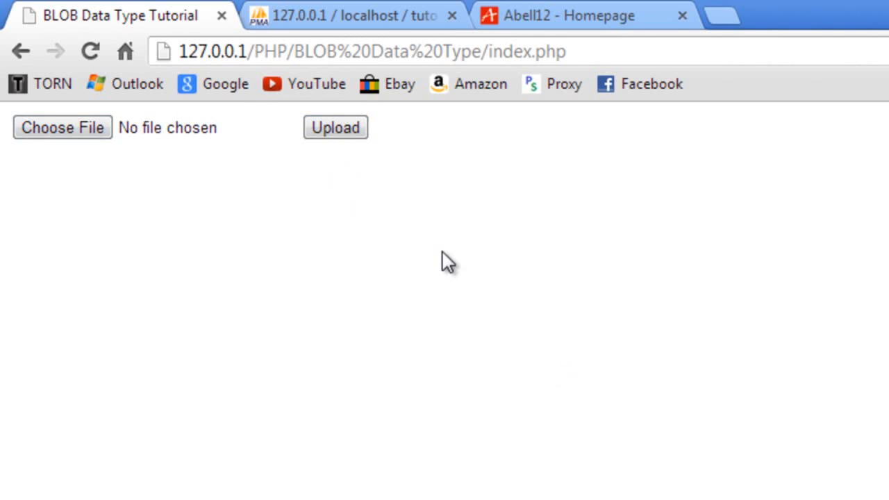
mouse_move(562, 15)
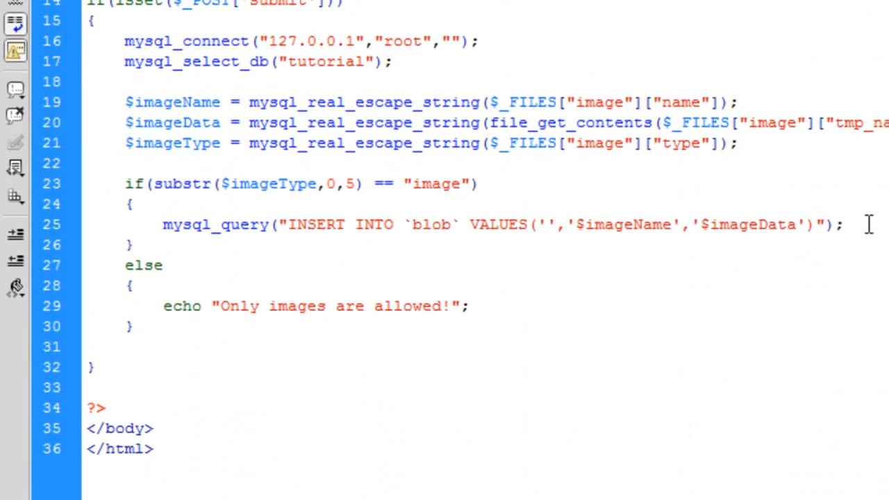
Step: Add echo "Image Uploaded!"; after the INSERT query, correcting the misspelled word
text(echo "";)
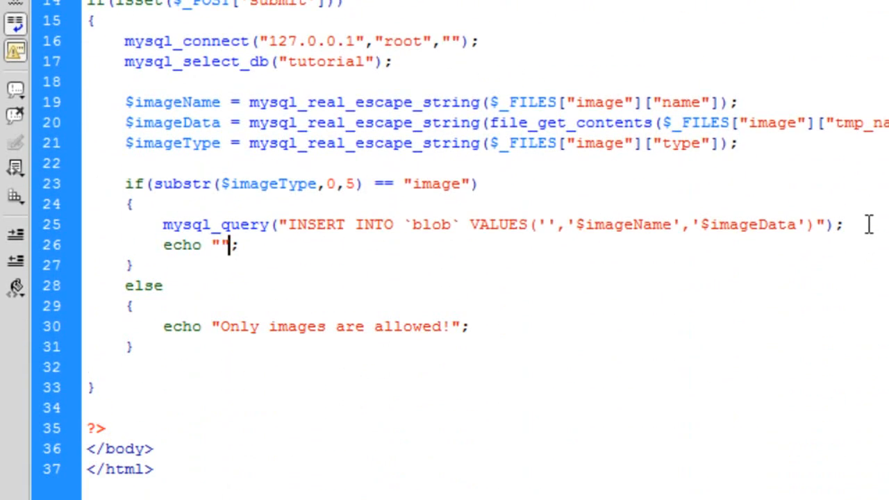
text(Images)
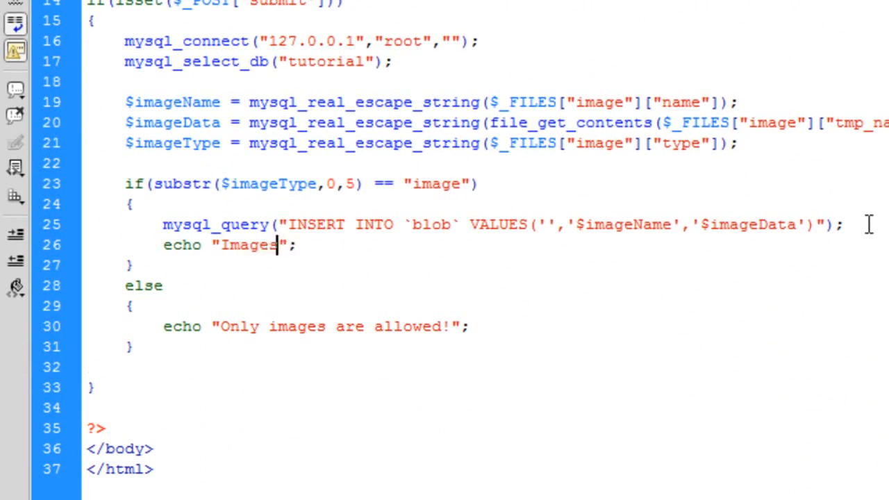
text(Uplaoded)
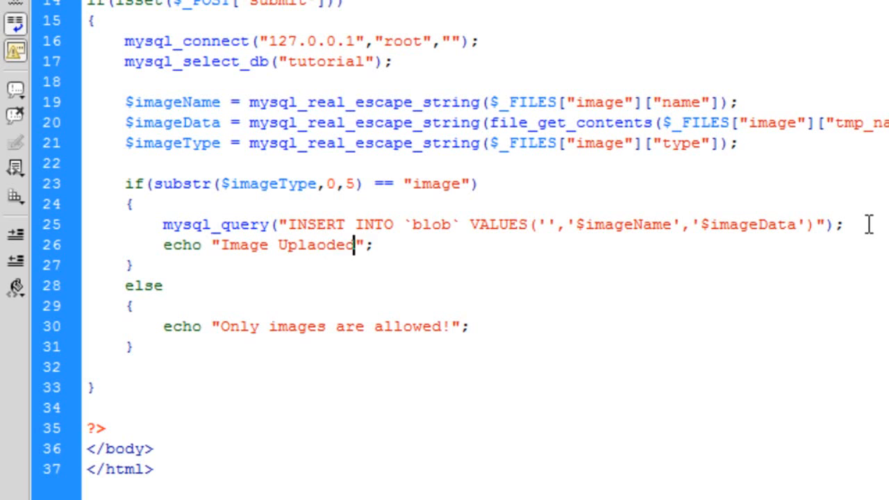
key(Backspace)
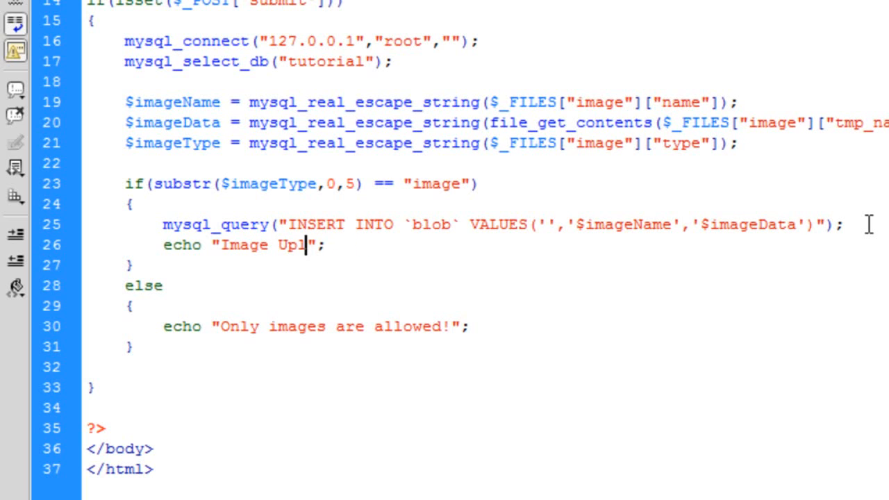
text(oaded!)
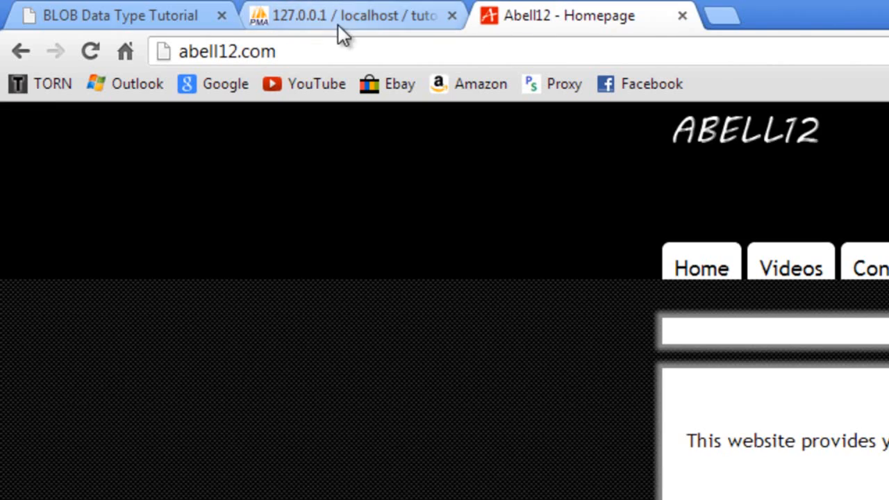
Step: Switch Chrome to the phpMyAdmin (127.0.0.1 / localhost) page
click(354, 15)
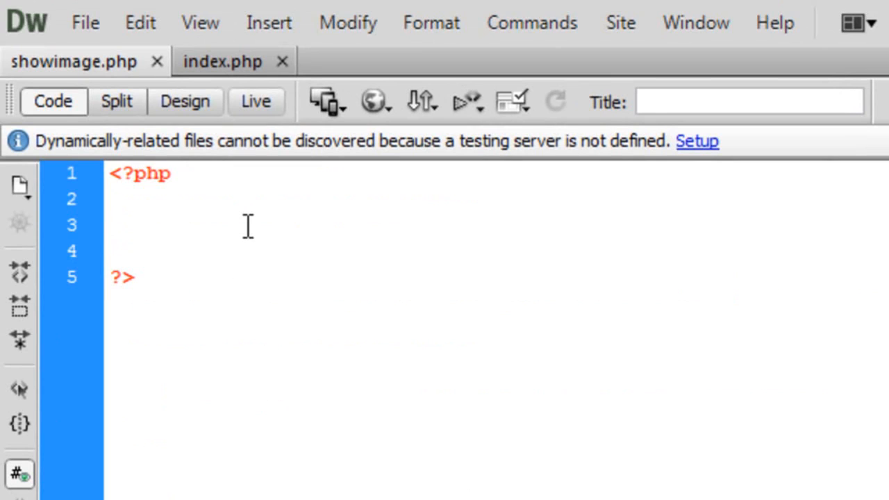
Step: Look over showimage.php's empty PHP block, ending on the index.php code
click(111, 225)
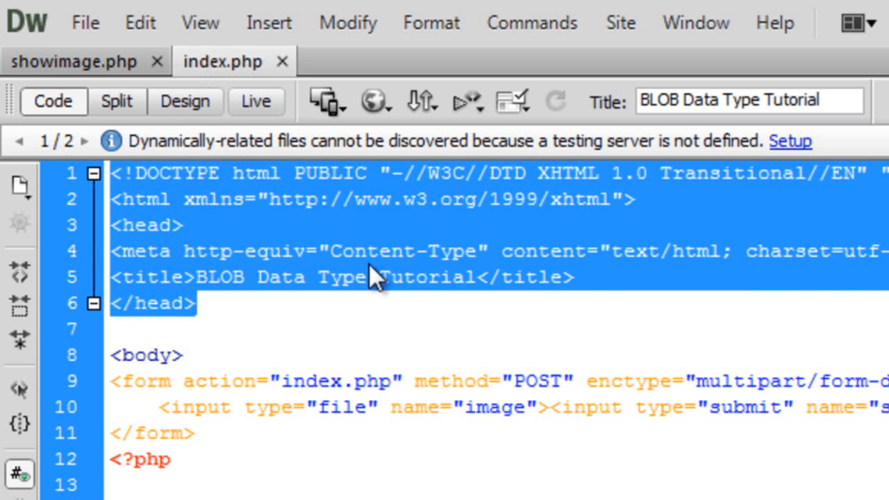
click(365, 251)
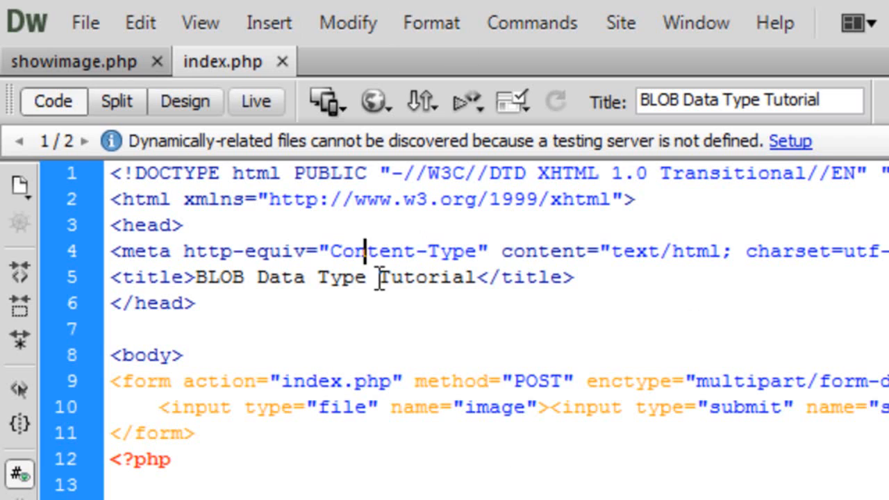
click(72, 62)
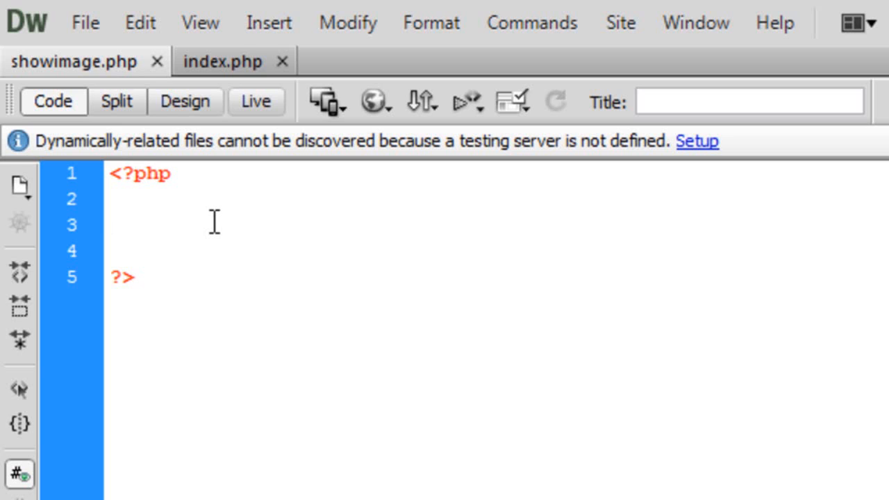
click(111, 226)
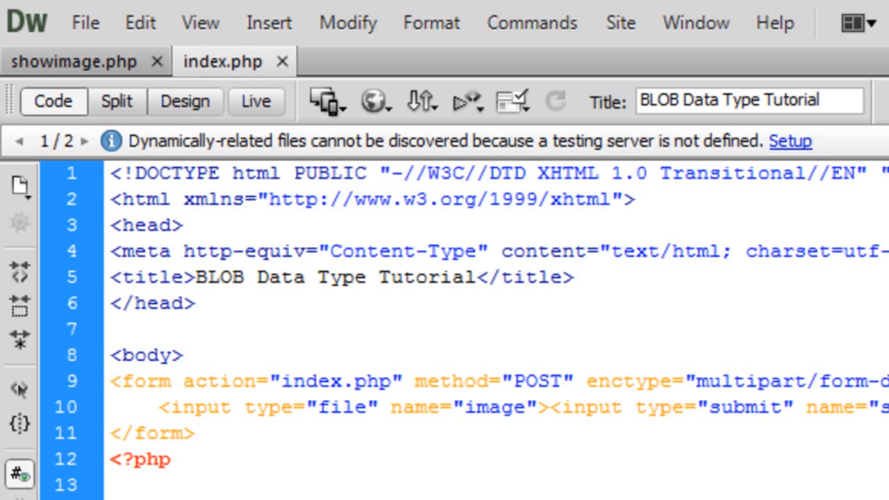
Step: Unindent the database selection line and add $id = mysql_real_escape_string($_GET['id']);
click(73, 61)
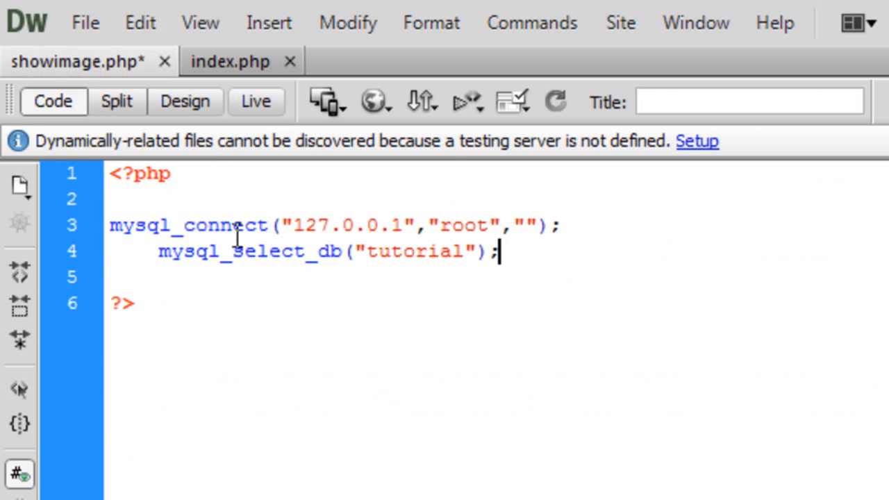
double_click(248, 252)
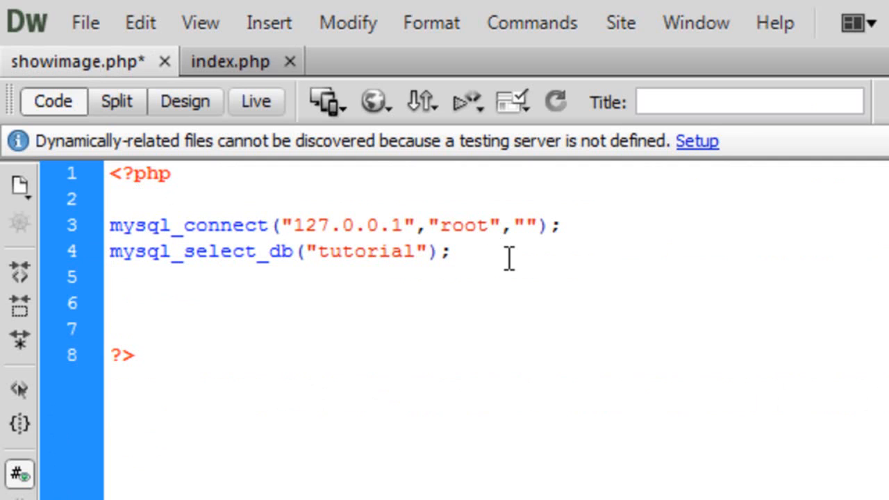
text($)
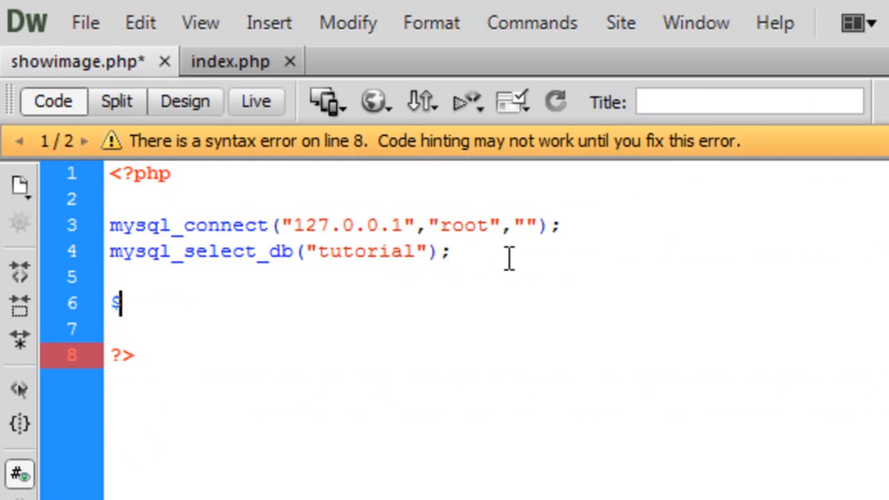
text(id = mysql)
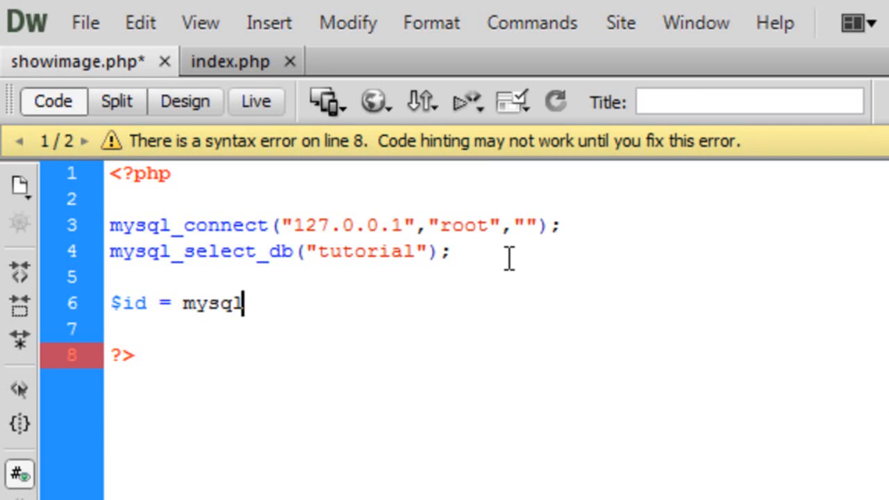
text(_real_es)
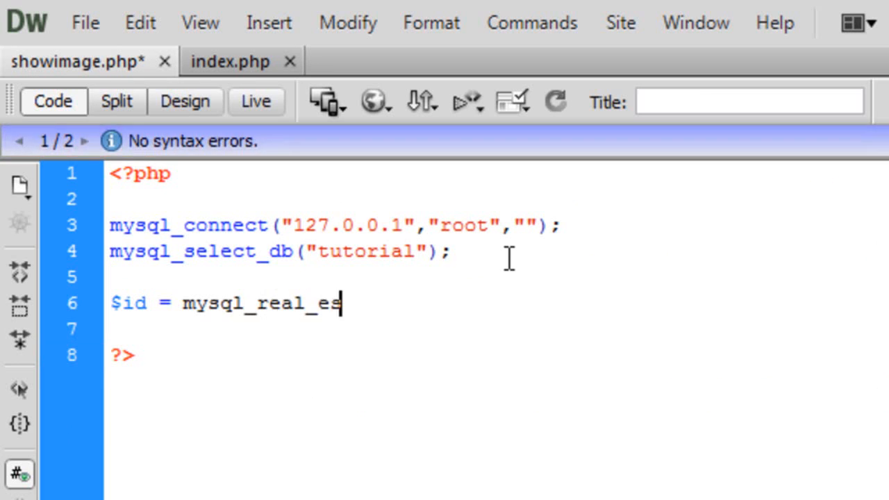
text(cape_string();)
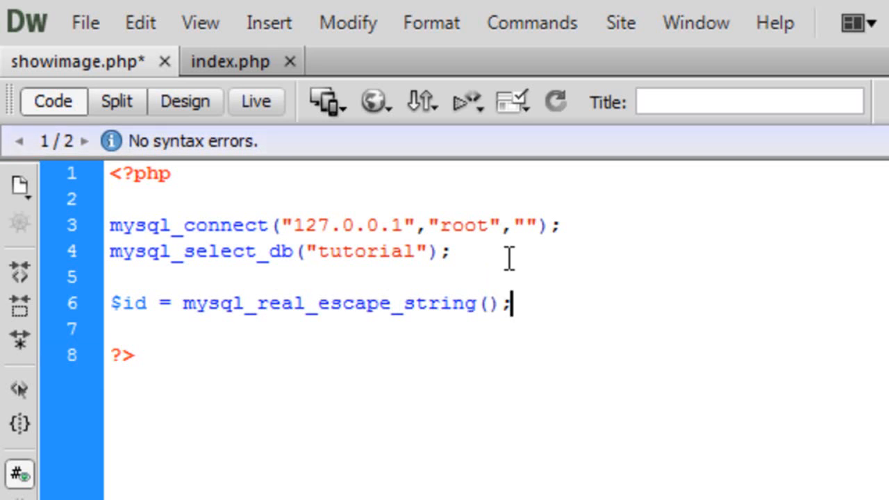
text($_GET[')
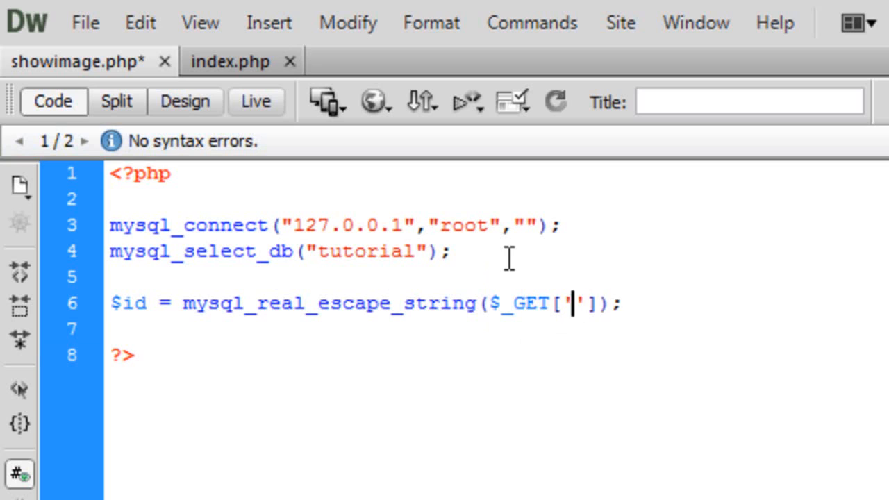
text(id)
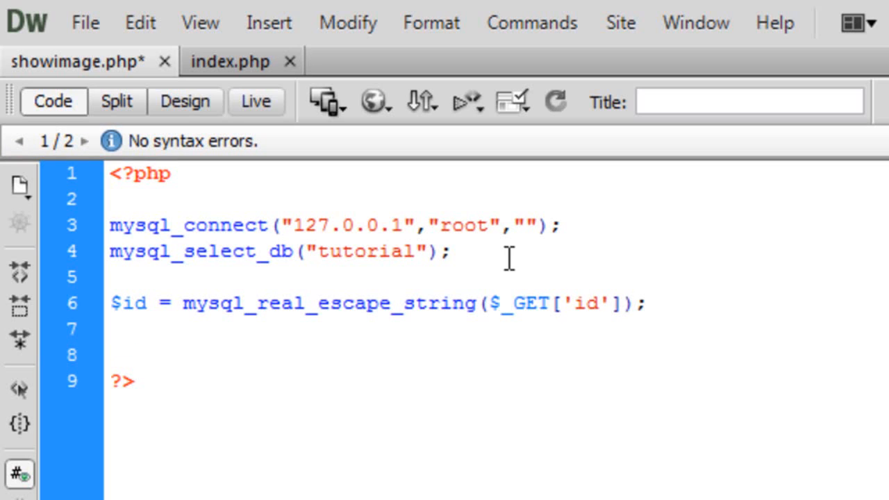
click(111, 330)
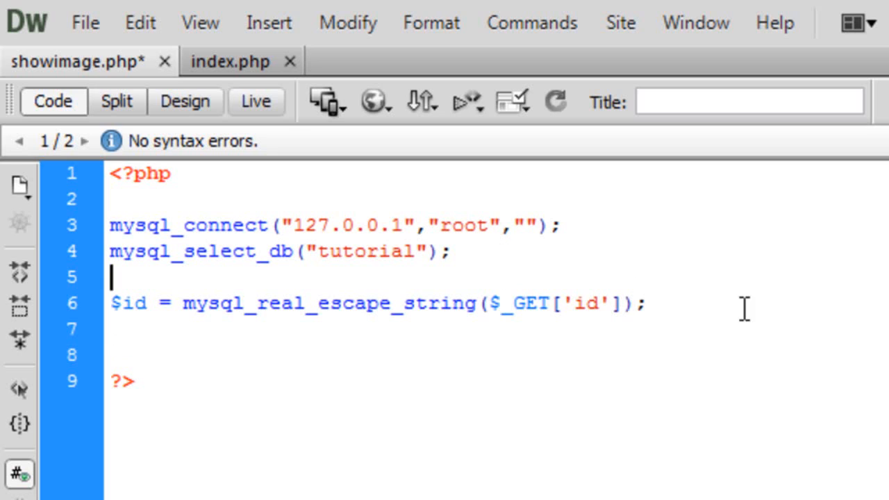
Step: Wrap the $id line in if(isset($_GET['id'])) with an else echoing "Error!"
text(if())
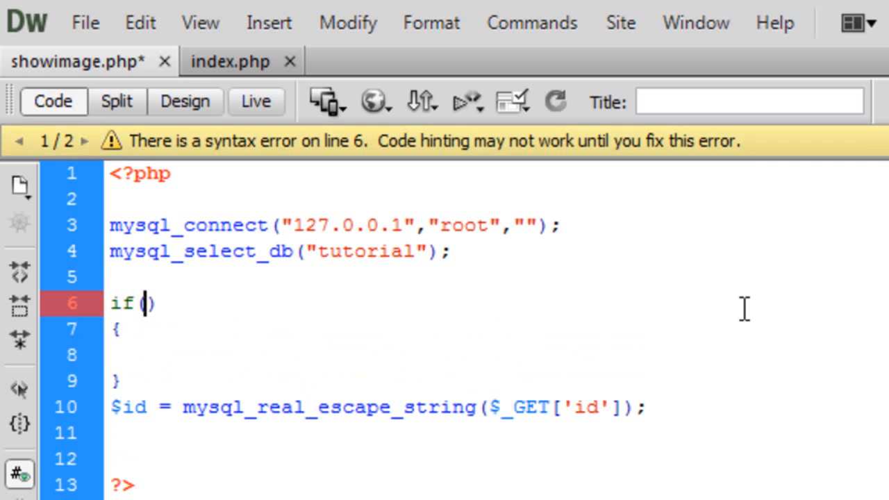
text(isset($_GET['id)
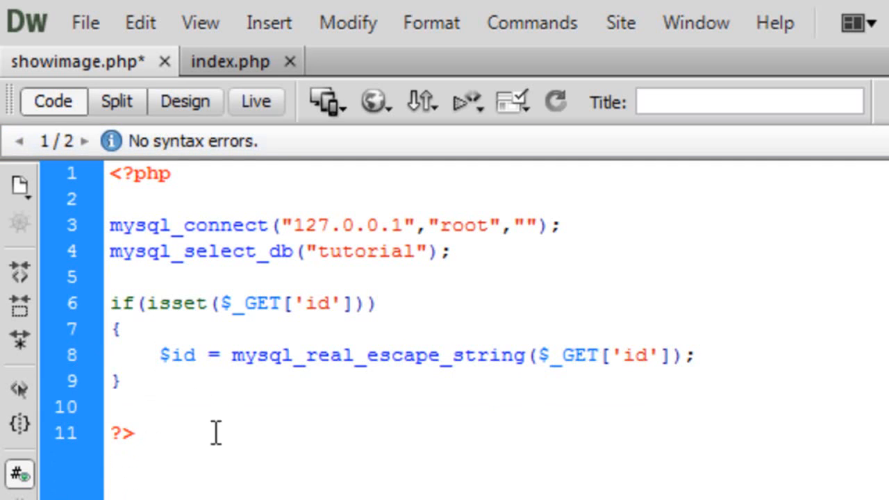
text(else)
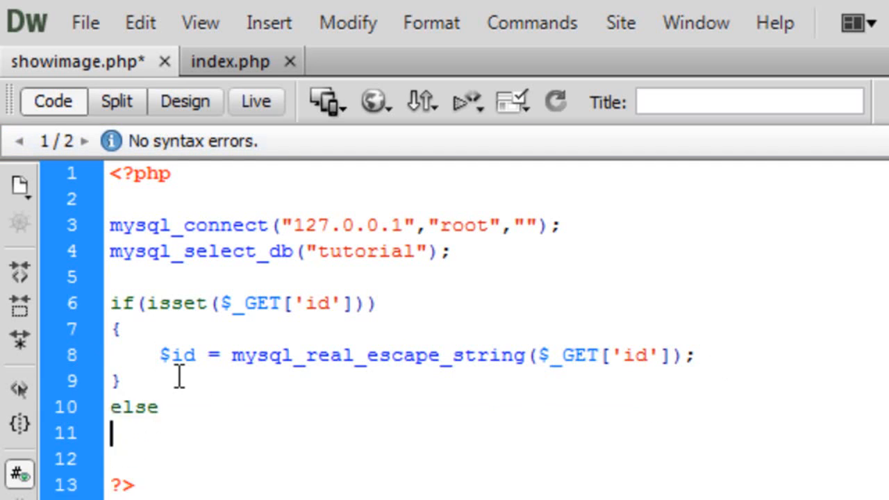
text({)
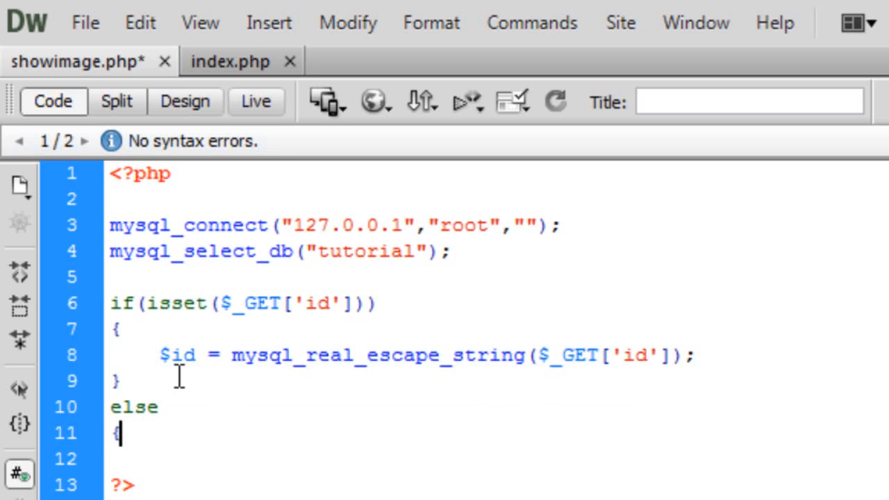
text(echo)
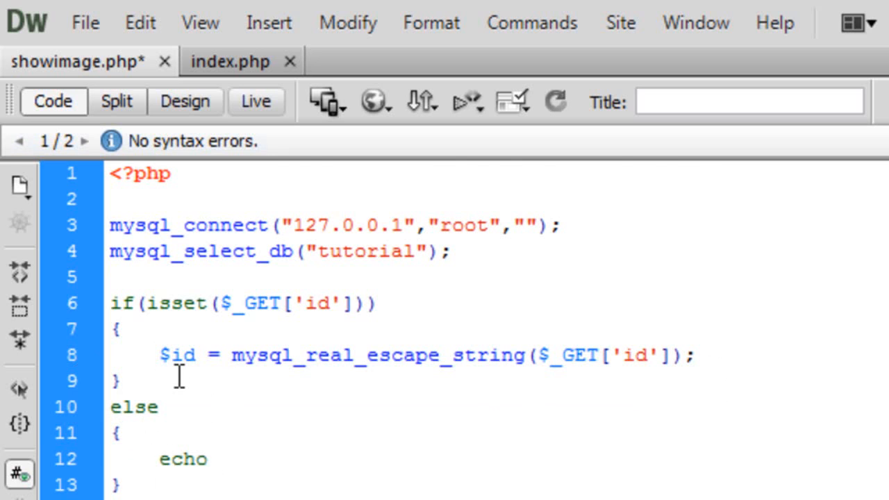
text("")
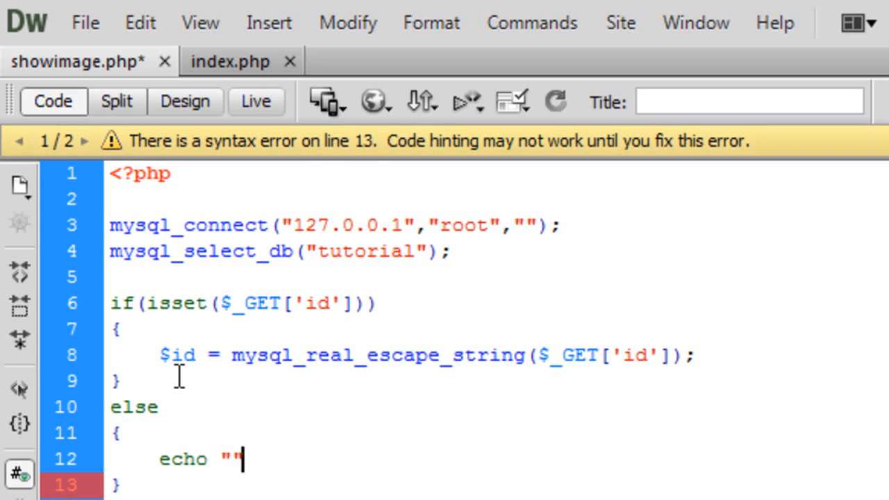
text(;)
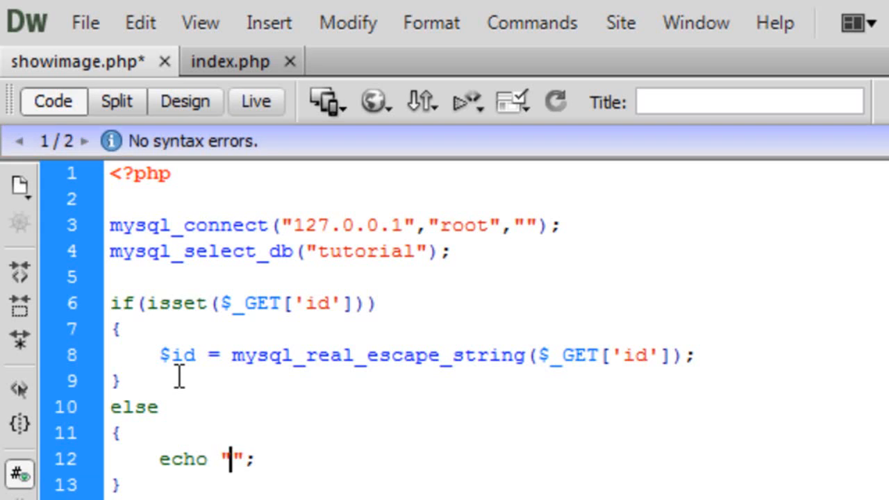
text(Error!)
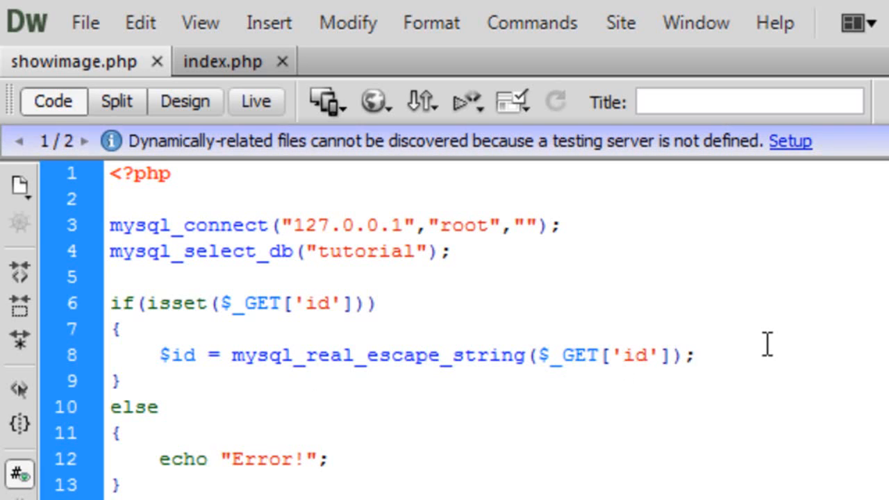
click(692, 355)
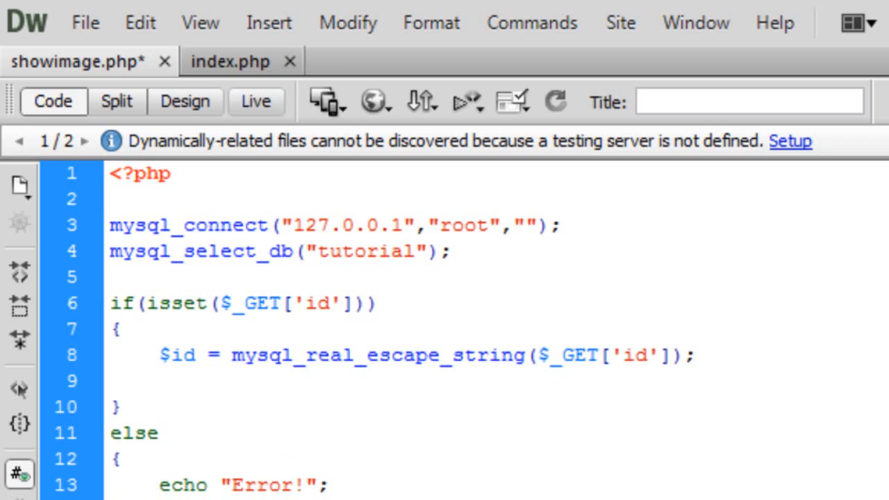
Step: Add $query = mysql_query("SELECT * FROM `blob` WHERE `id`='$id'"); inside the id check
text($query)
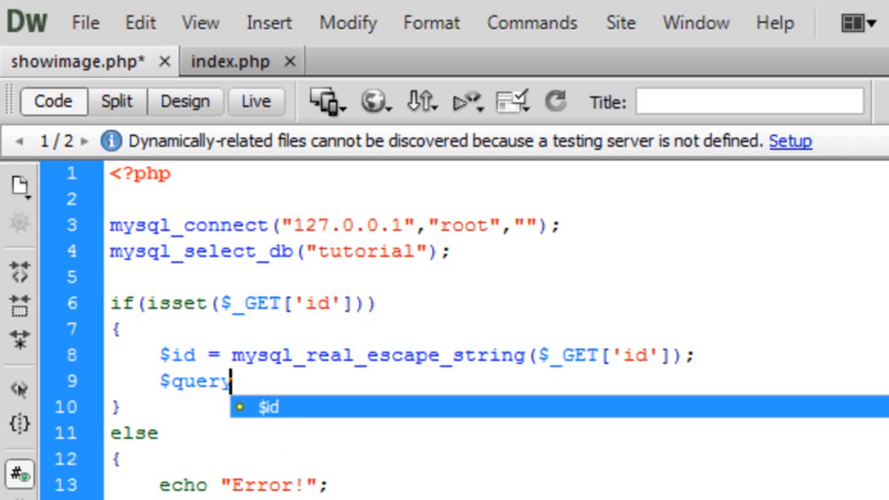
text(= m)
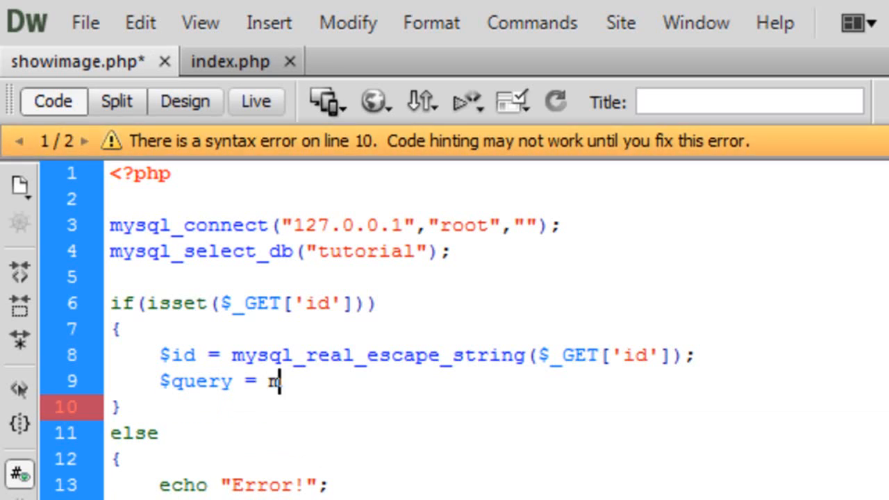
text(ysql_)
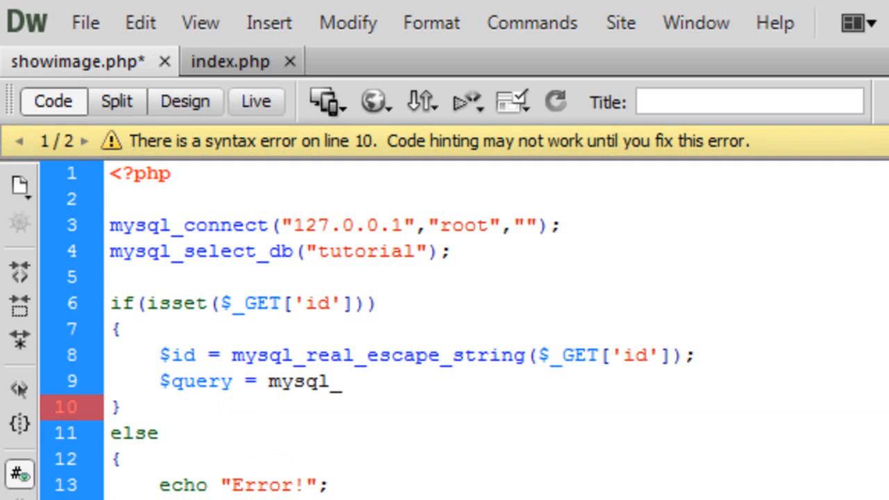
text(query();)
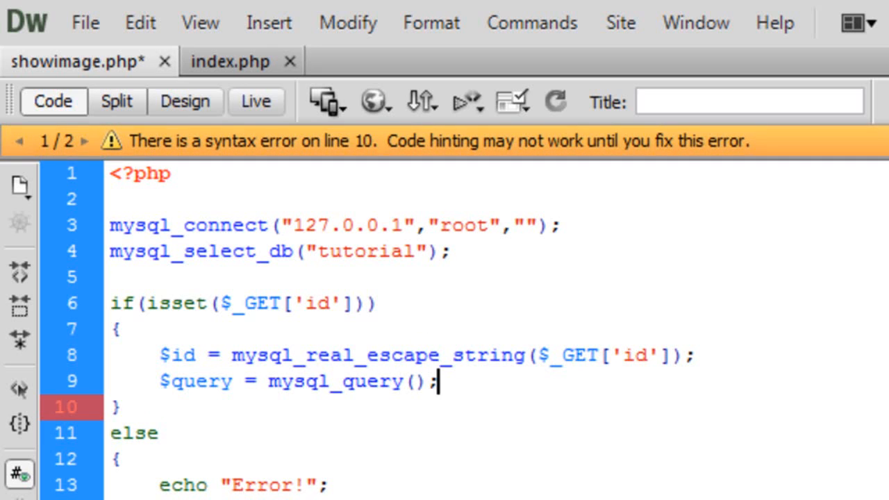
text("SELECT ")
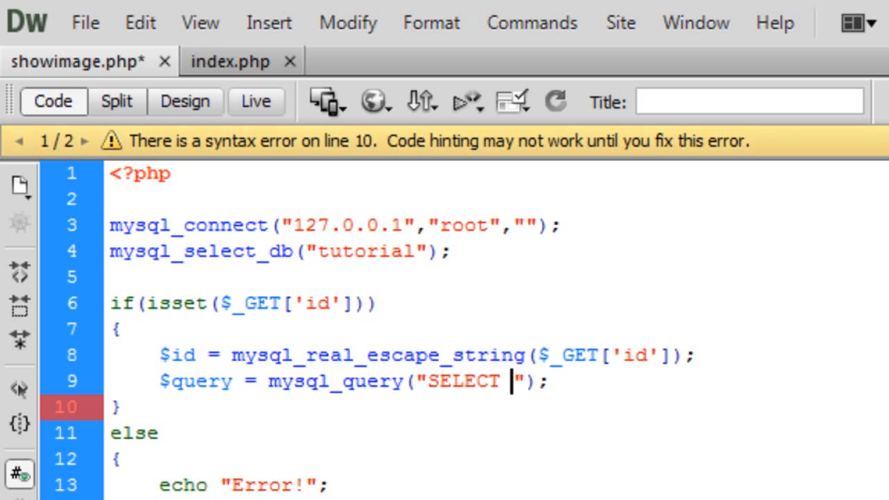
text(* FROM)
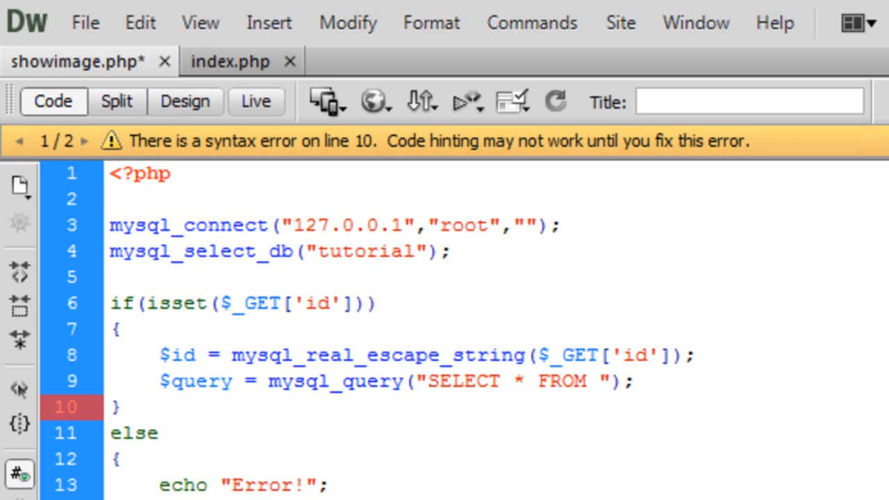
text(`blob`)
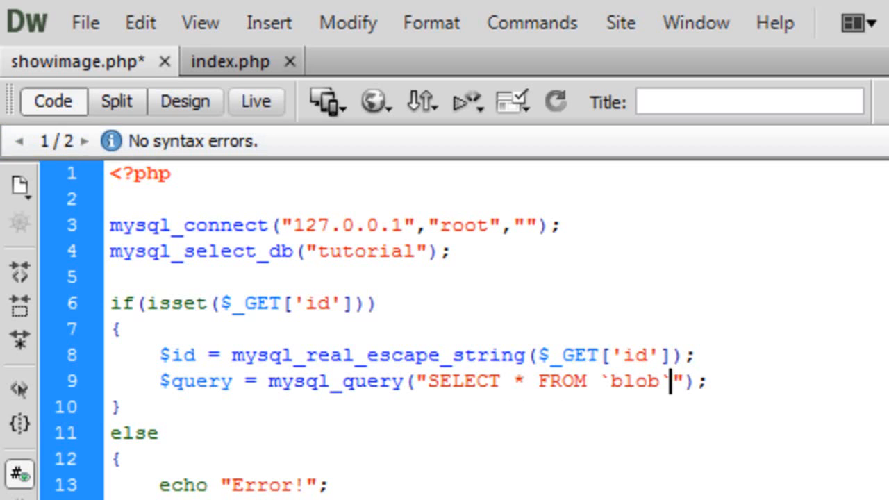
text(W)
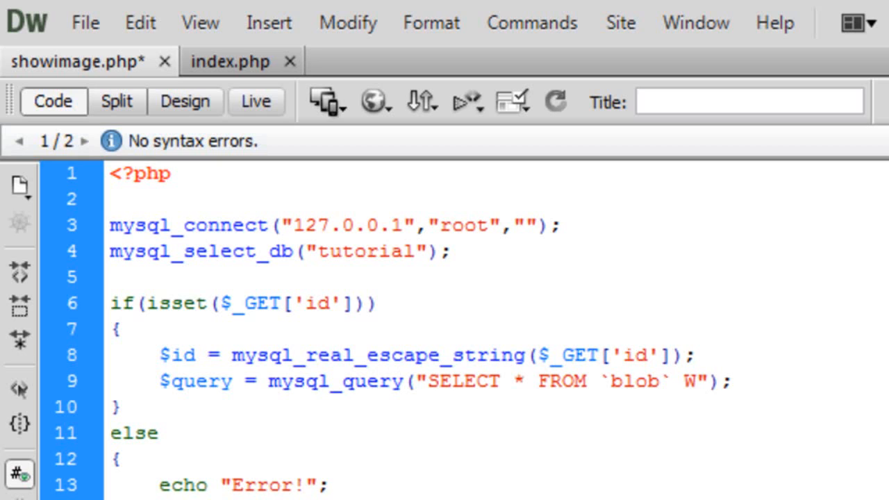
text(HERE)
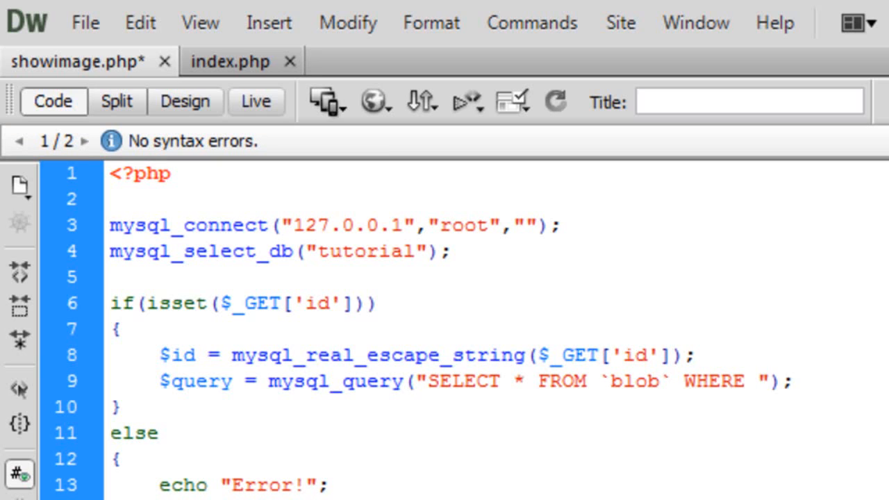
text(`id`=')
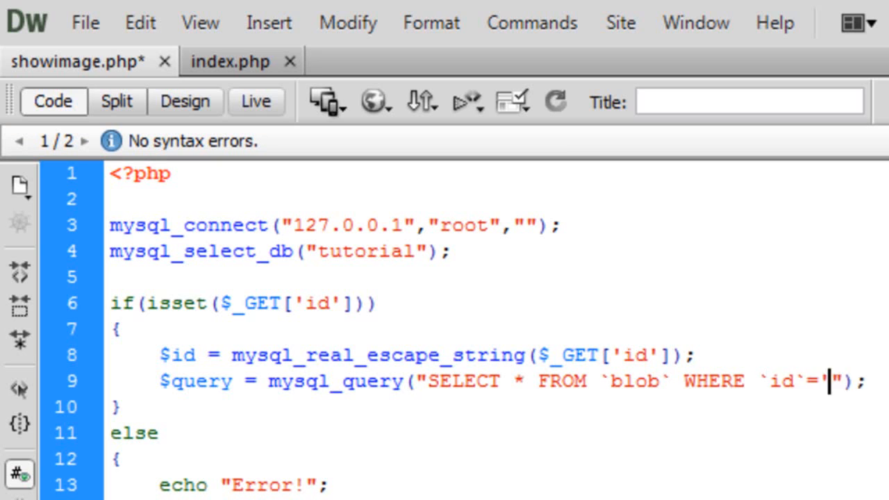
text($id)
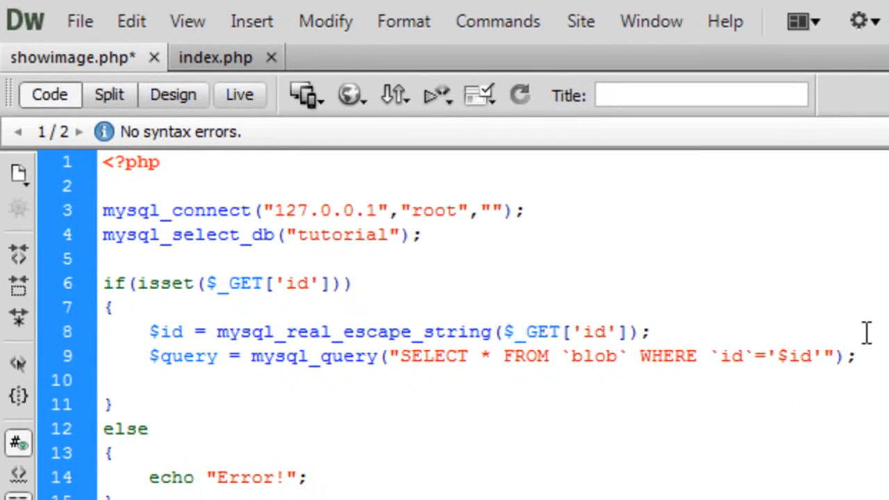
Step: Write the loop header while($row = mysql_fetch_assoc($query))
text(while())
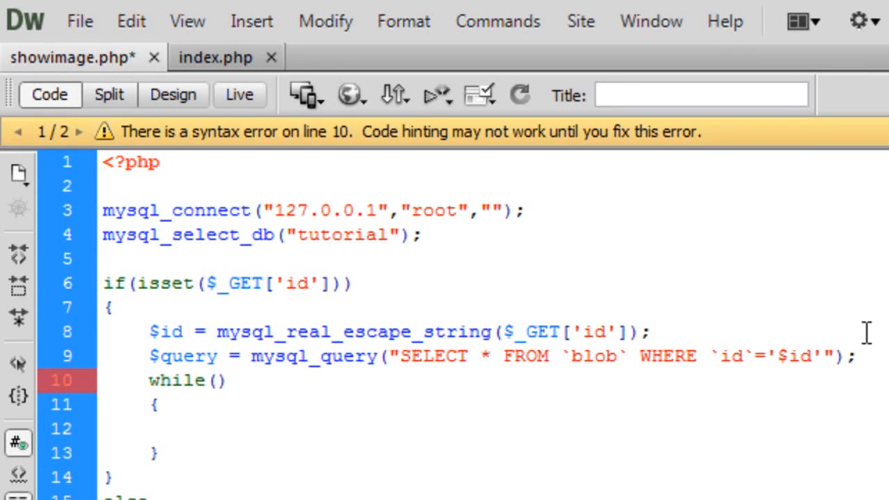
text($row = mysql_)
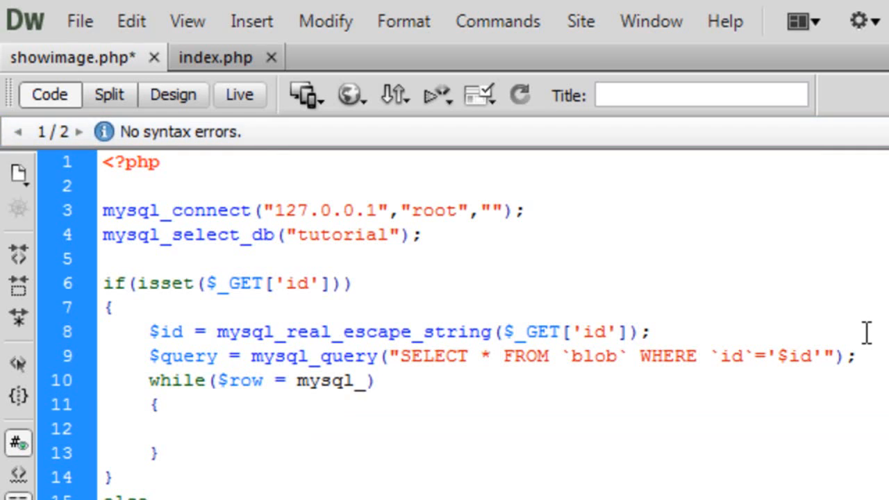
text(fetch)
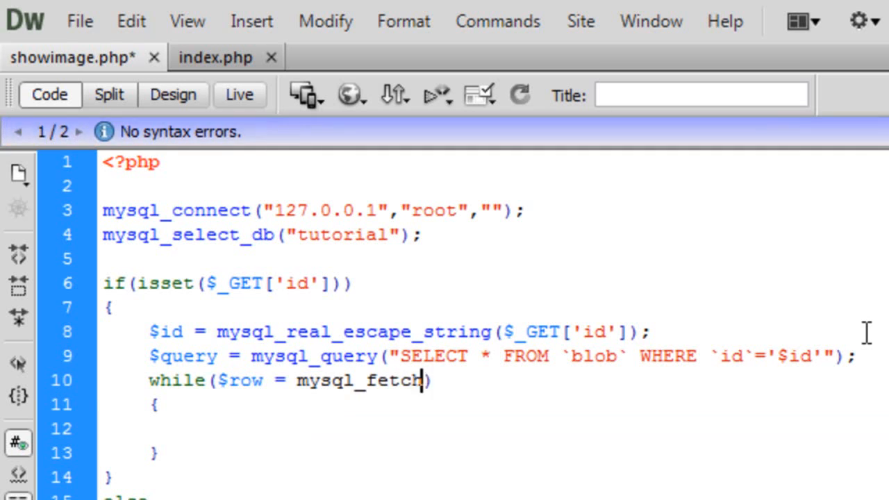
text(_assoc()
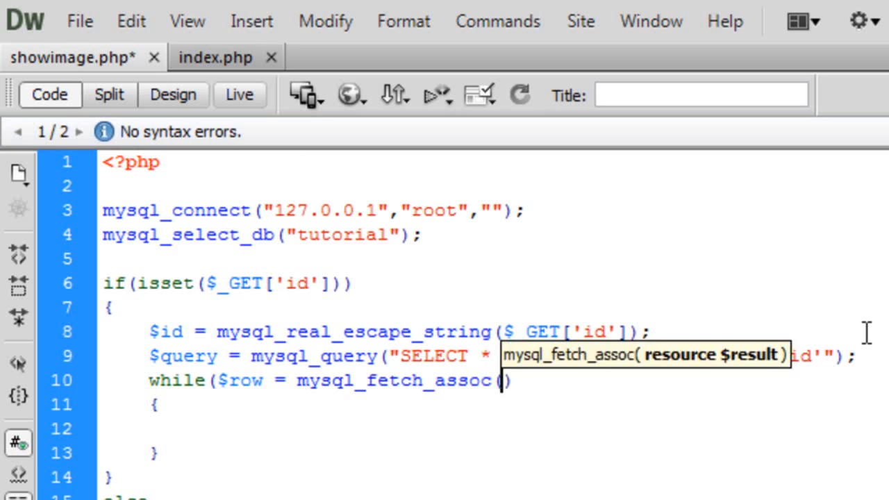
text($query)
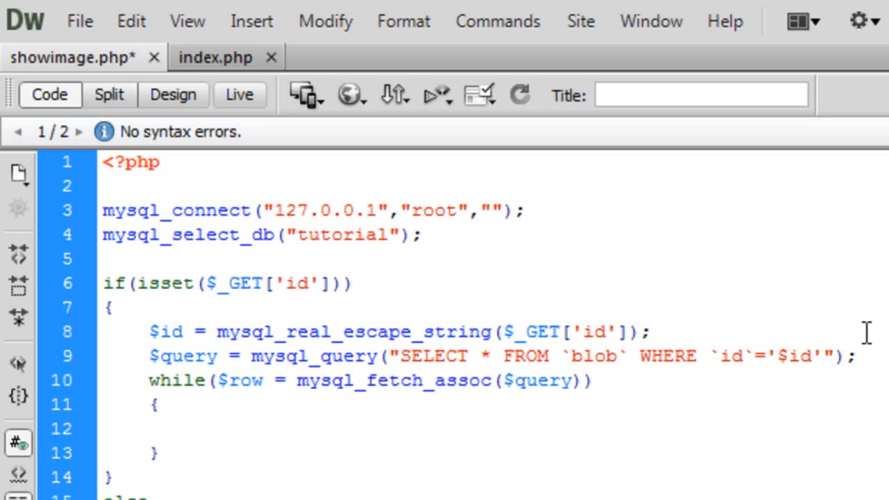
Step: Set $imageData = $row["image"]; inside the loop body, fixing the key typo
click(193, 429)
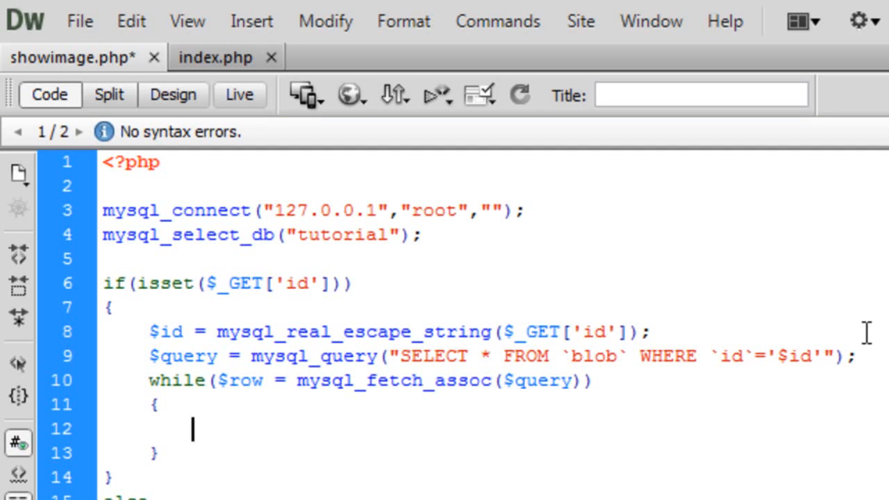
text($)
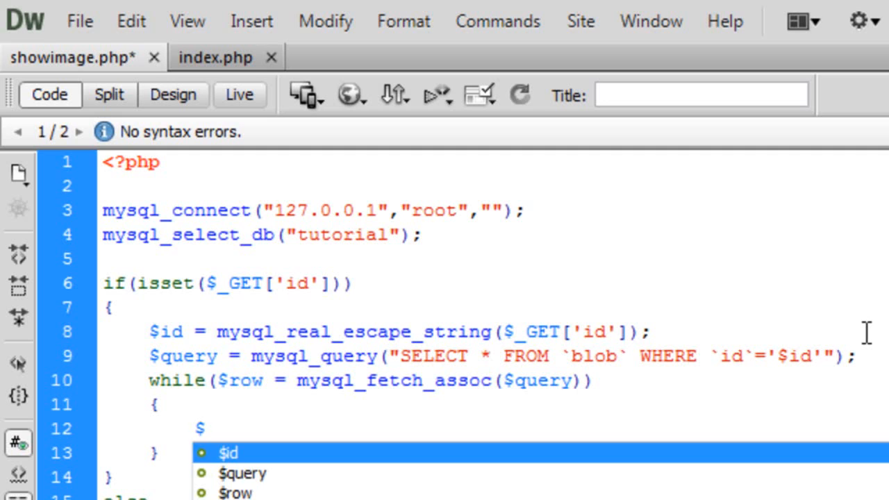
text(imageData)
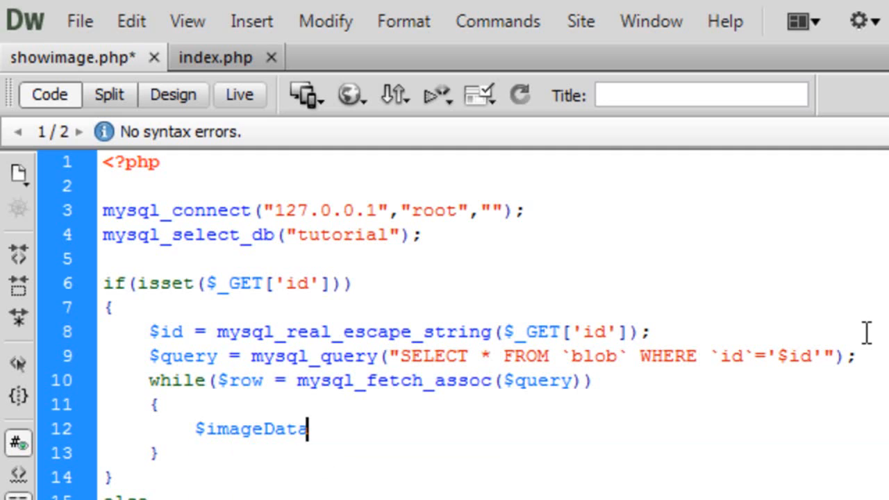
text(= $row[)
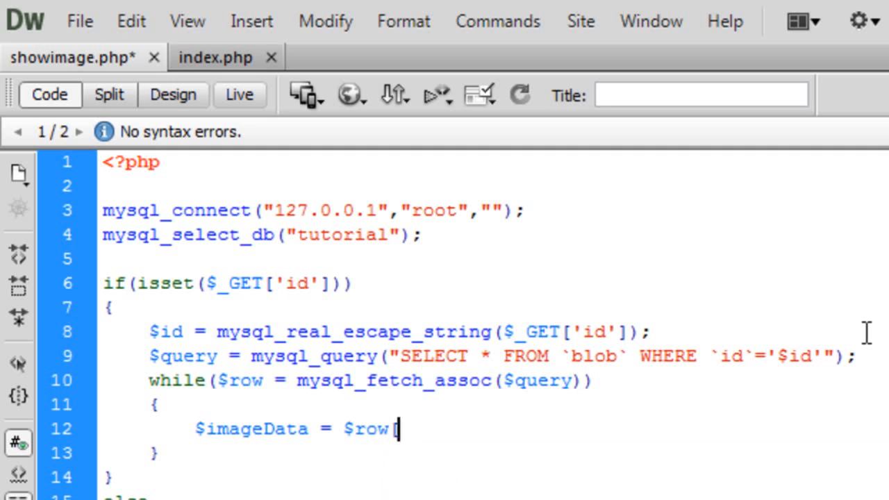
text([];)
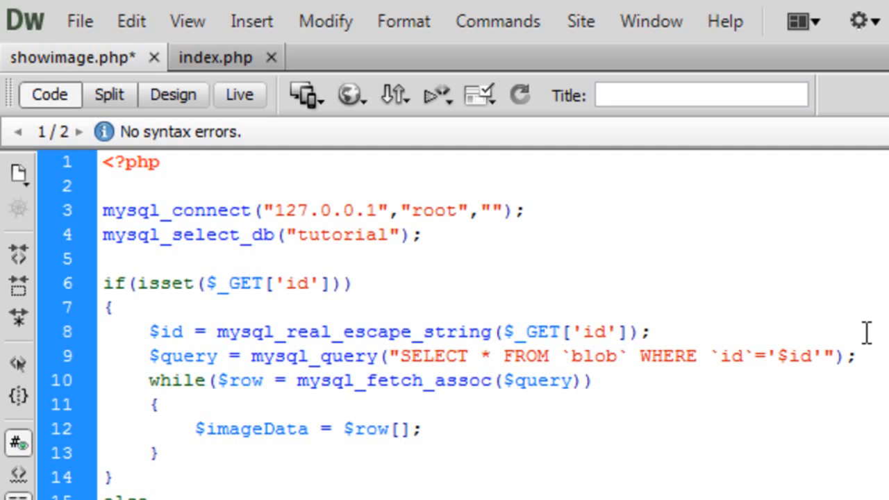
text("ima\g")
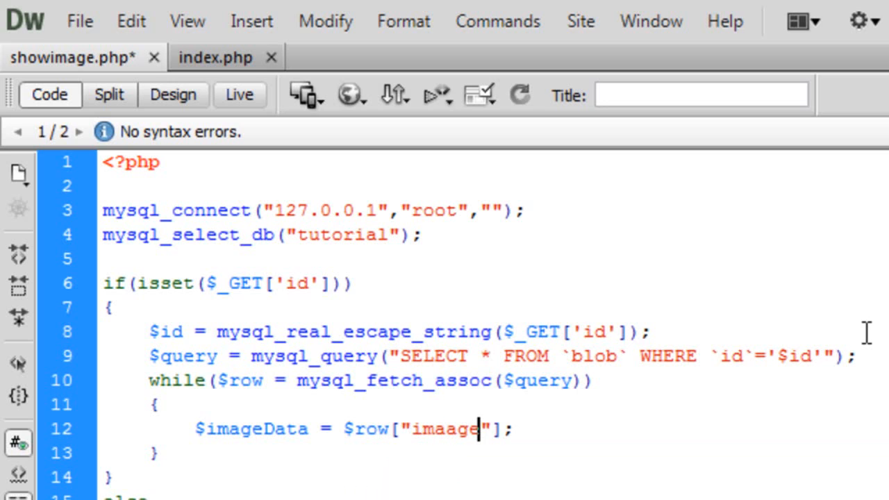
key(Backspace)
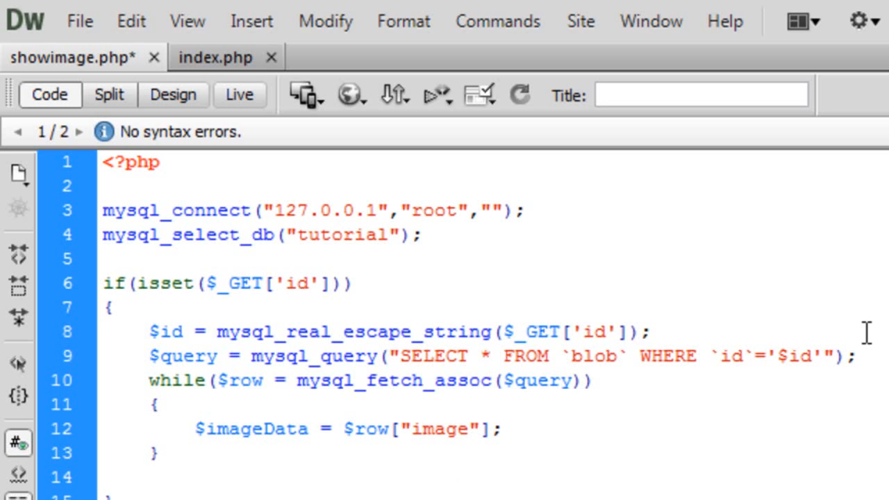
Step: Add header("content-type: image/jpeg"); after the while loop, tidying the colon spacing
text(header();1)
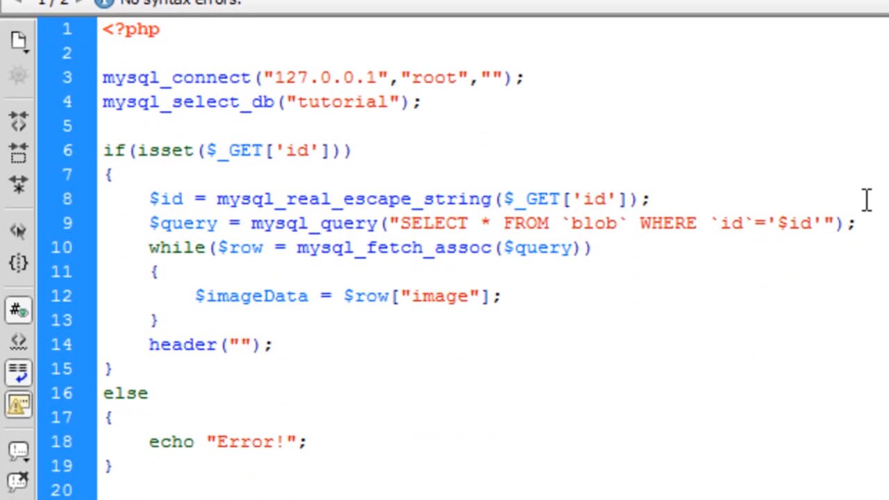
text(con)
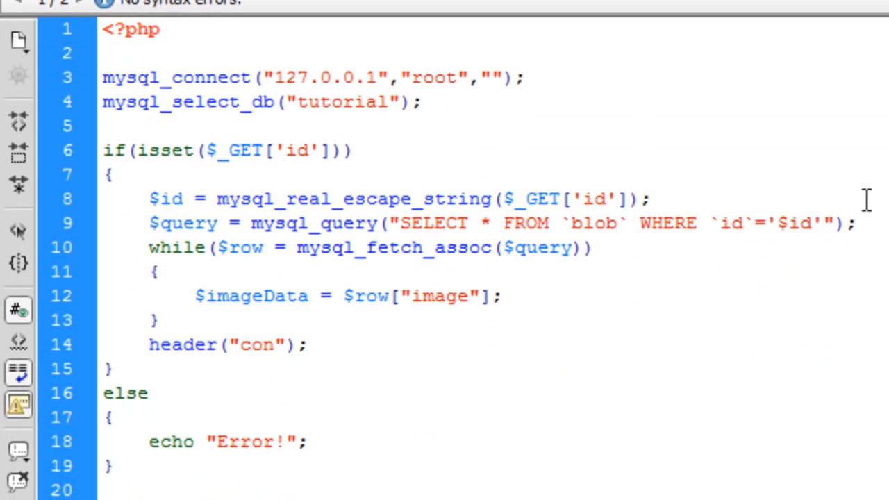
text(tent-type :i)
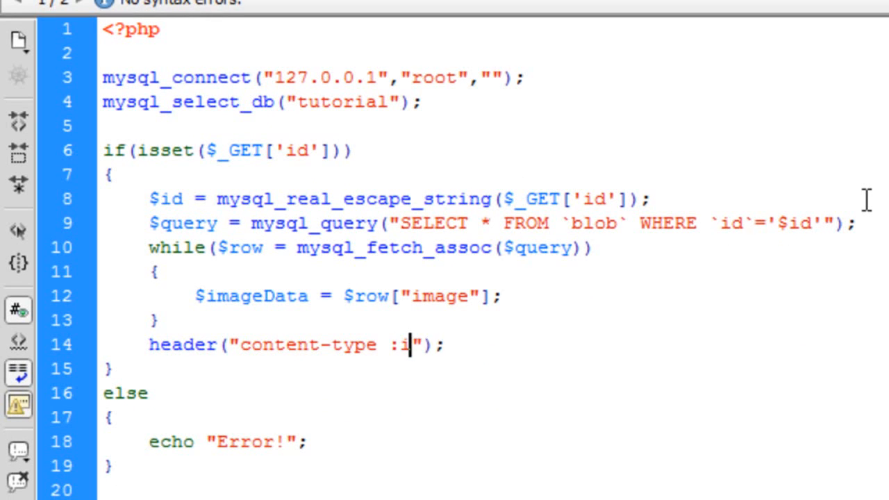
text(mage/jpeg)
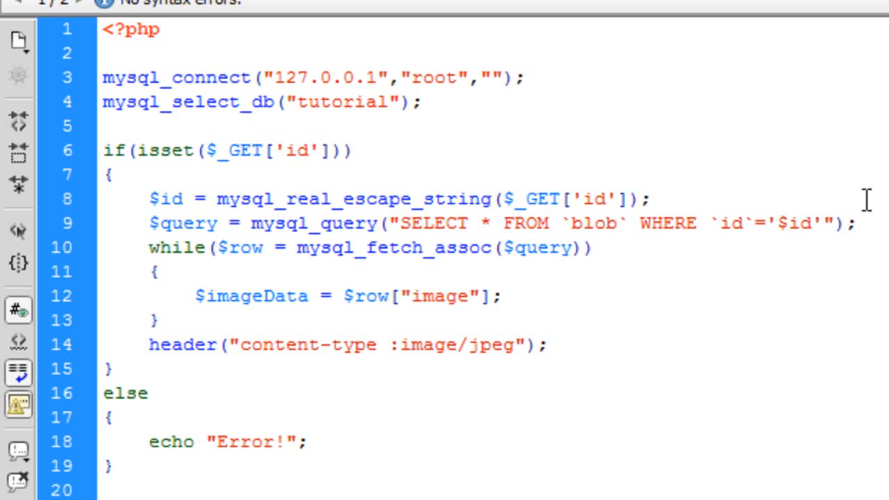
click(547, 345)
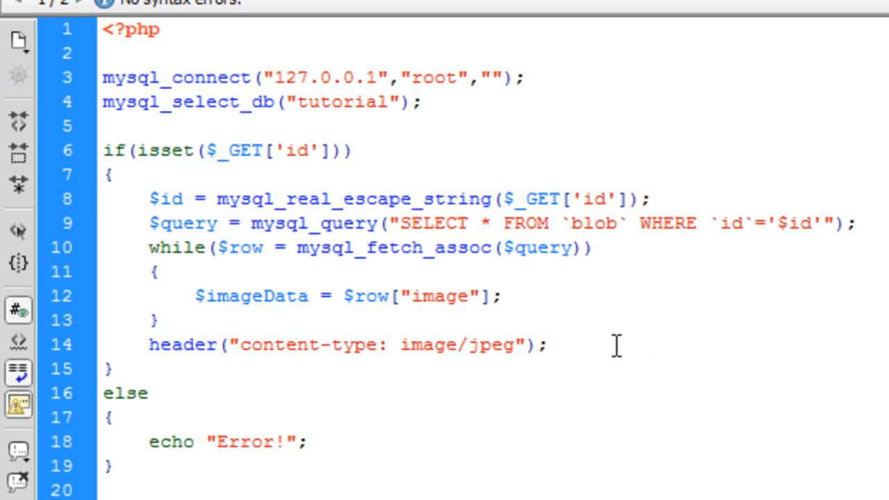
click(546, 345)
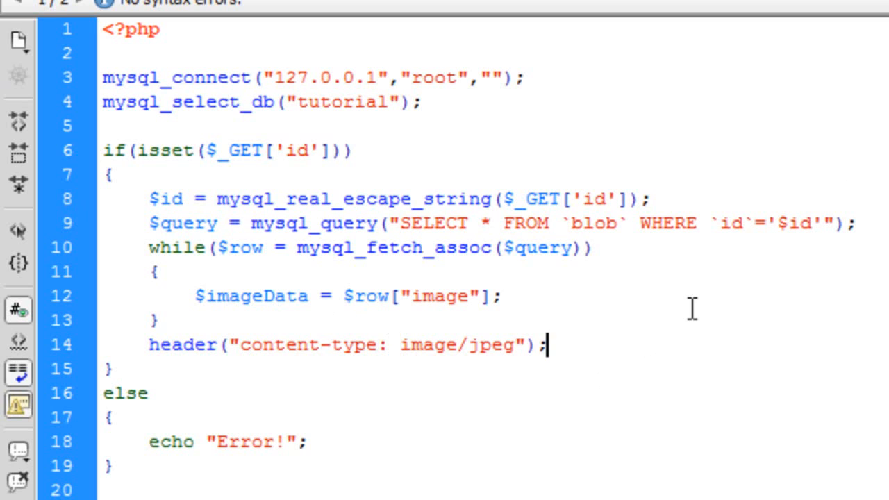
mouse_move(632, 338)
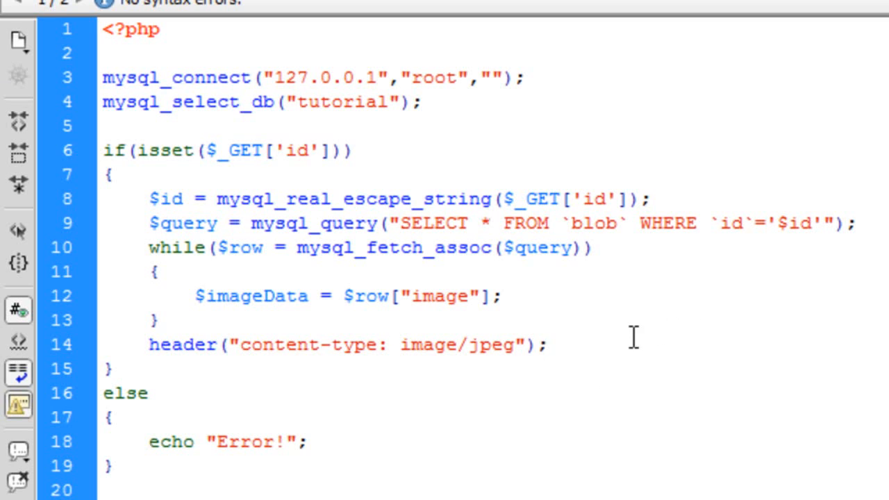
double_click(490, 344)
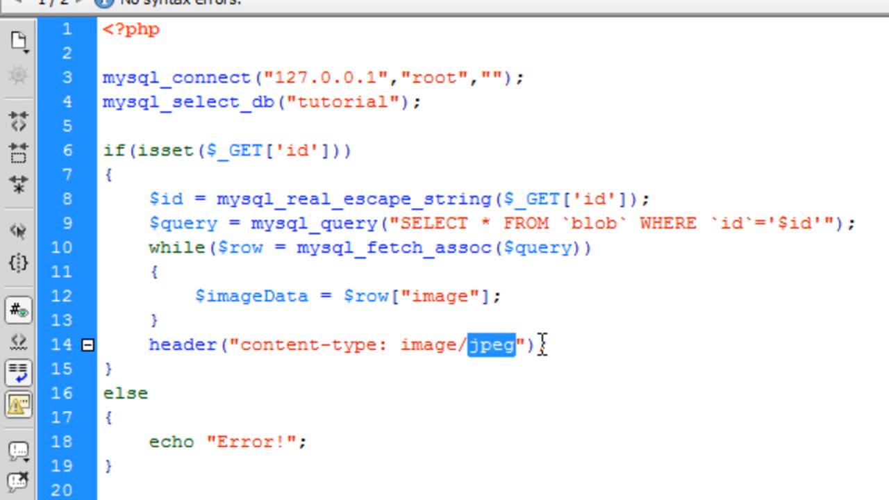
mouse_move(496, 365)
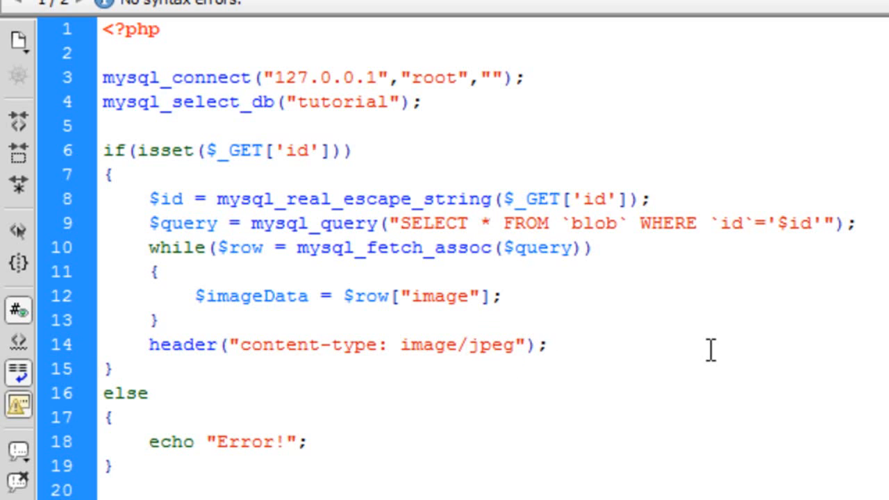
click(545, 344)
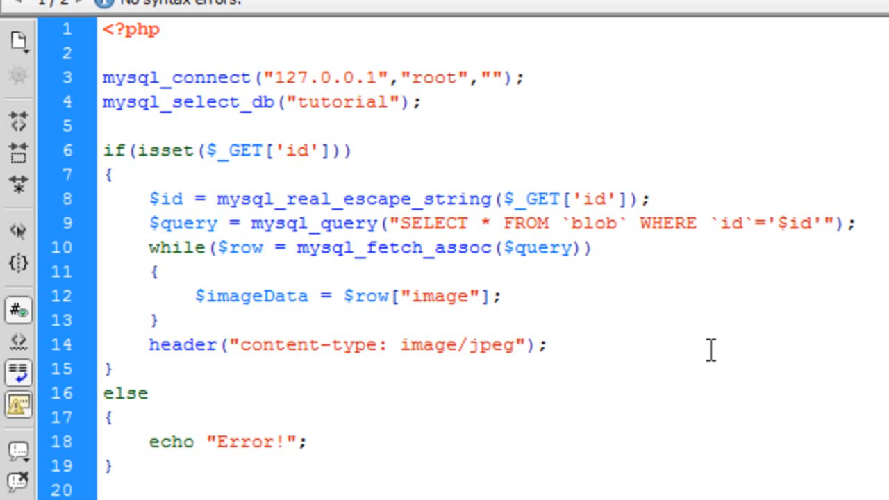
click(547, 344)
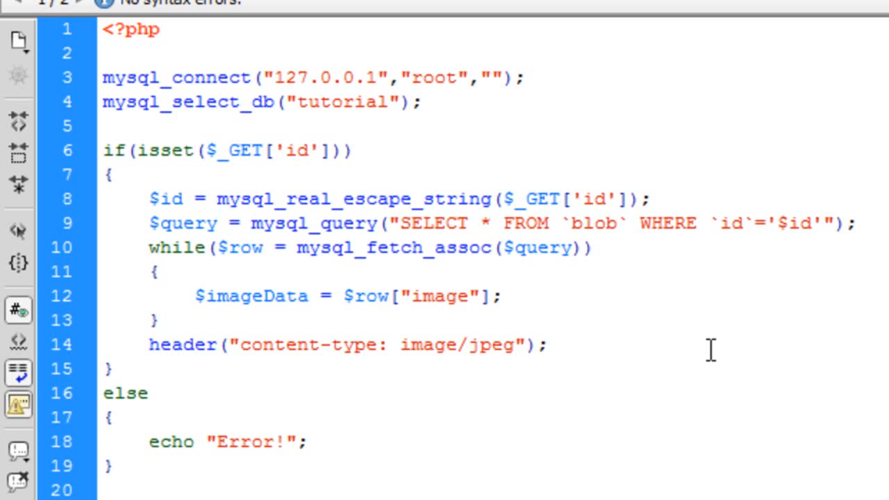
key(enter)
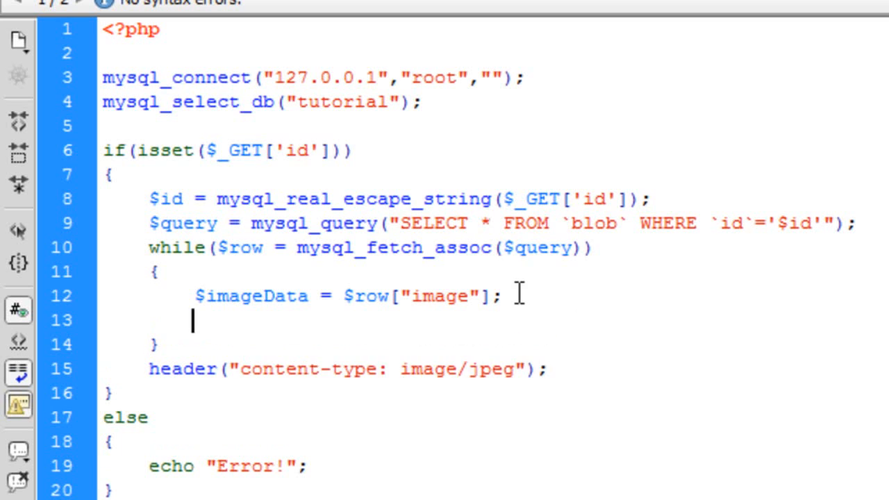
text($imageTy)
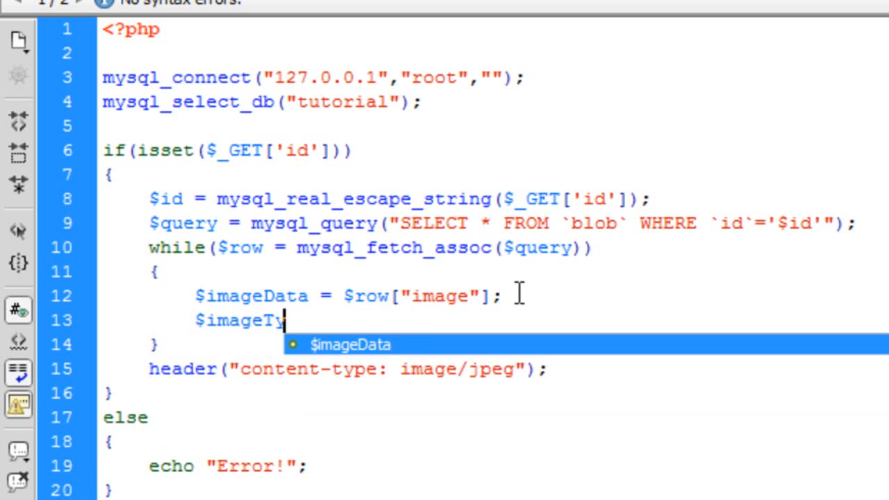
text(pe)
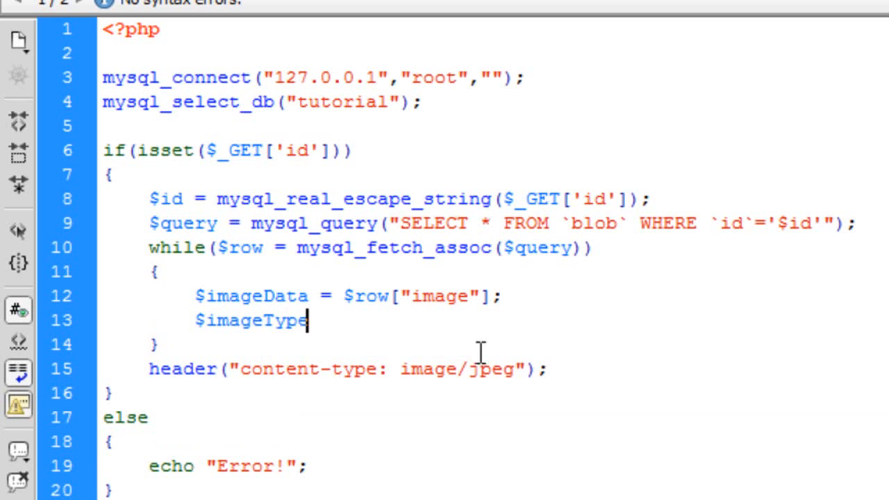
text($ima)
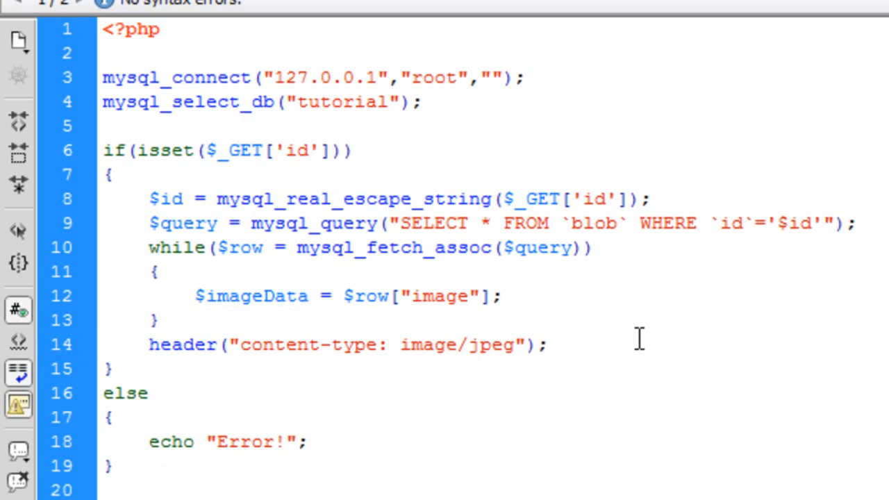
click(548, 344)
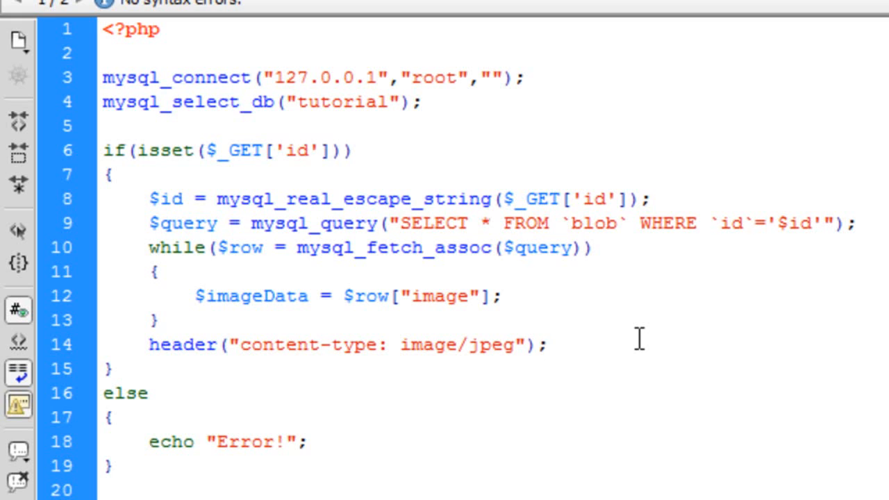
Step: Add an echo of $imageData to output the image data
text(echo)
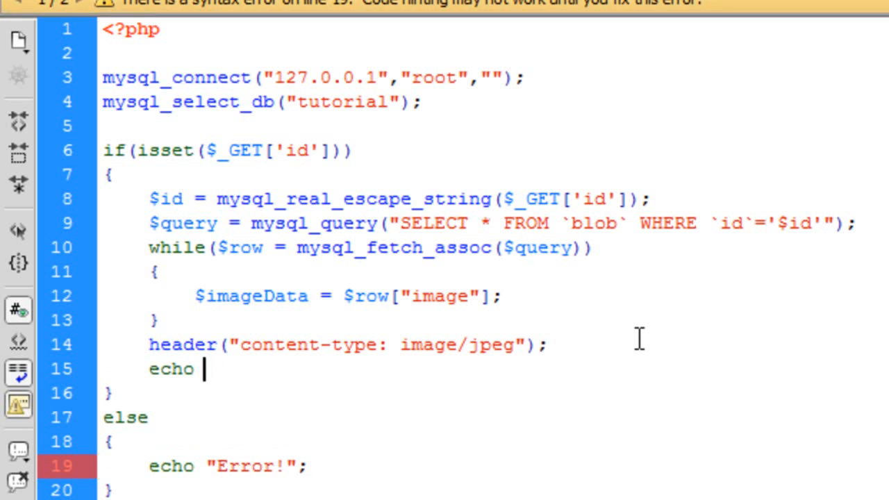
text($imageData)
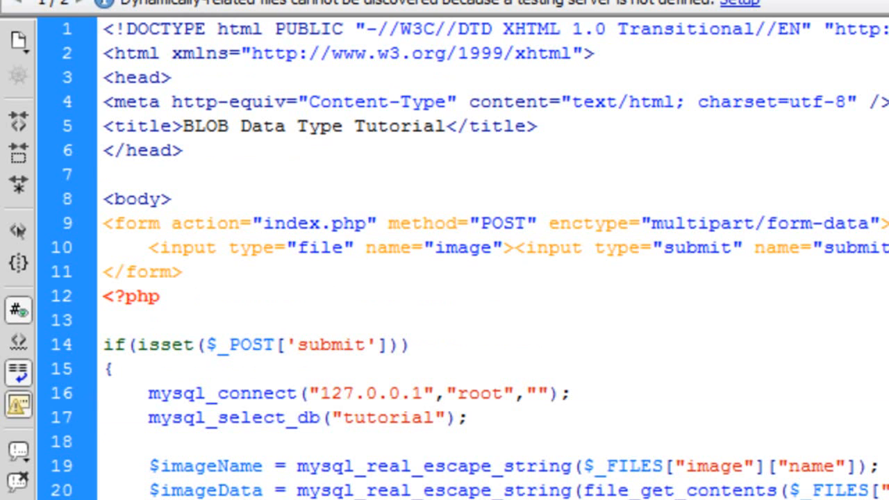
Step: Below the PHP block, add <img src="showimages.php?id=6"> to index.php
scroll(down, 3)
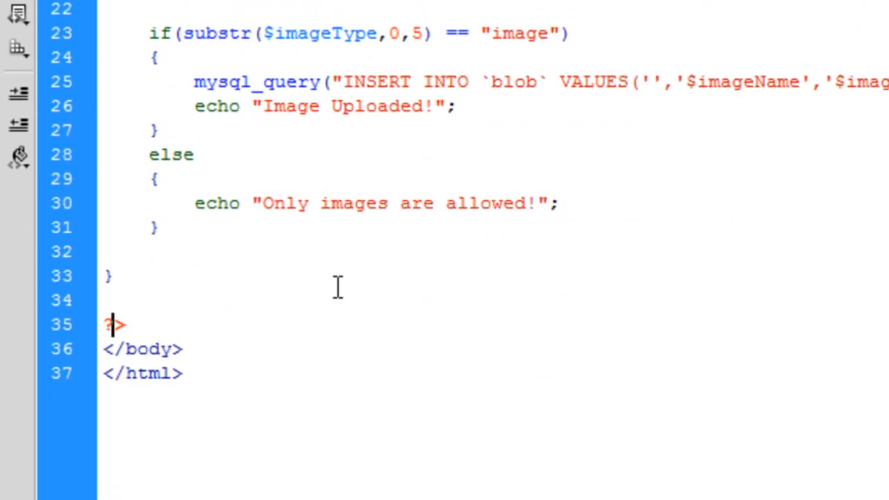
key(enter)
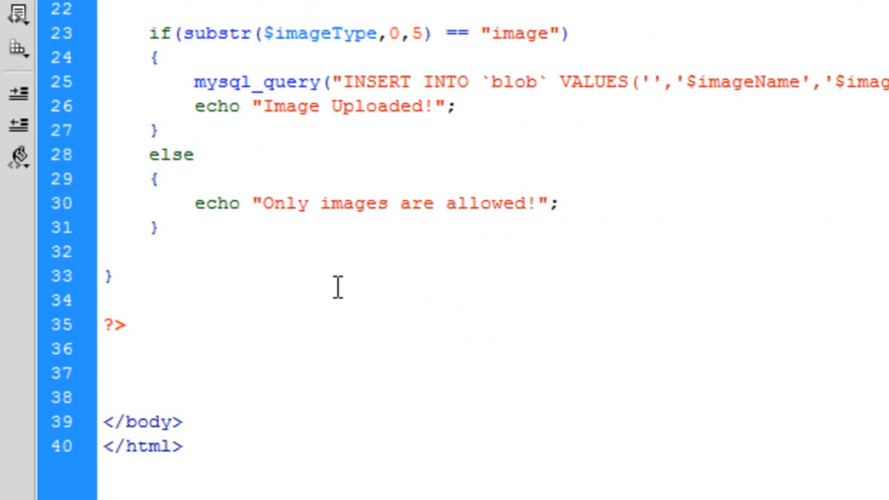
text(<>)
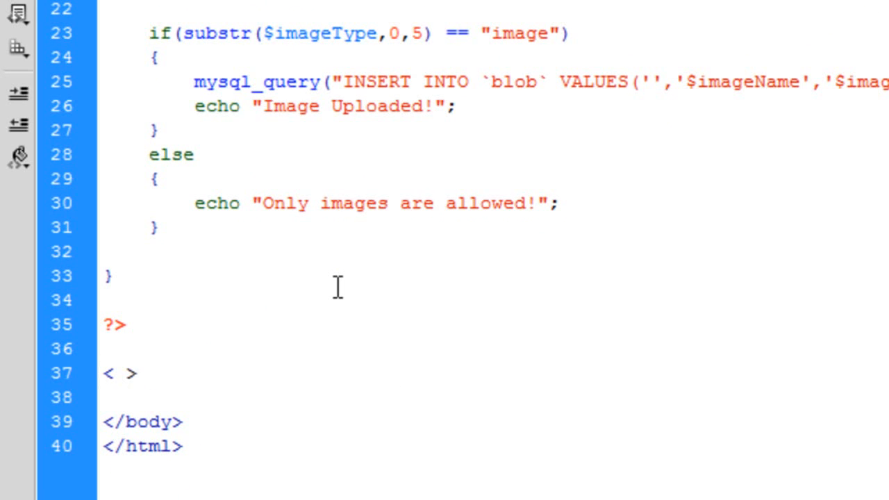
text(im)
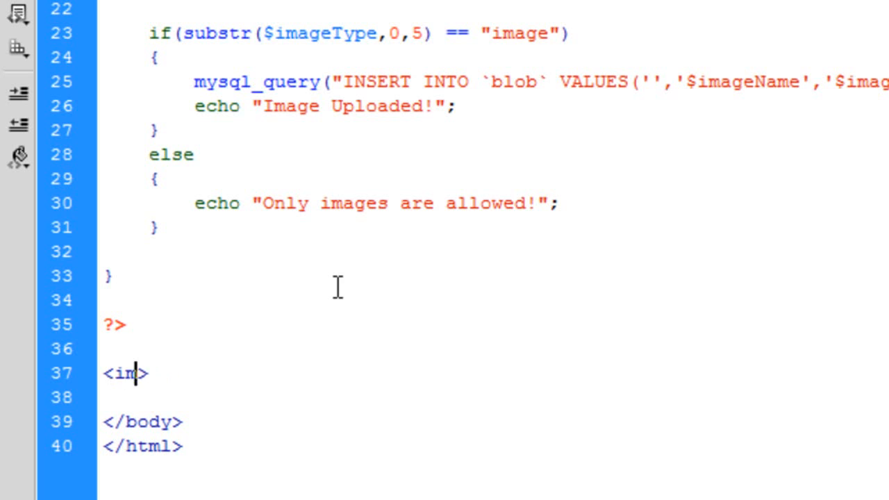
text(g src=)
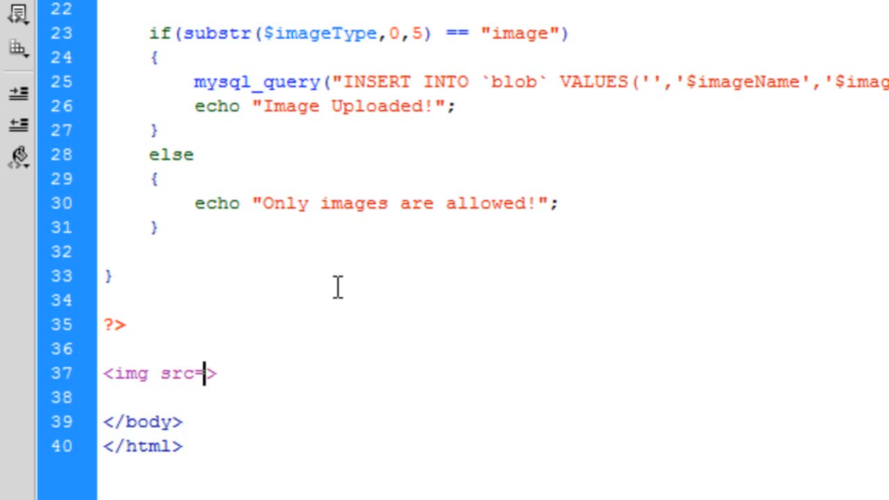
text("showim")
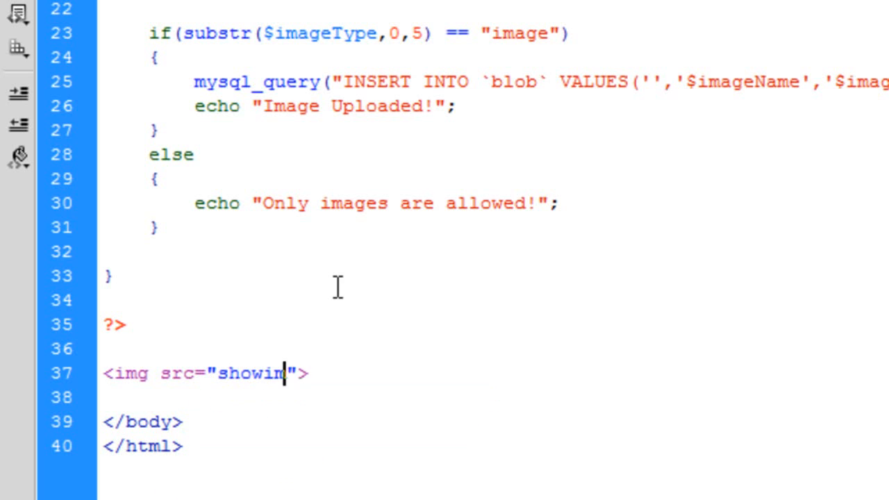
text(ages.)
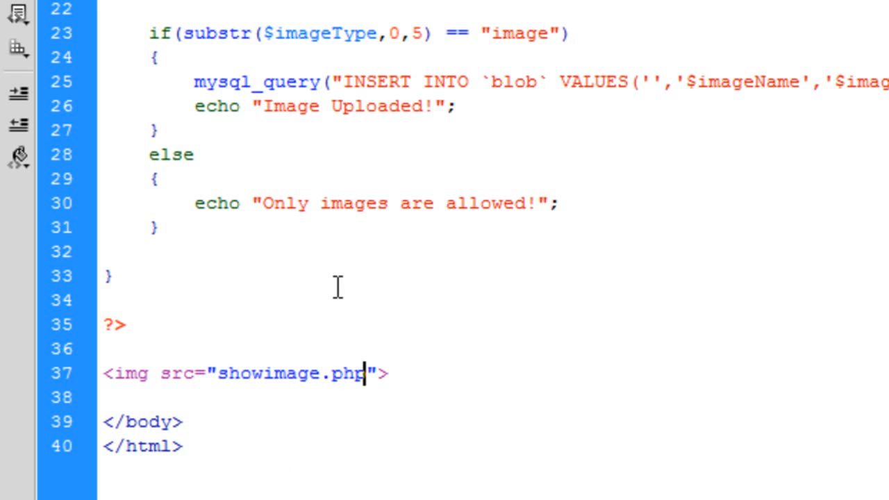
text(?id=)
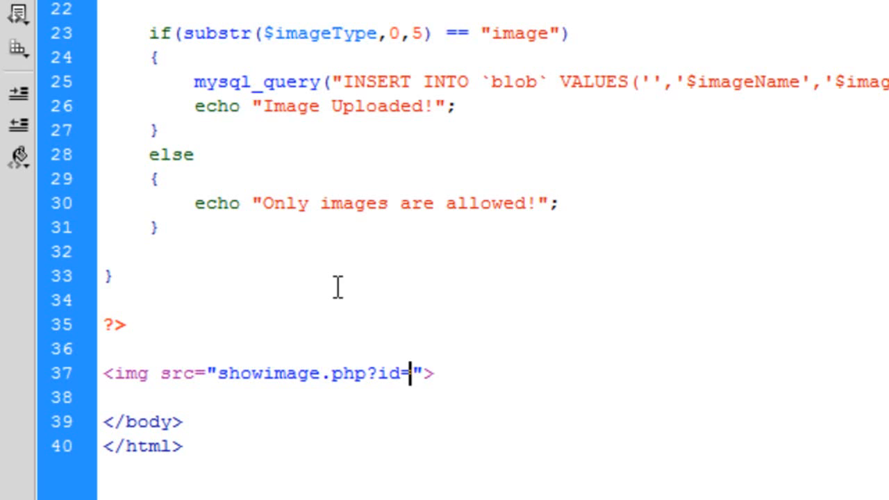
text(6)
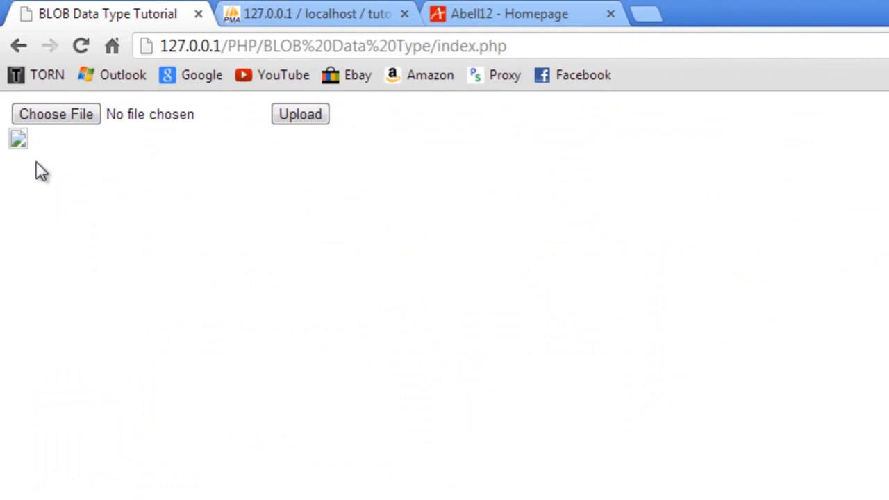
mouse_move(159, 184)
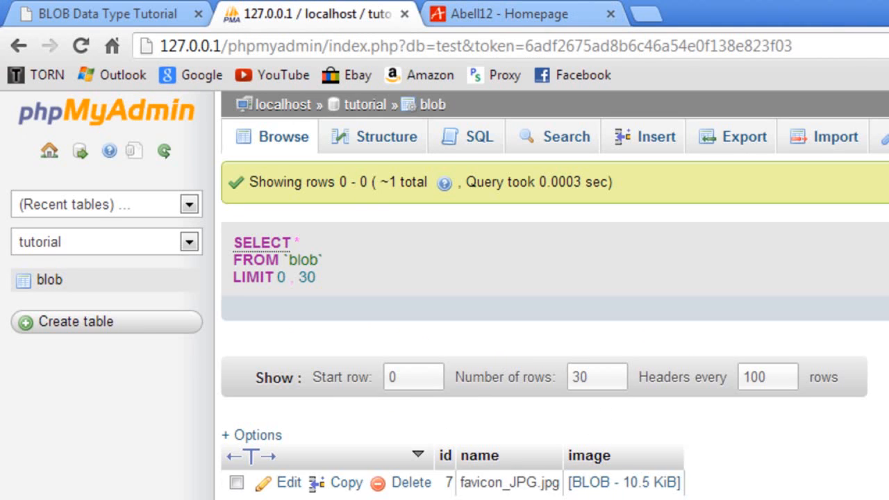
mouse_move(563, 306)
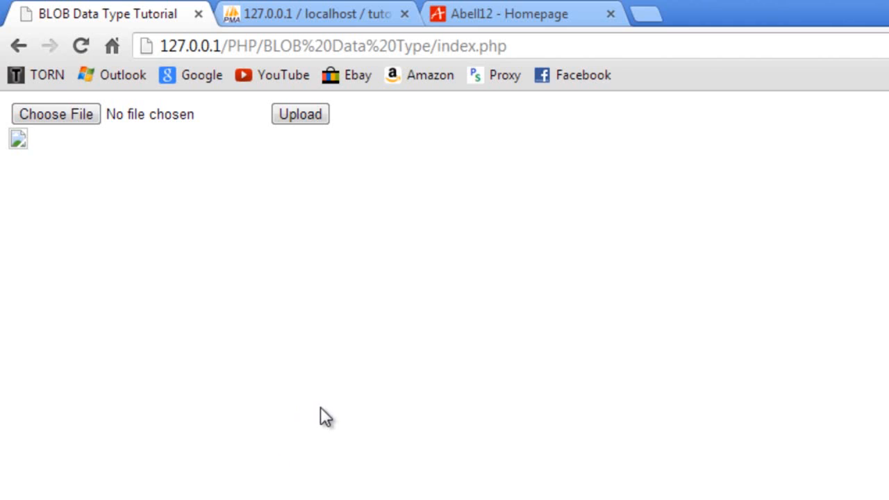
Step: Reload the index page so the stored red A logo appears
click(486, 46)
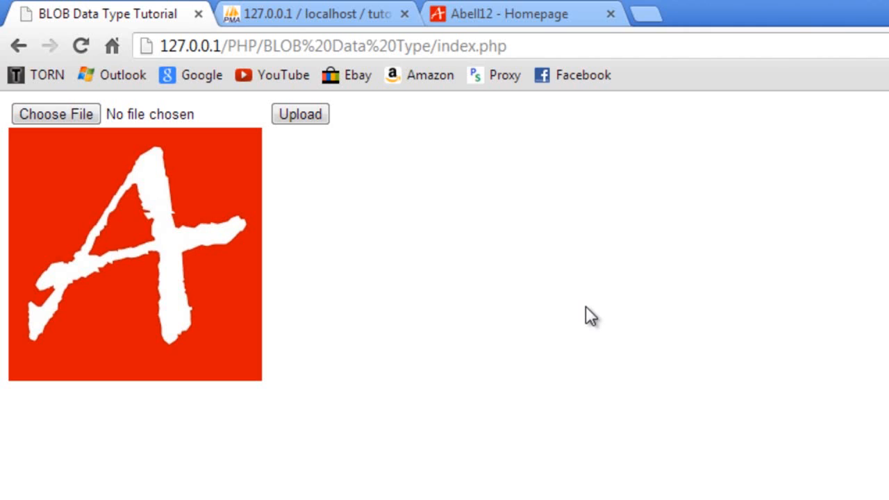
mouse_move(640, 247)
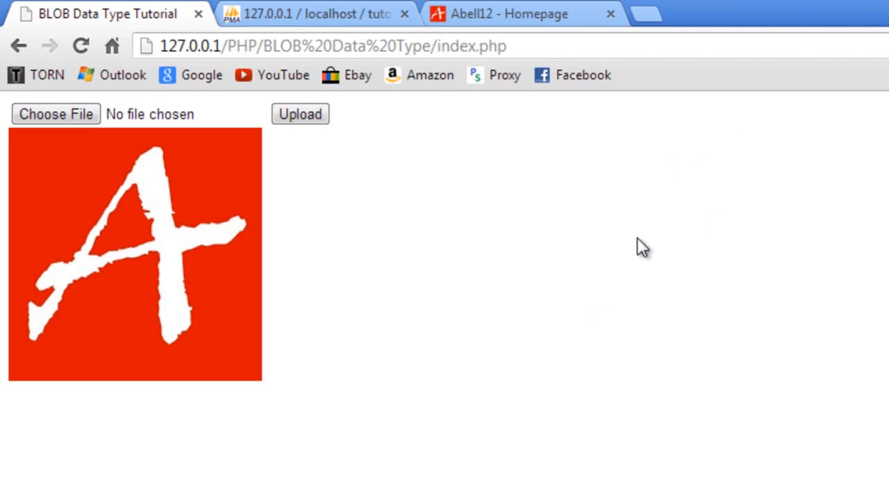
Step: Point the address bar at showimage.php?id=7, correcting the malformed id part
double_click(472, 46)
text(showimag)
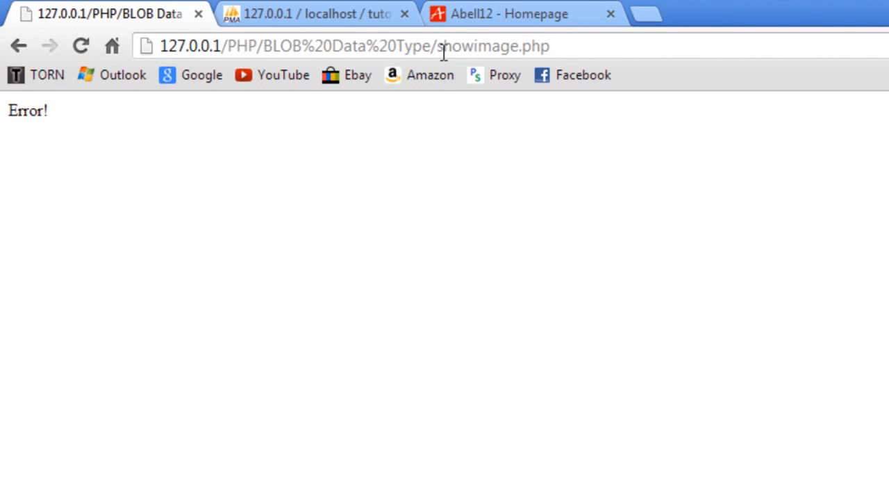
double_click(28, 111)
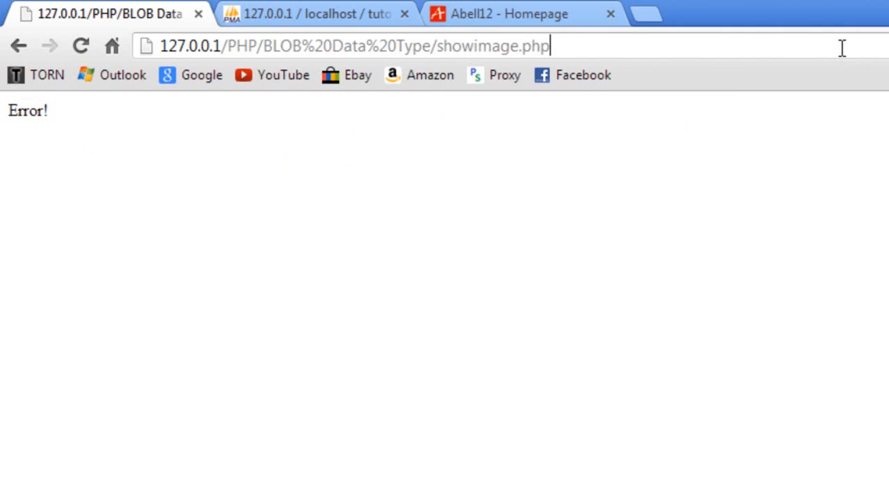
text(if=7)
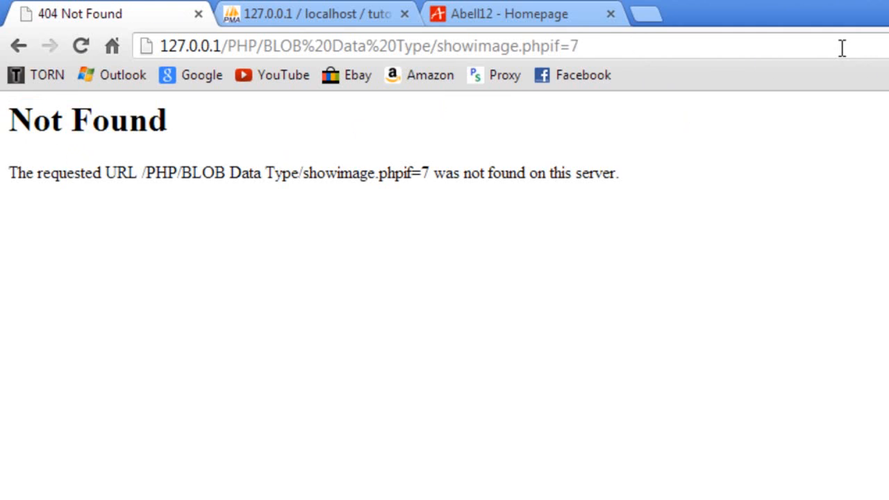
click(560, 46)
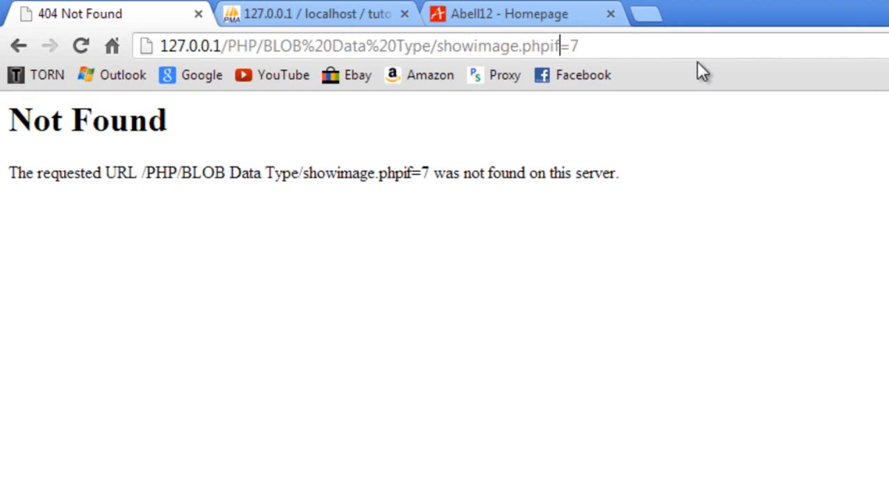
text(?id)
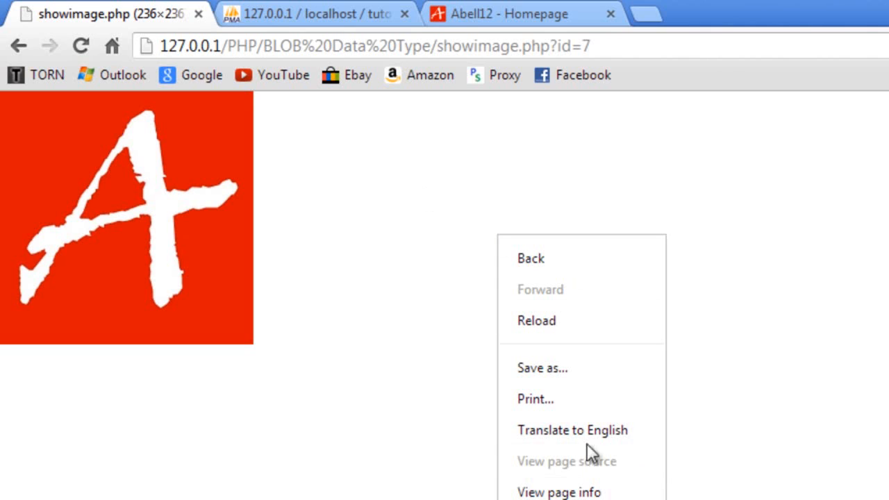
mouse_move(649, 475)
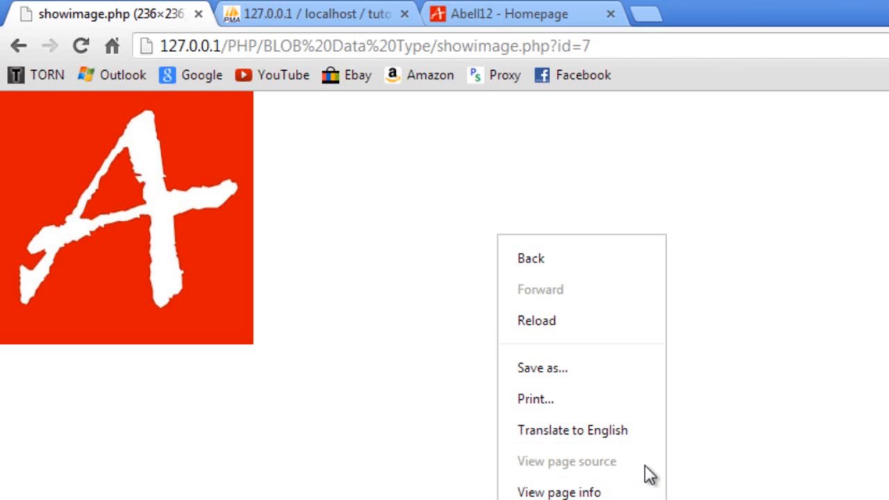
mouse_move(645, 465)
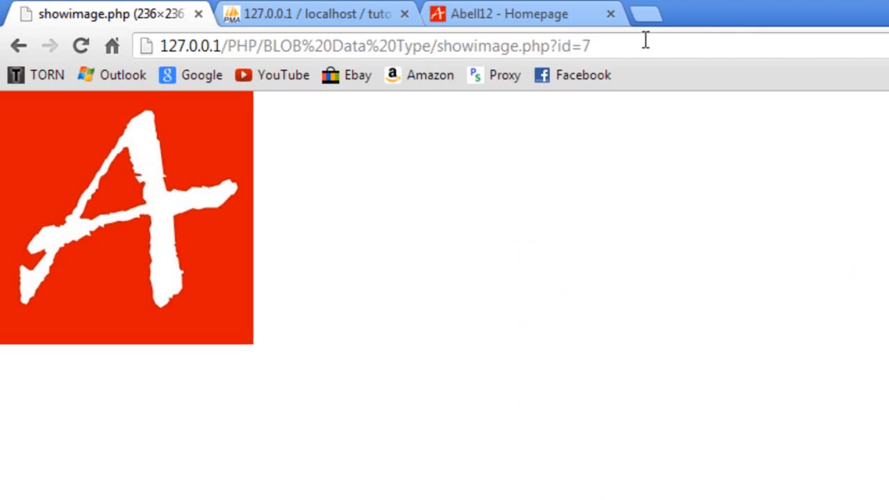
mouse_move(461, 204)
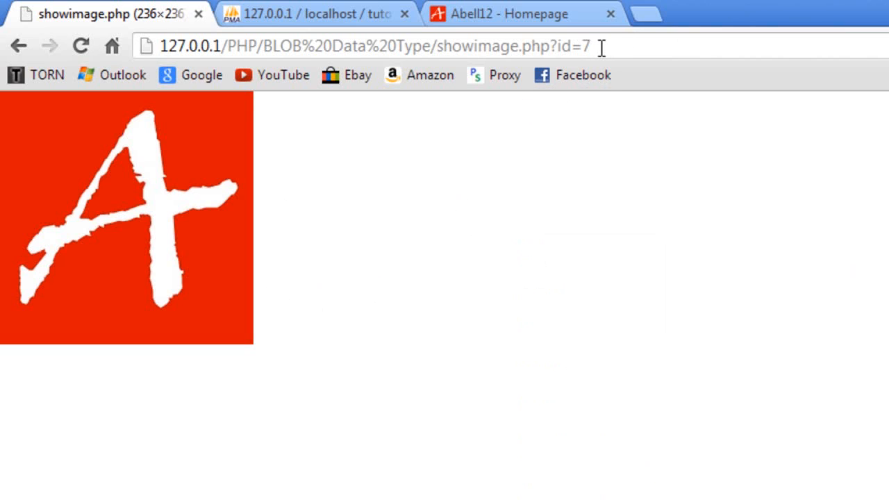
mouse_move(609, 47)
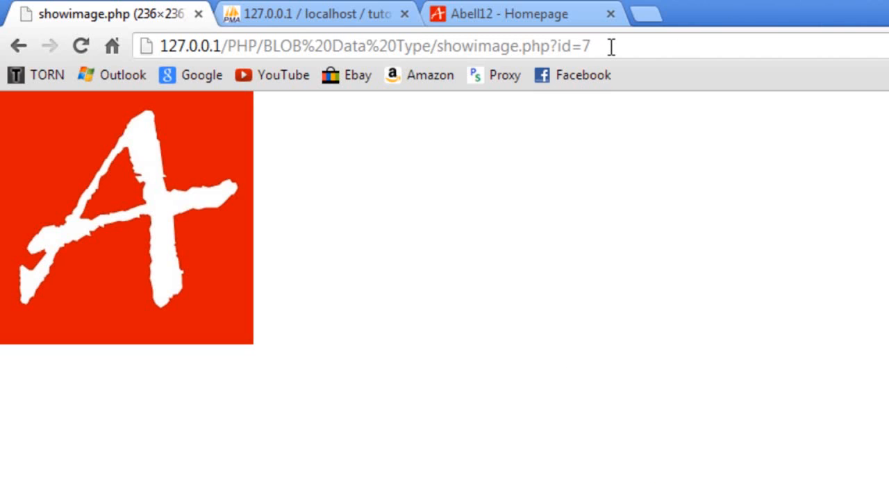
mouse_move(160, 240)
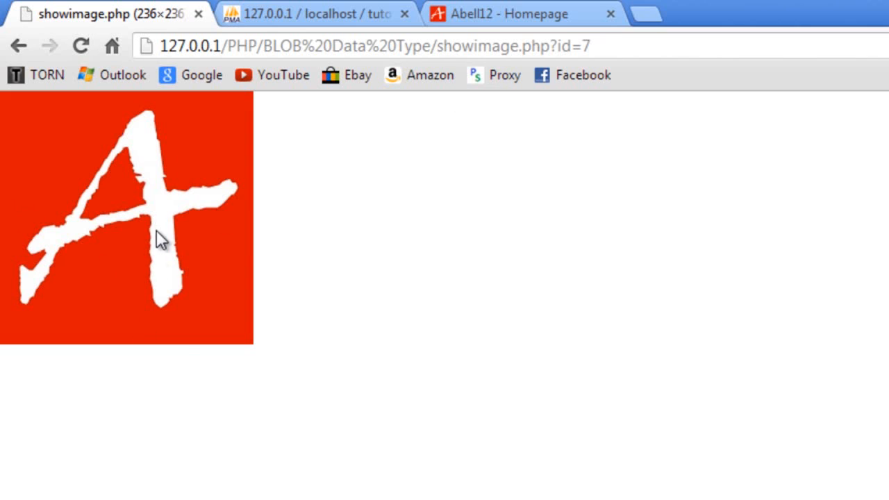
mouse_move(524, 90)
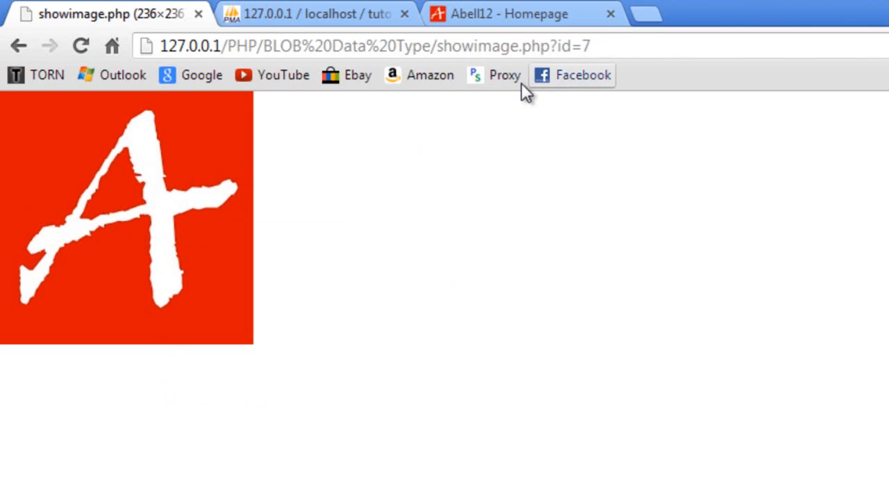